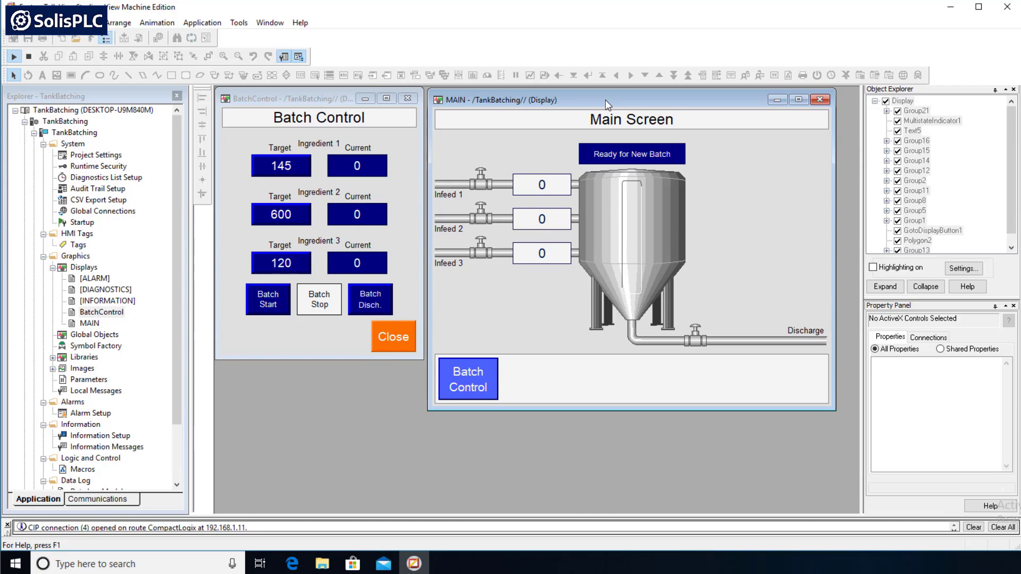
pyautogui.moveTo(597, 101)
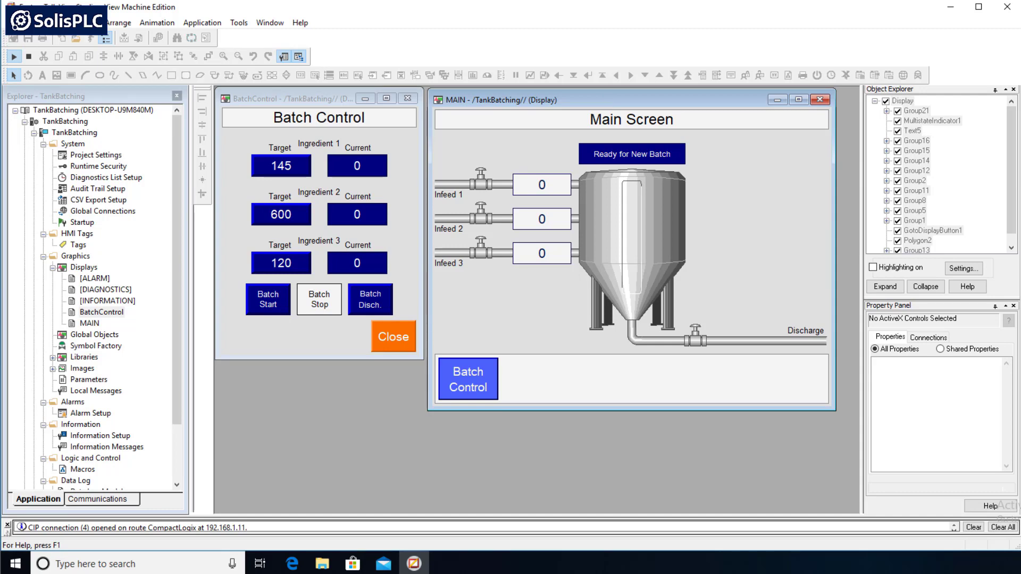
pyautogui.moveTo(704, 106)
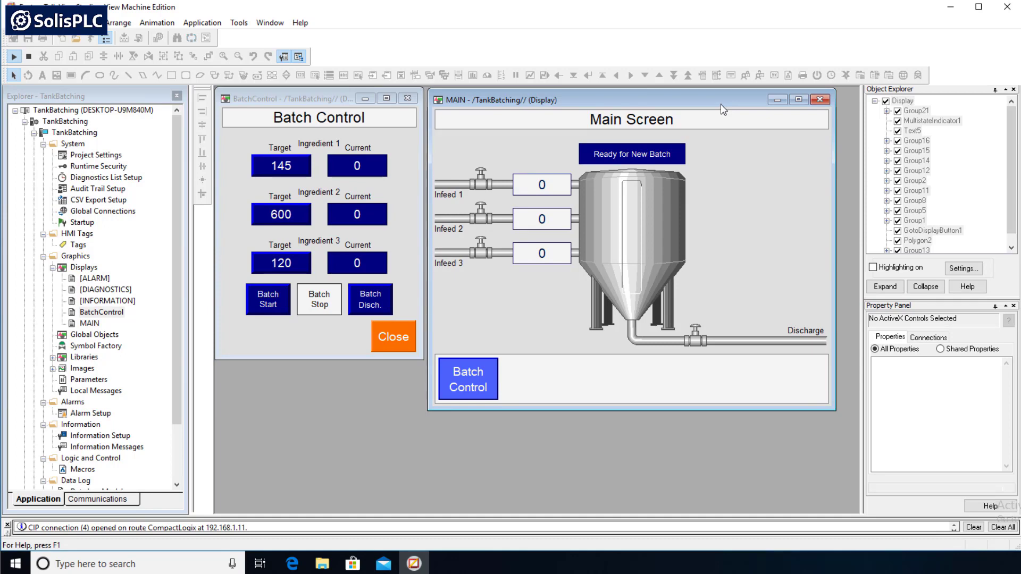
pyautogui.moveTo(707, 119)
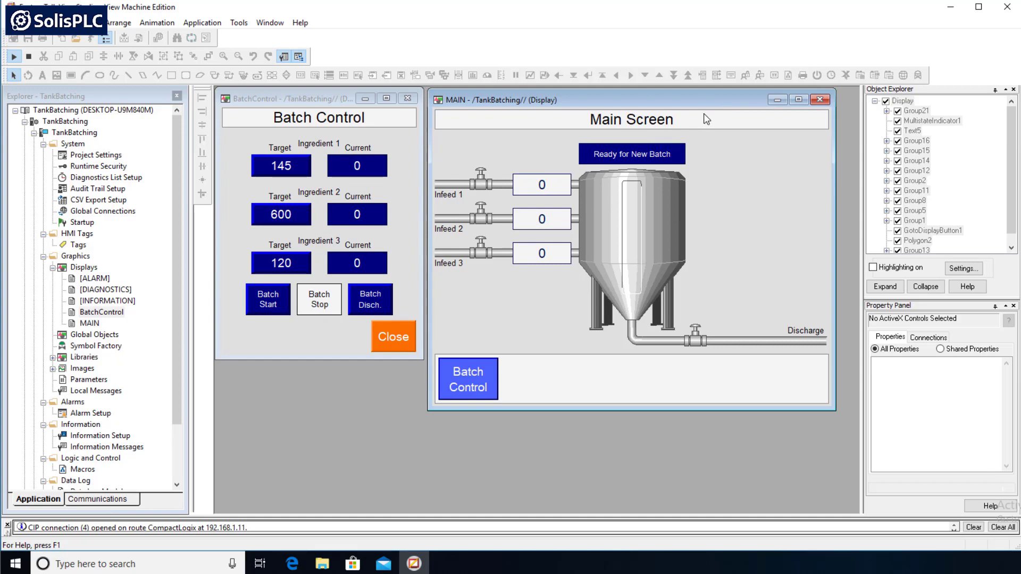
pyautogui.moveTo(727, 91)
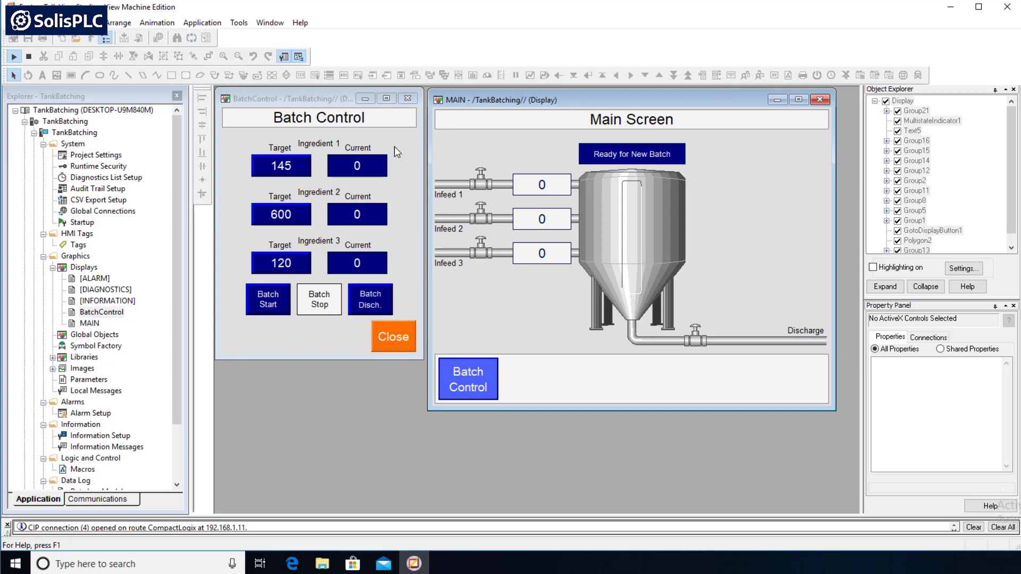
pyautogui.moveTo(406, 152)
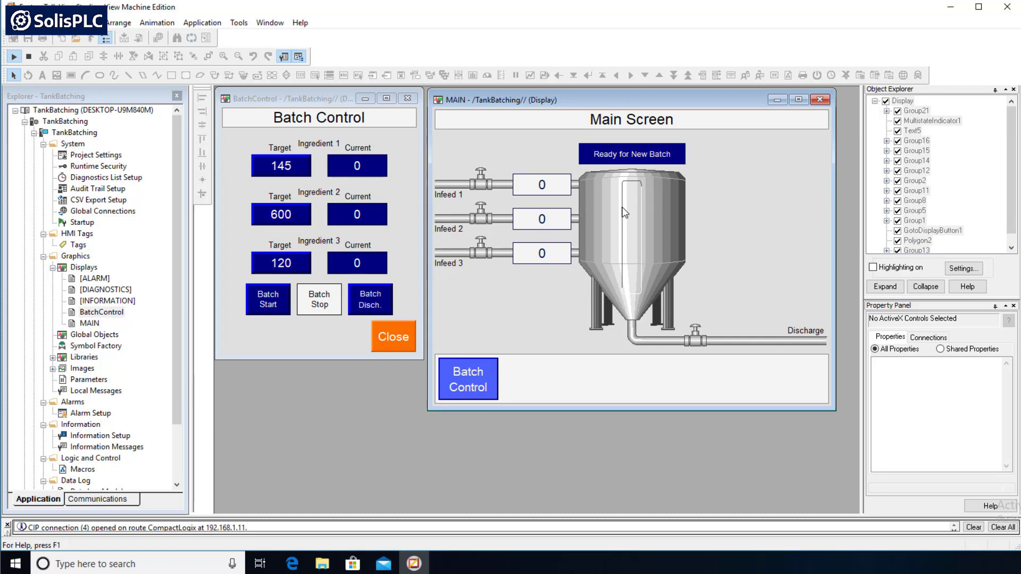
pyautogui.moveTo(561, 155)
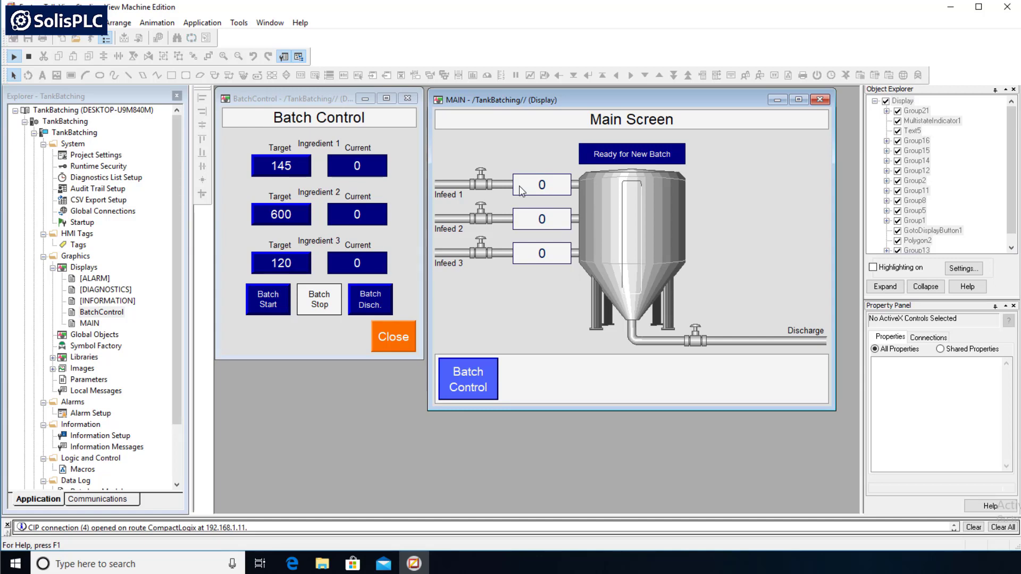
pyautogui.moveTo(342, 128)
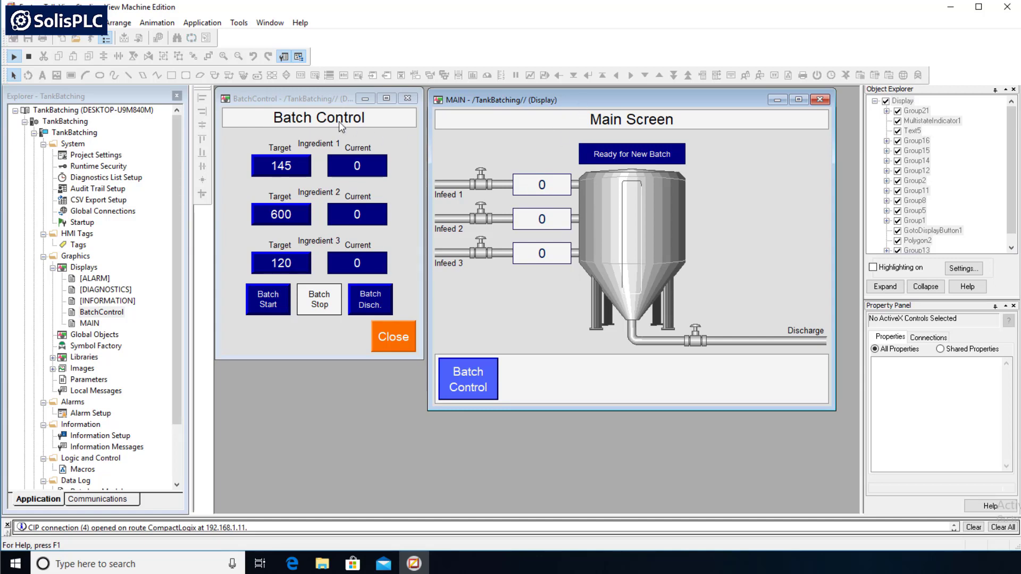
pyautogui.moveTo(460, 270)
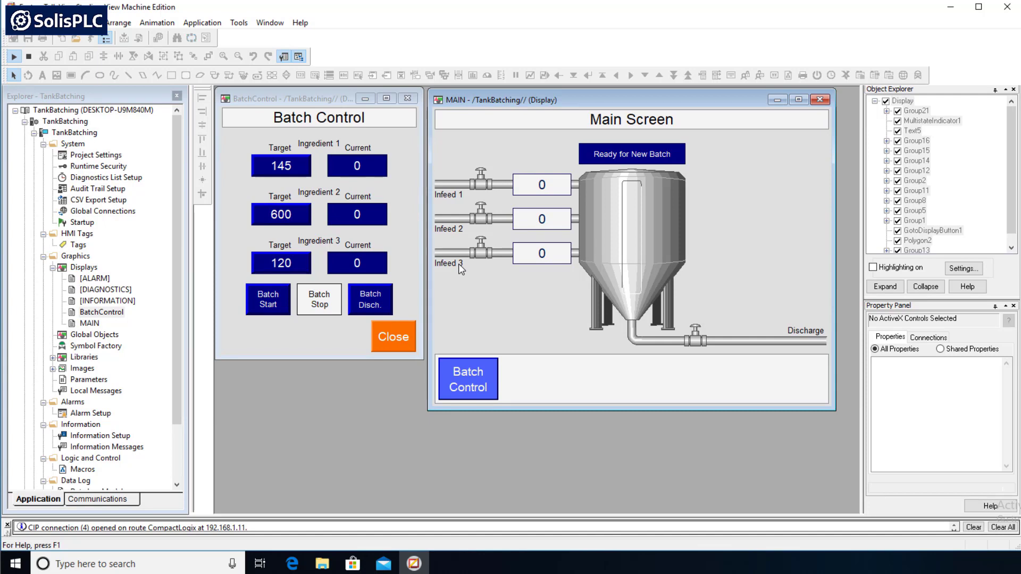
pyautogui.moveTo(557, 304)
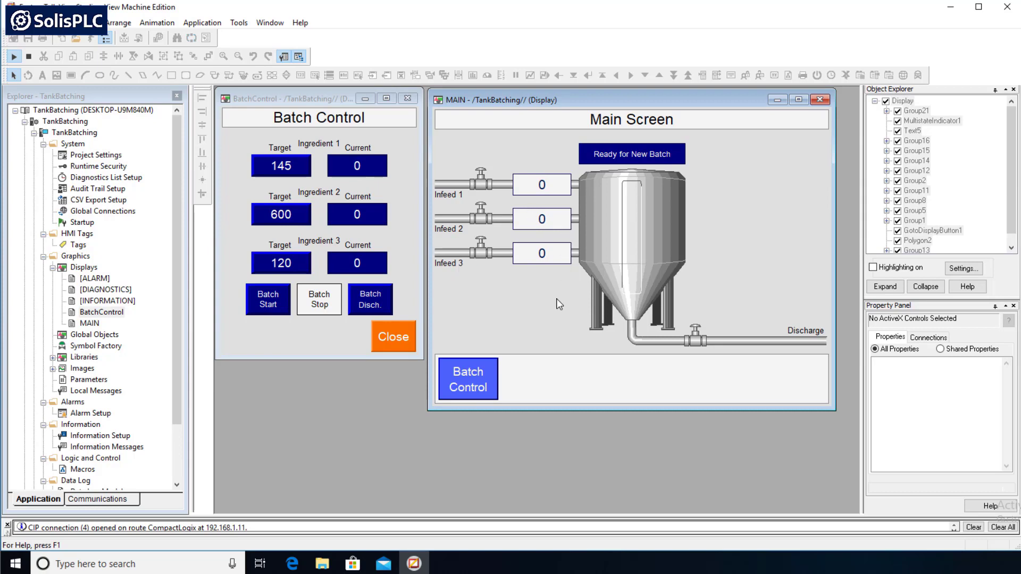
pyautogui.moveTo(621, 186)
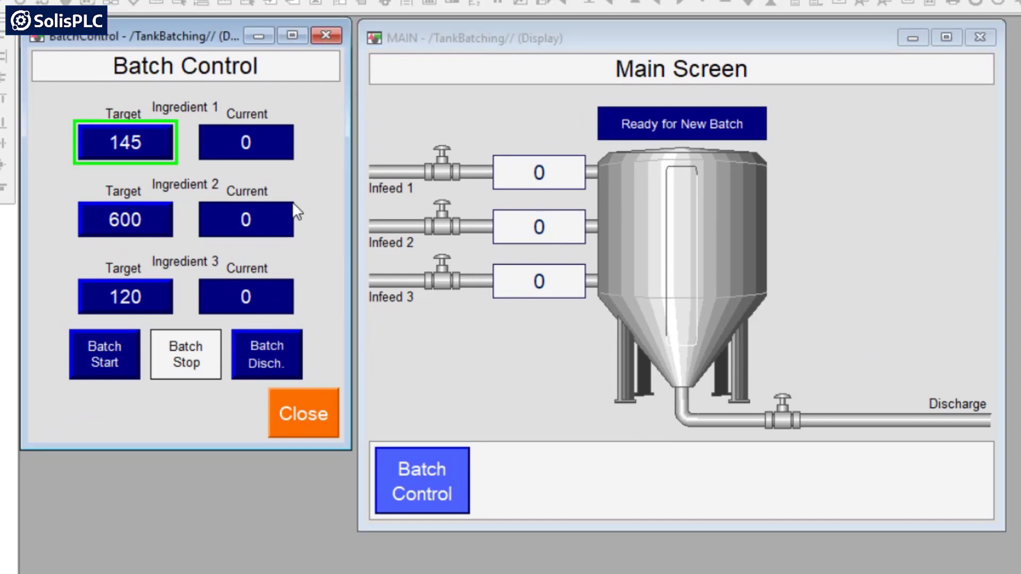
pyautogui.moveTo(153, 228)
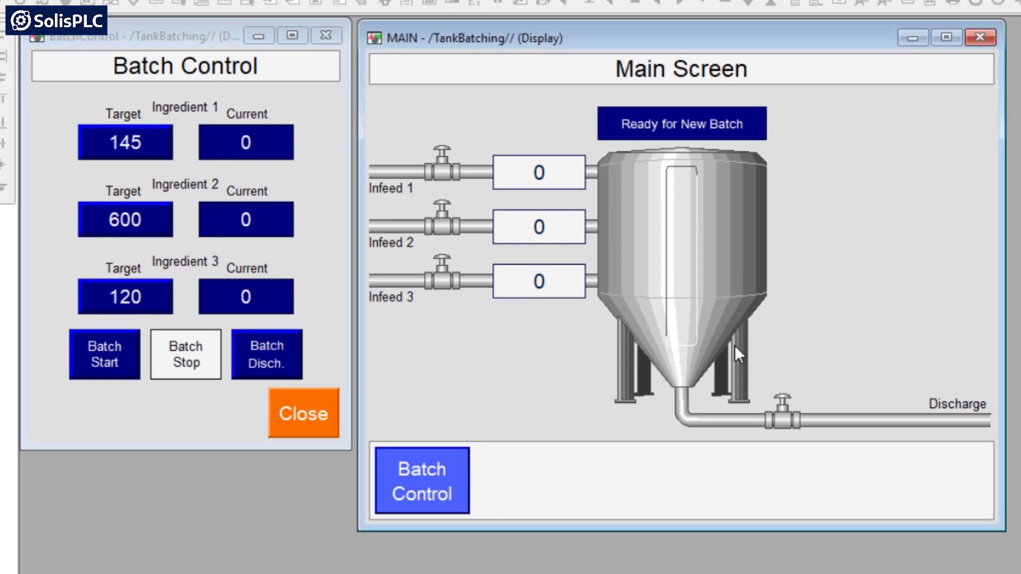
pyautogui.moveTo(420, 274)
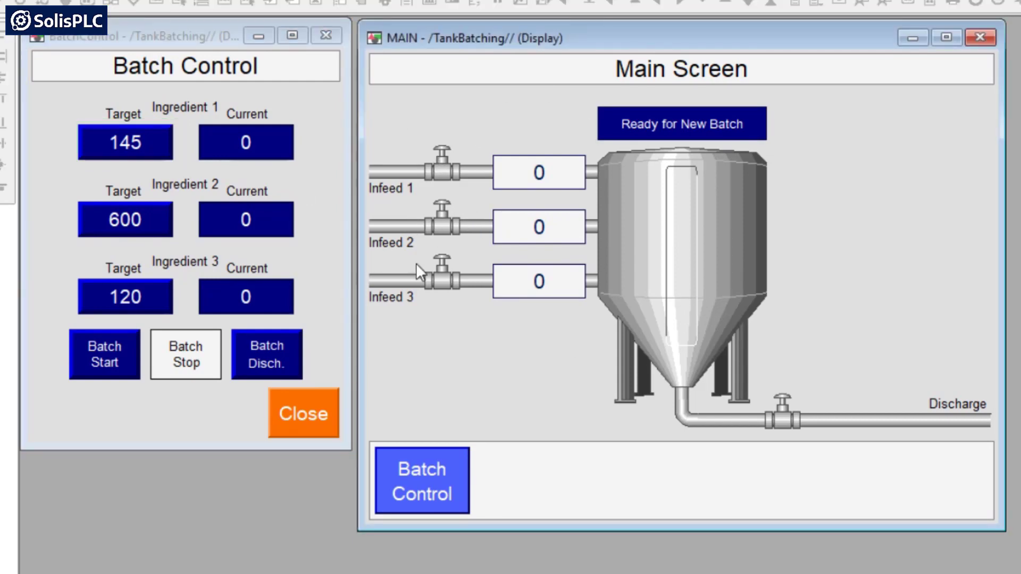
pyautogui.moveTo(568, 242)
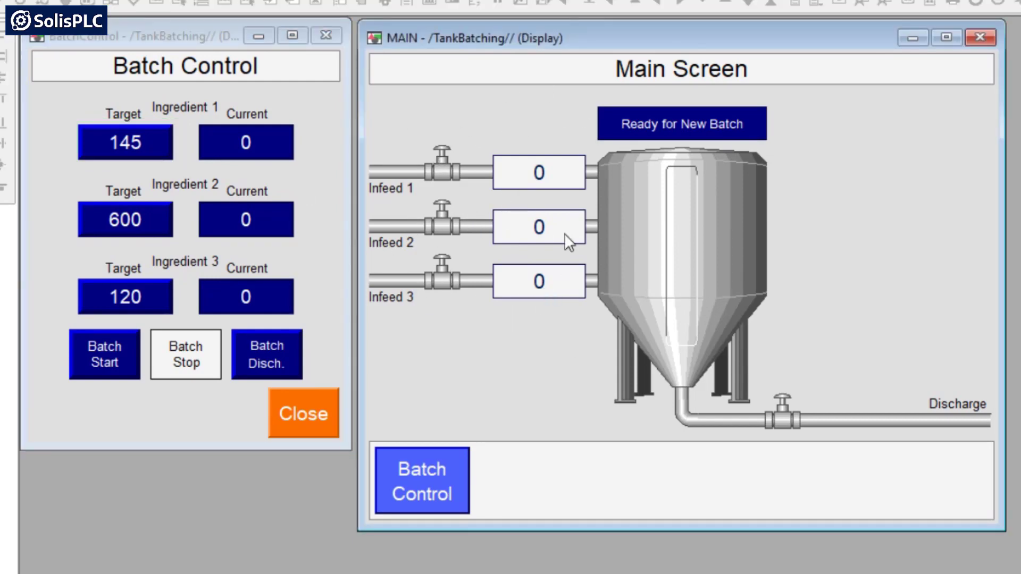
pyautogui.moveTo(554, 191)
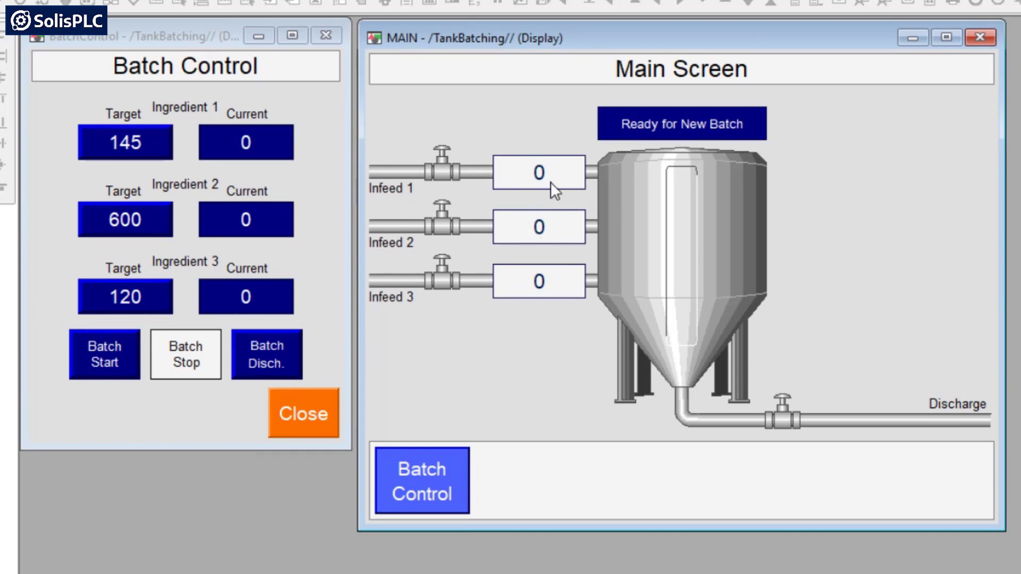
pyautogui.moveTo(536, 192)
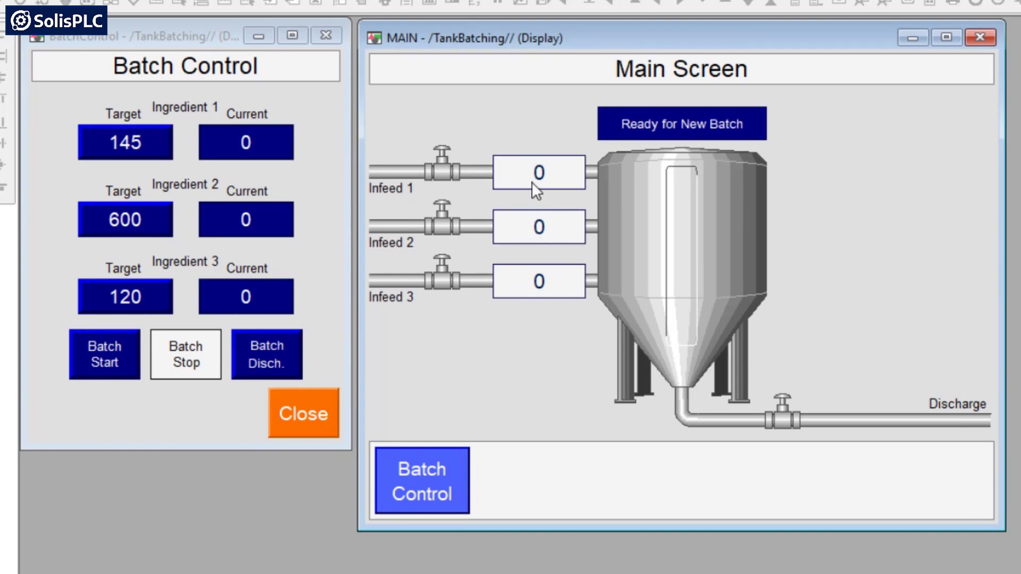
pyautogui.moveTo(689, 293)
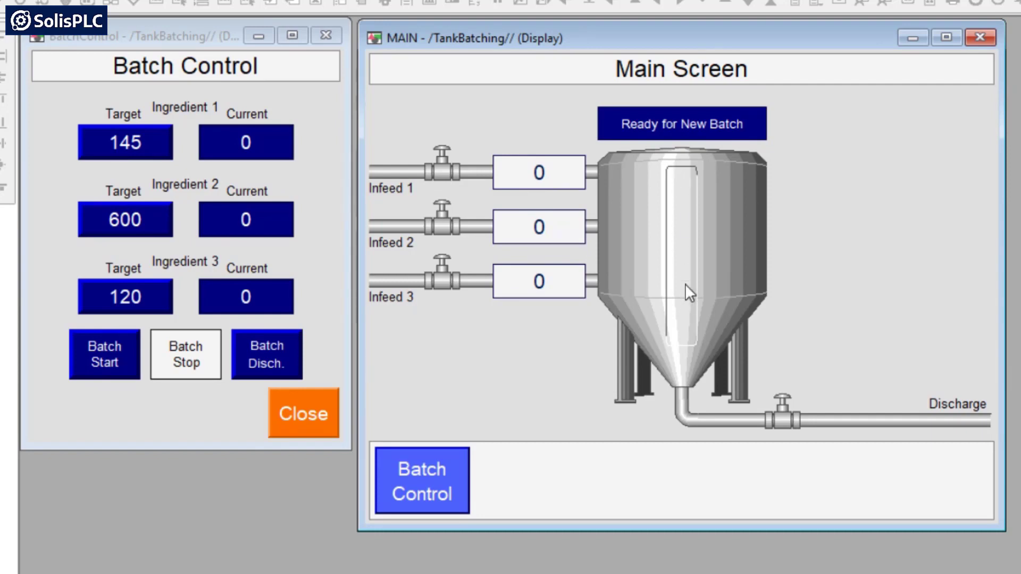
pyautogui.moveTo(754, 445)
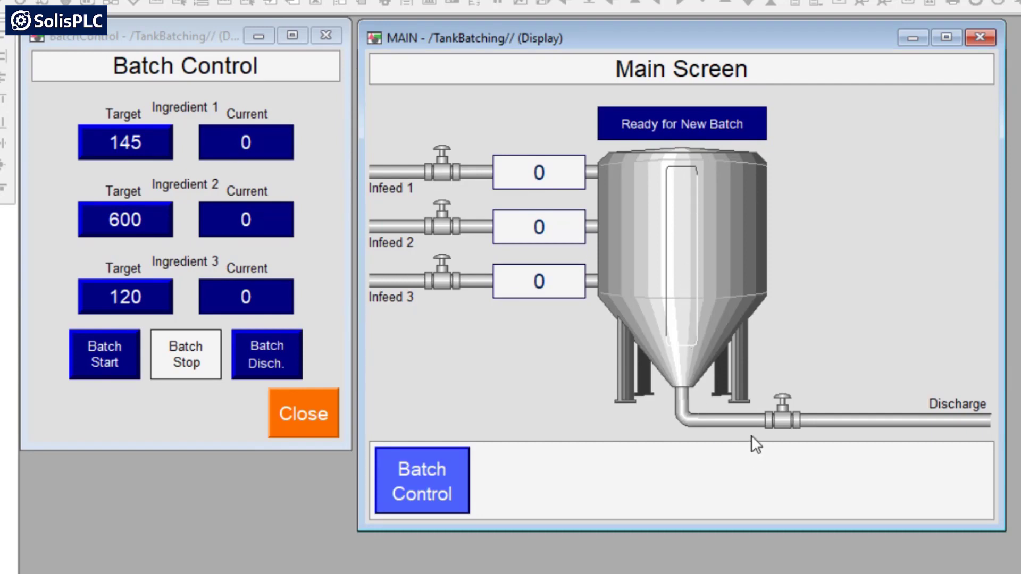
pyautogui.moveTo(973, 430)
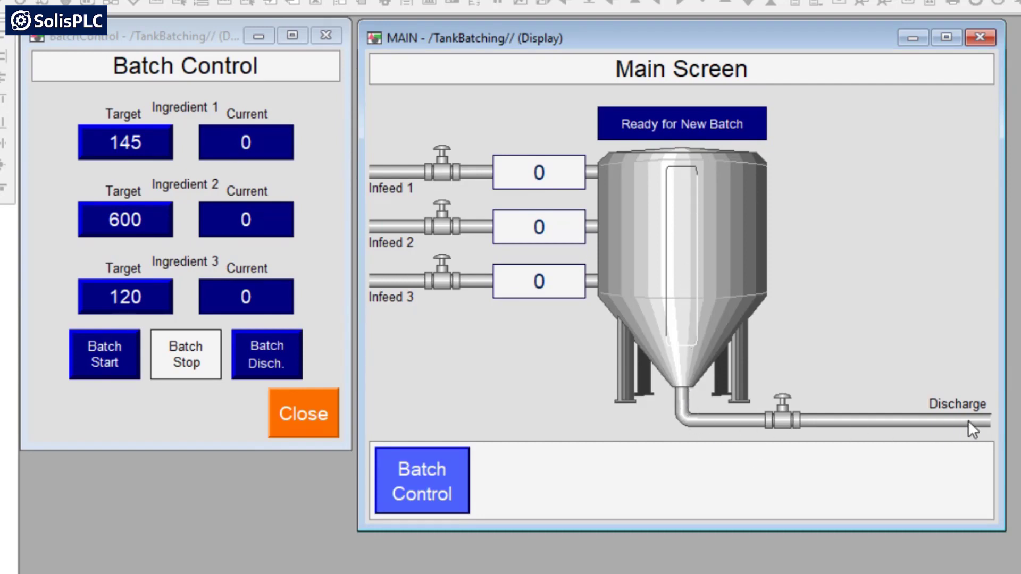
pyautogui.moveTo(588, 104)
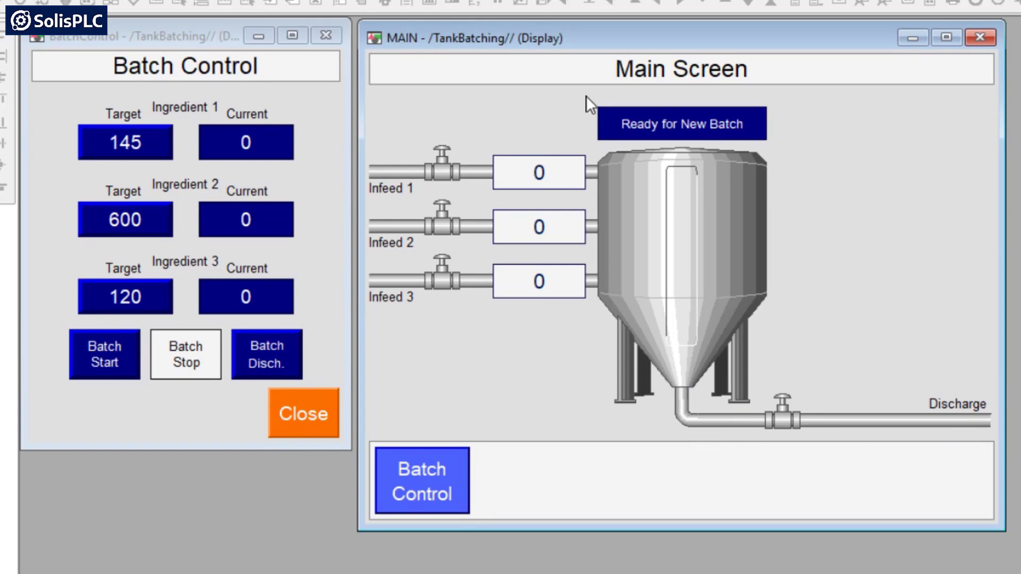
pyautogui.moveTo(729, 134)
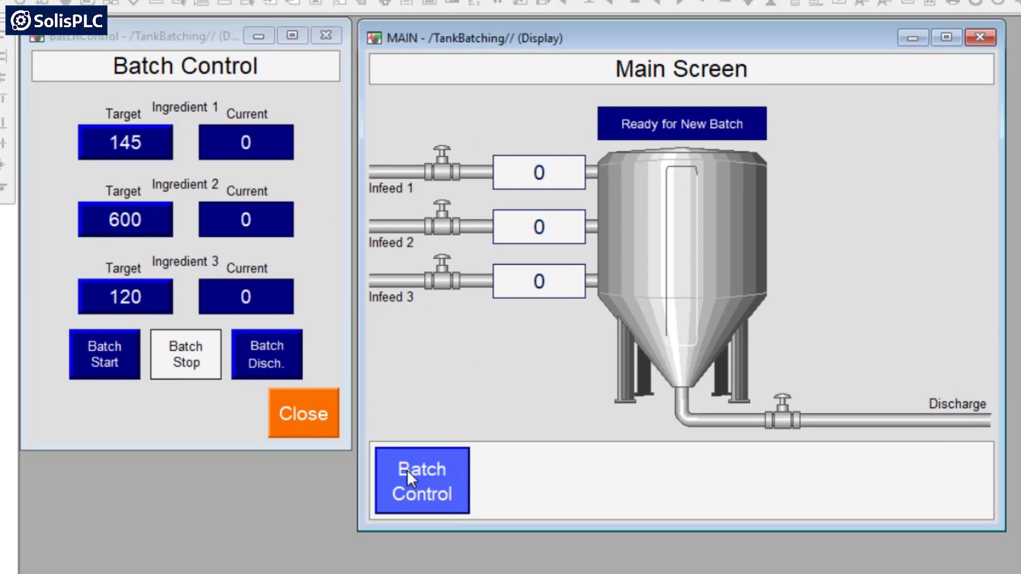
pyautogui.moveTo(167, 259)
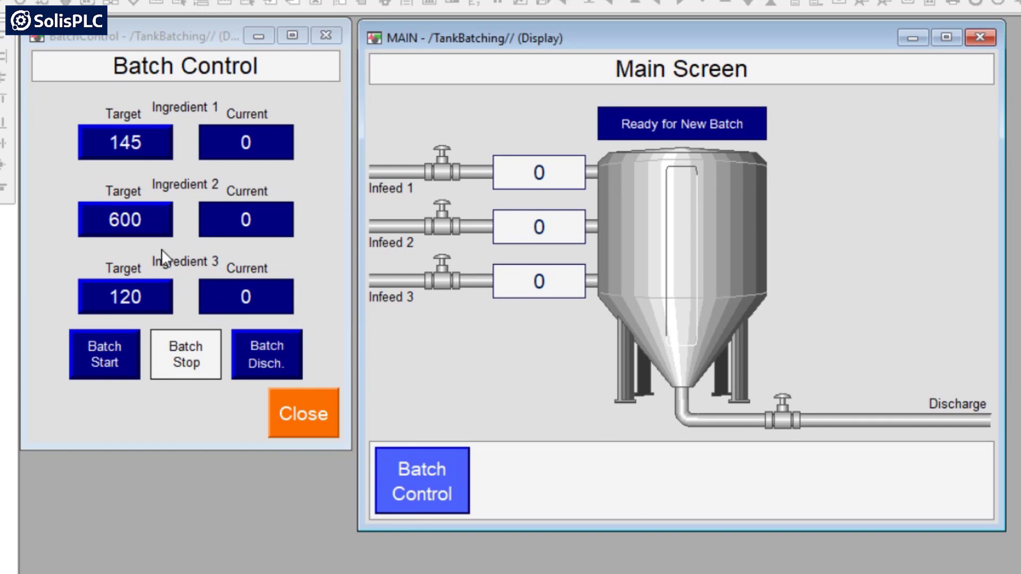
pyautogui.moveTo(546, 481)
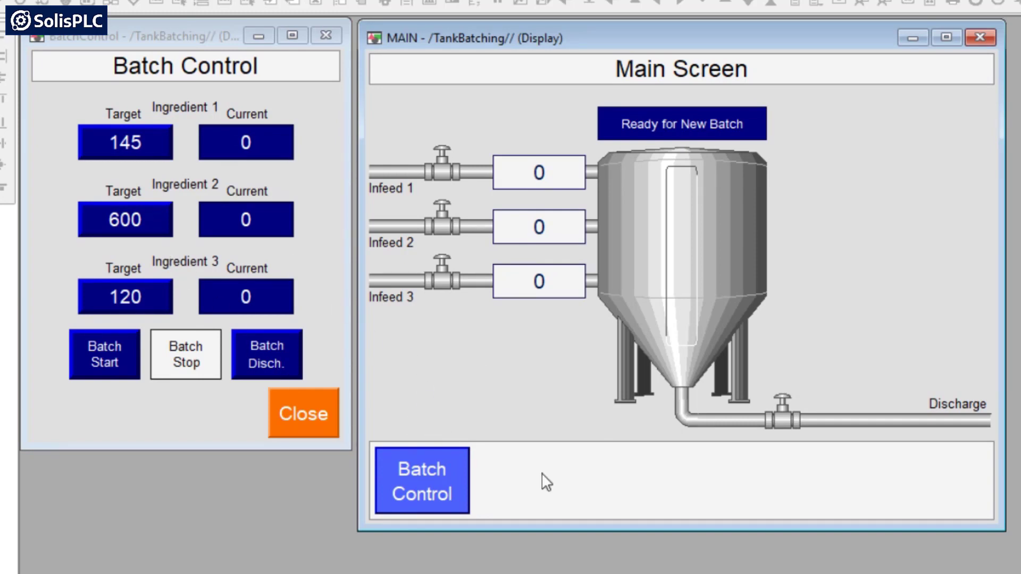
pyautogui.moveTo(757, 363)
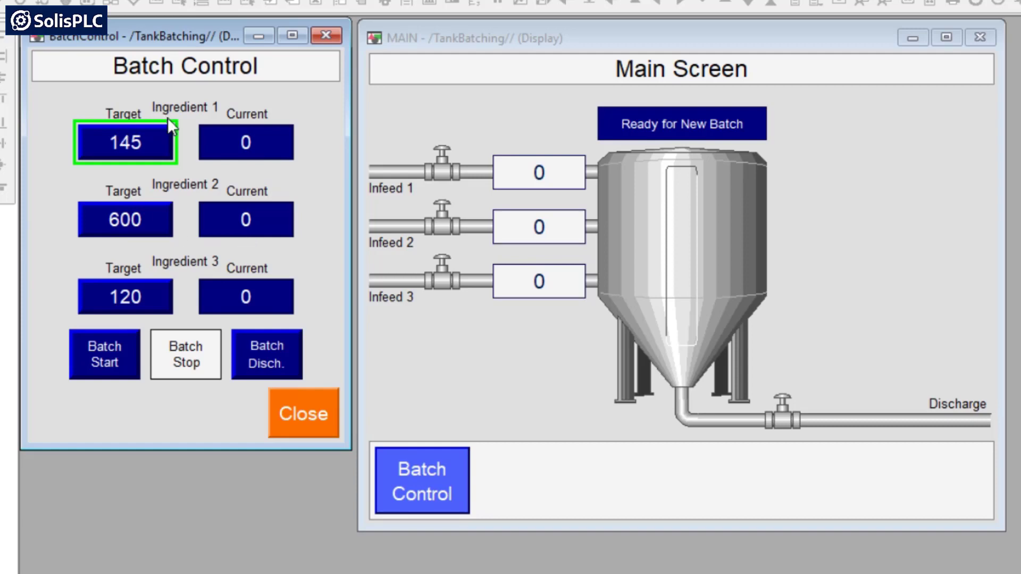
pyautogui.moveTo(182, 174)
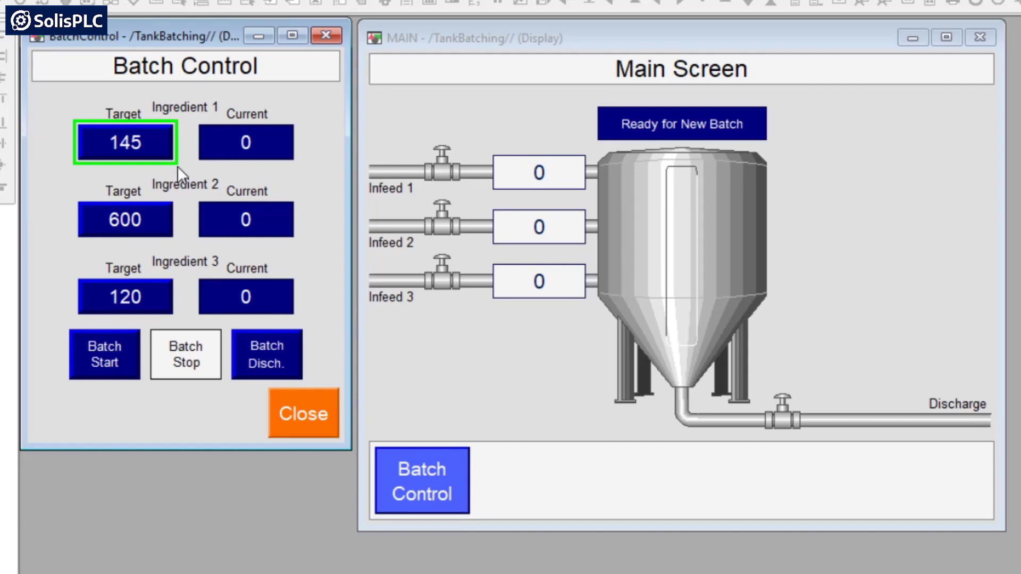
pyautogui.moveTo(196, 293)
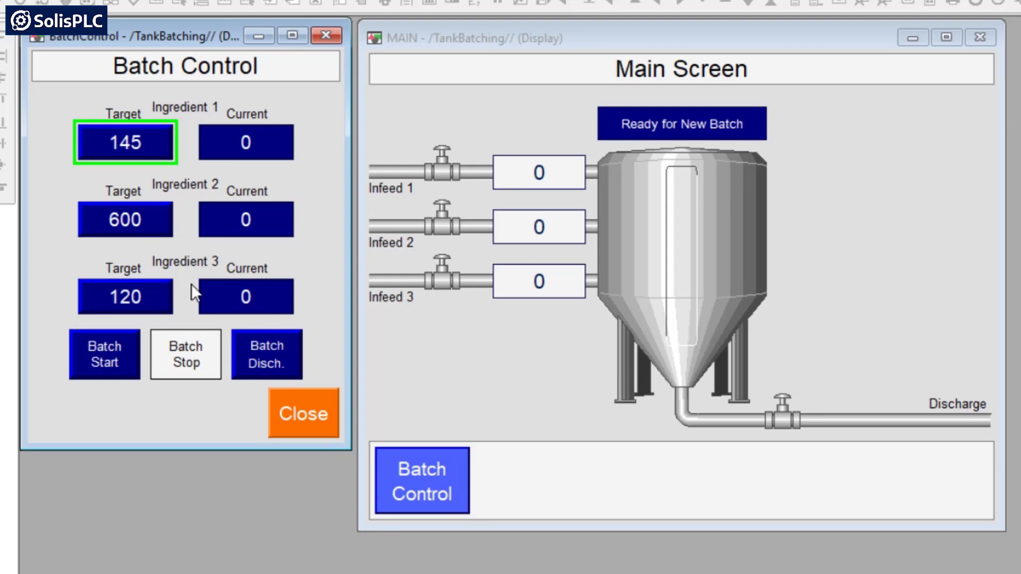
pyautogui.moveTo(145, 177)
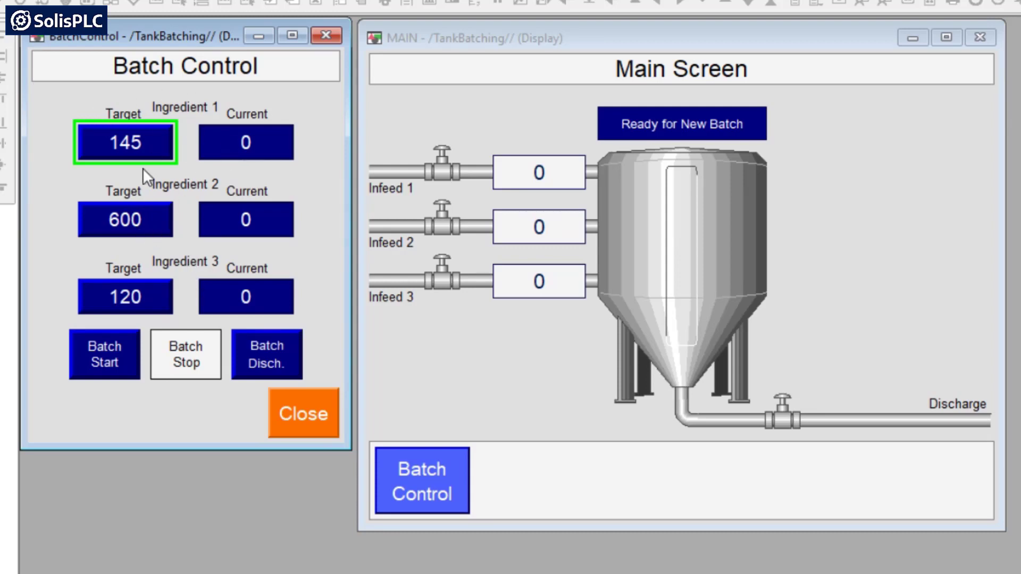
# Enter 320 as Ingredient 1's target amount, replacing 145
pyautogui.click(125, 142)
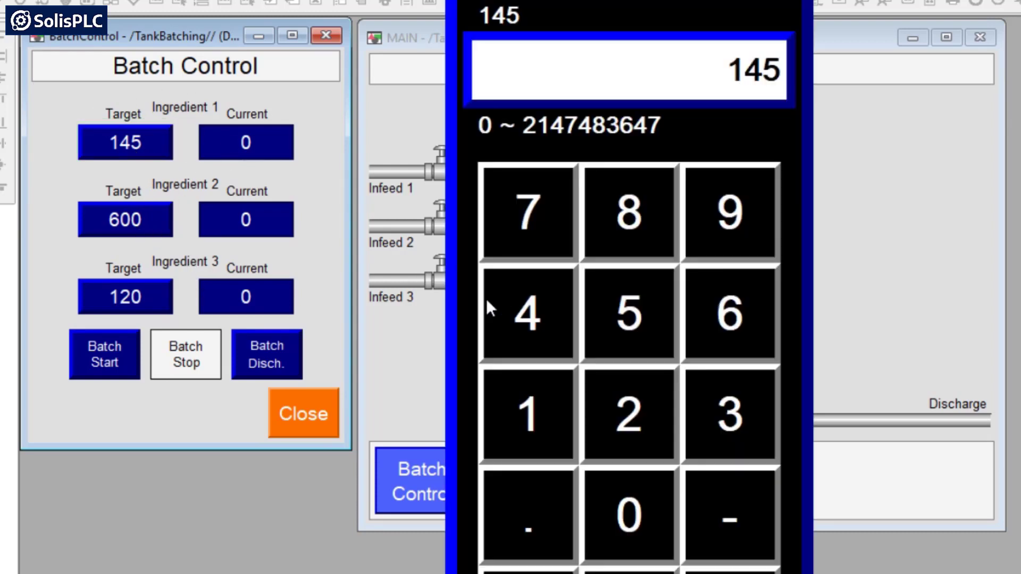
pyautogui.moveTo(528, 413)
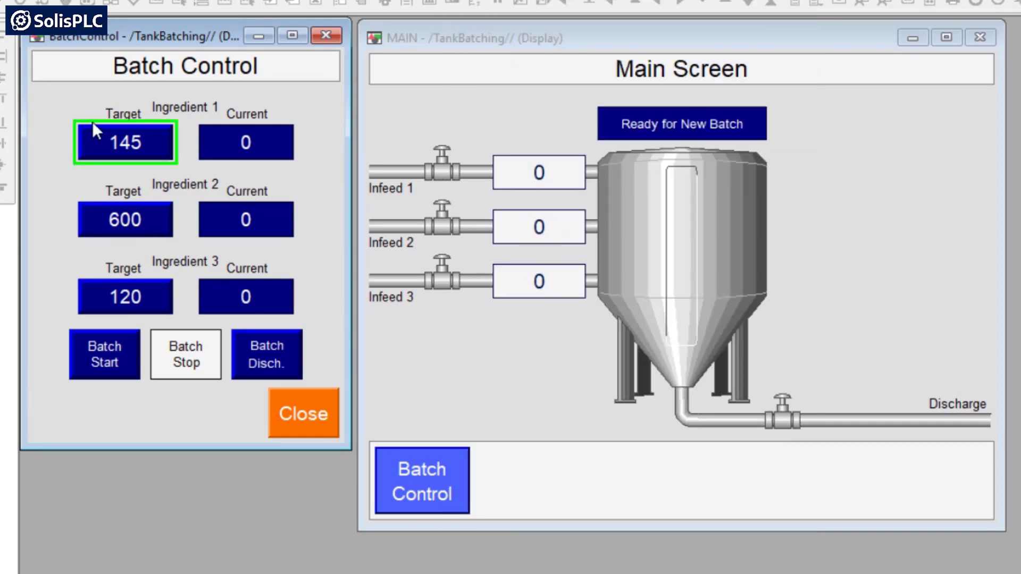
pyautogui.write('320')
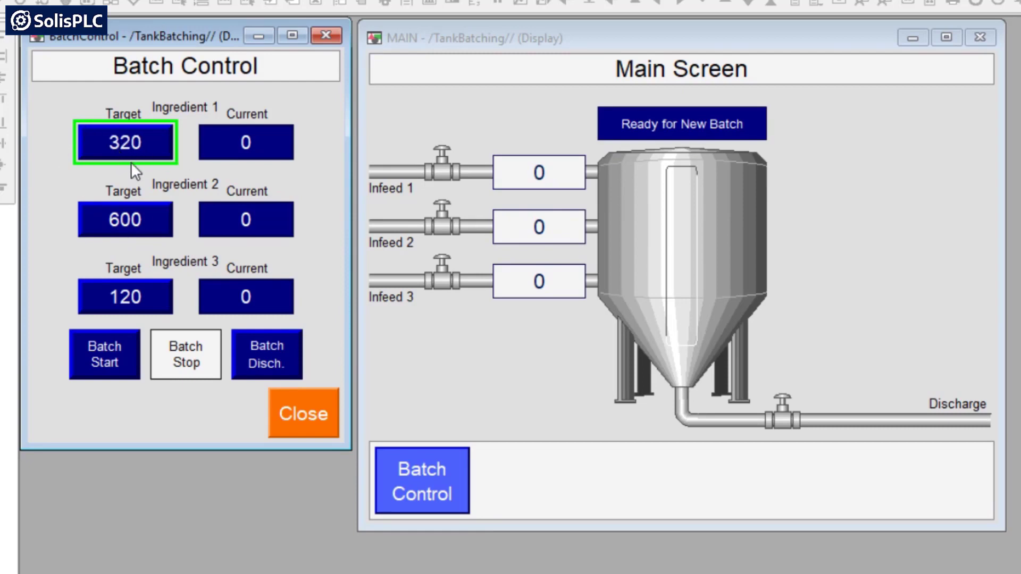
pyautogui.moveTo(205, 163)
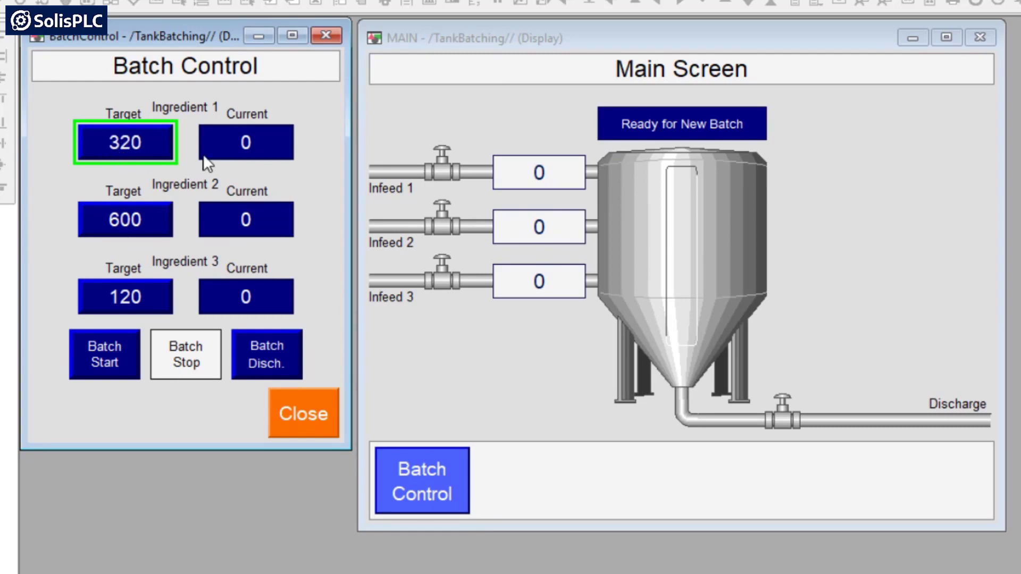
pyautogui.moveTo(241, 291)
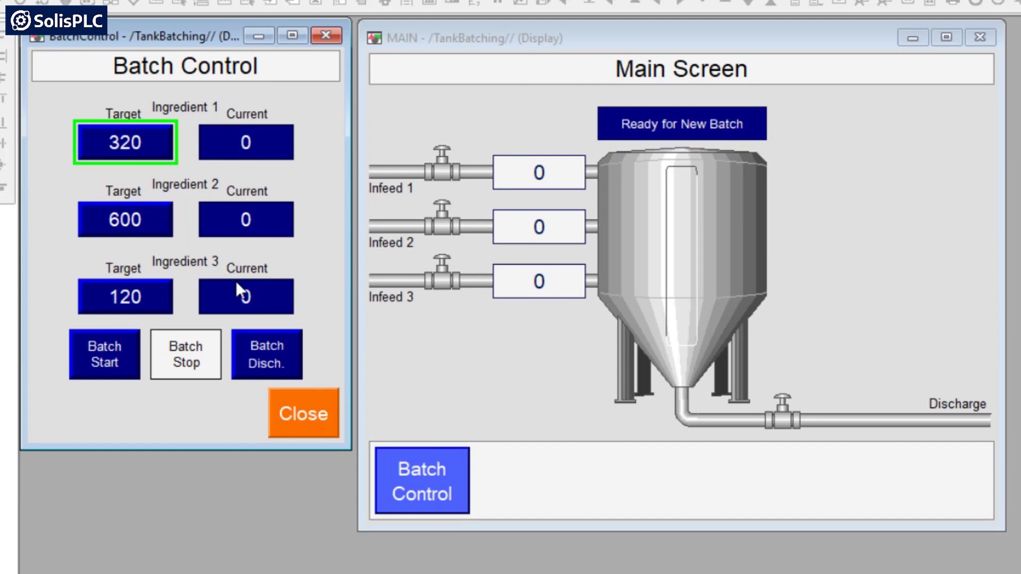
pyautogui.moveTo(231, 147)
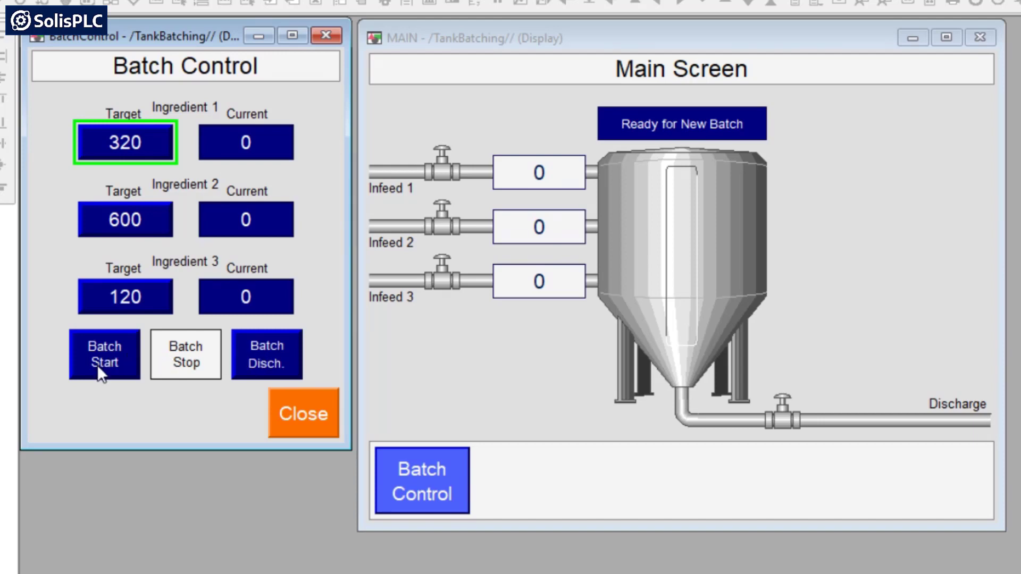
pyautogui.moveTo(259, 370)
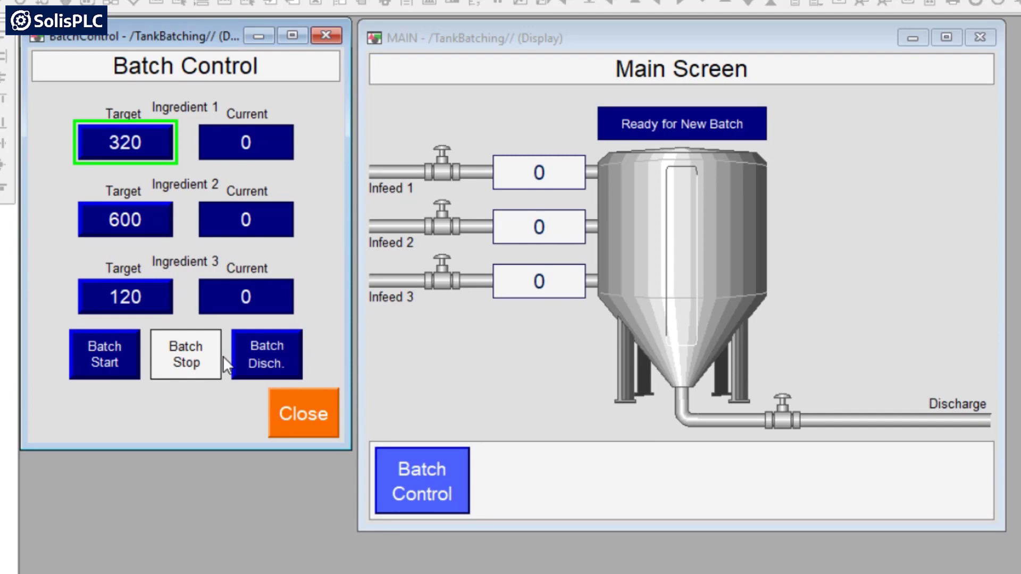
pyautogui.moveTo(206, 376)
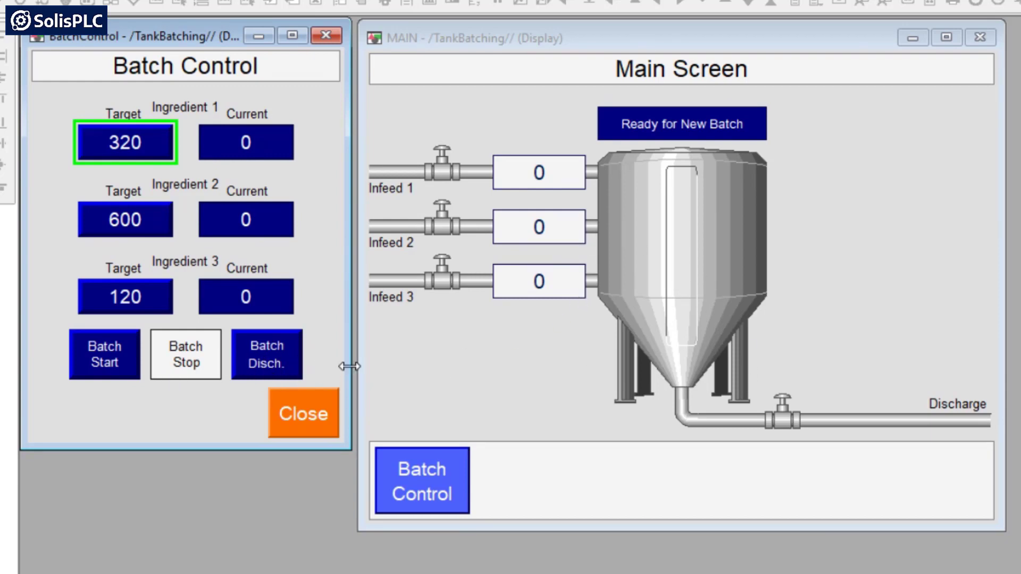
pyautogui.moveTo(783, 409)
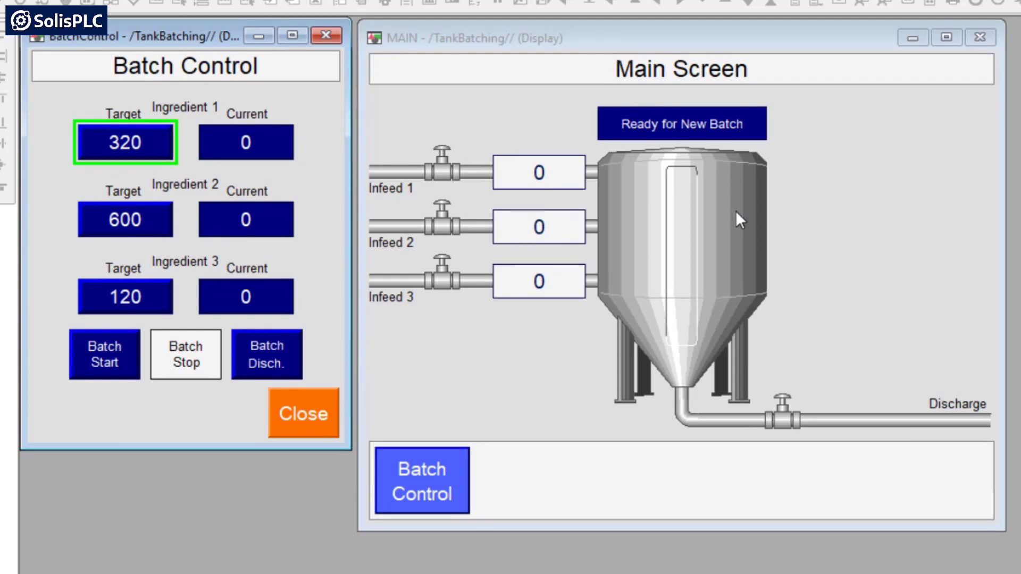
pyautogui.moveTo(640, 310)
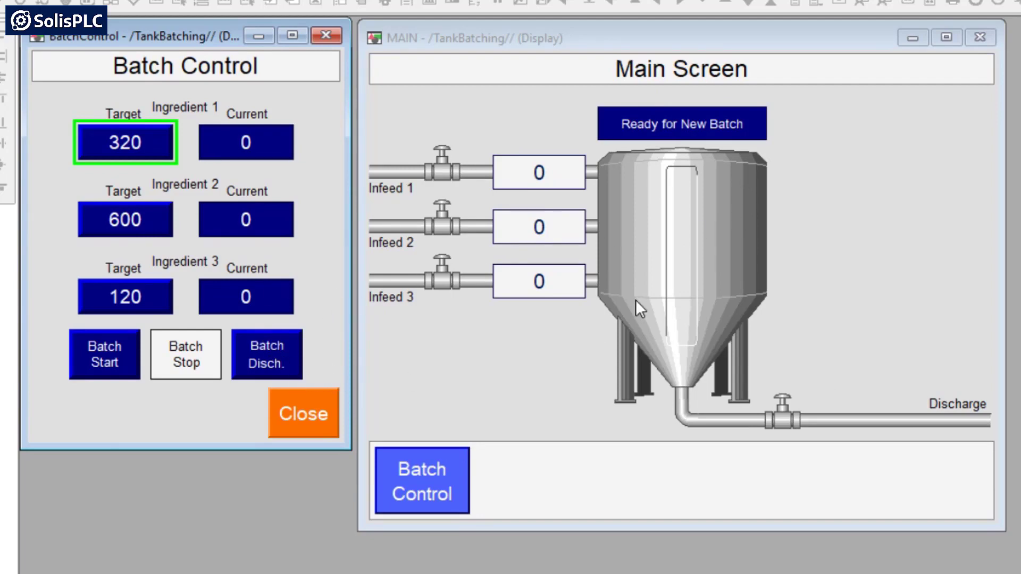
pyautogui.moveTo(586, 238)
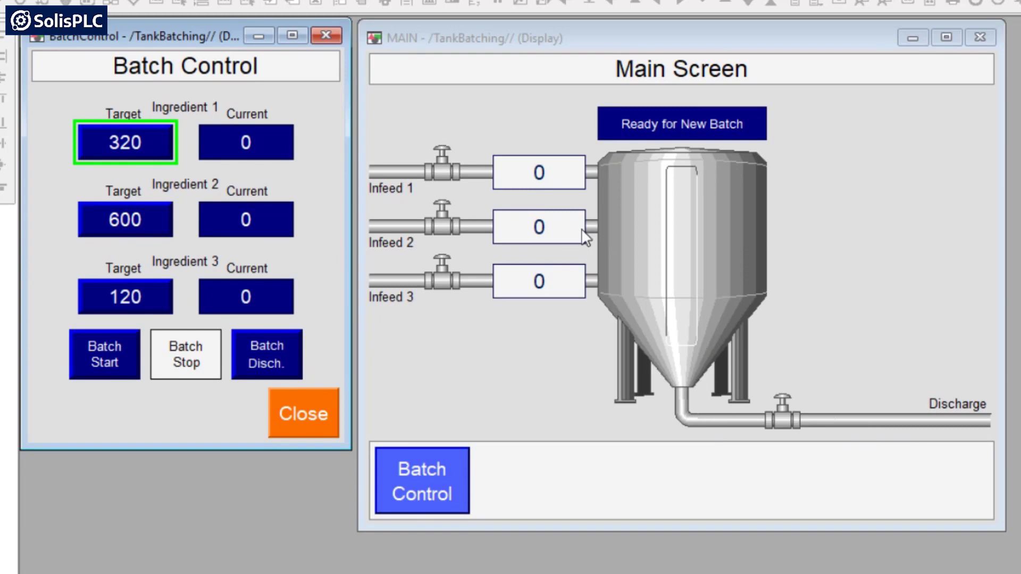
pyautogui.moveTo(511, 261)
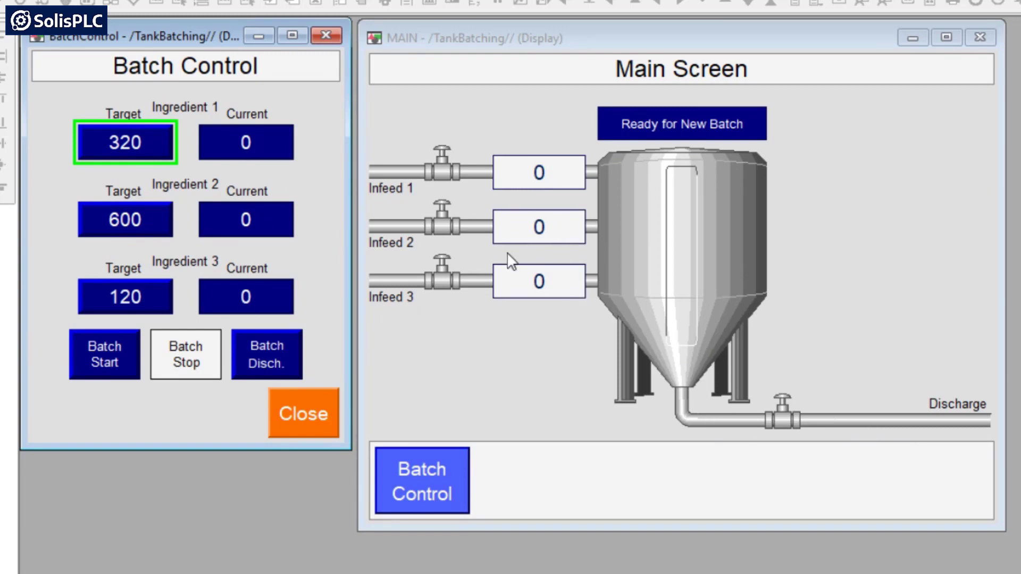
pyautogui.moveTo(715, 327)
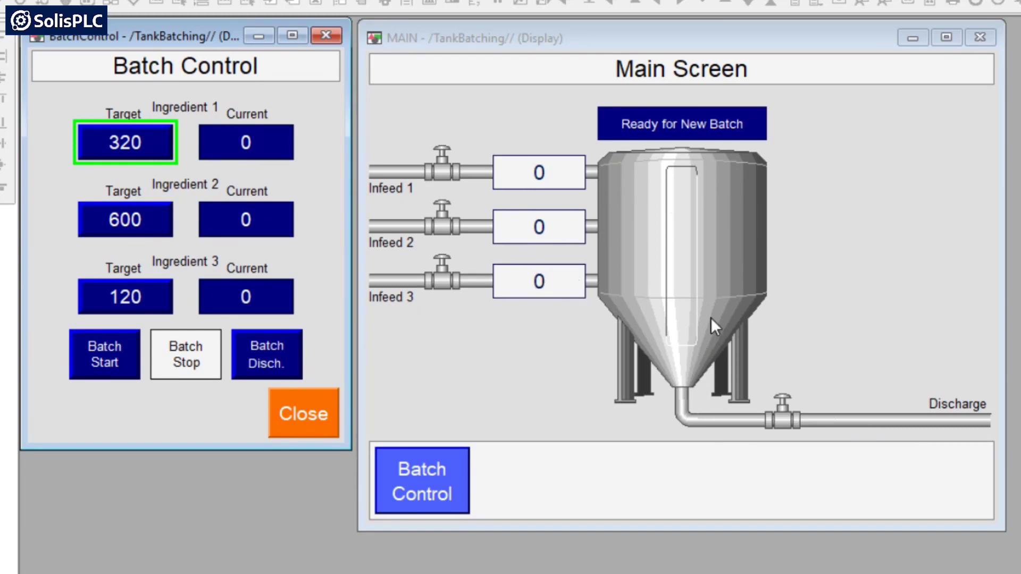
pyautogui.moveTo(661, 328)
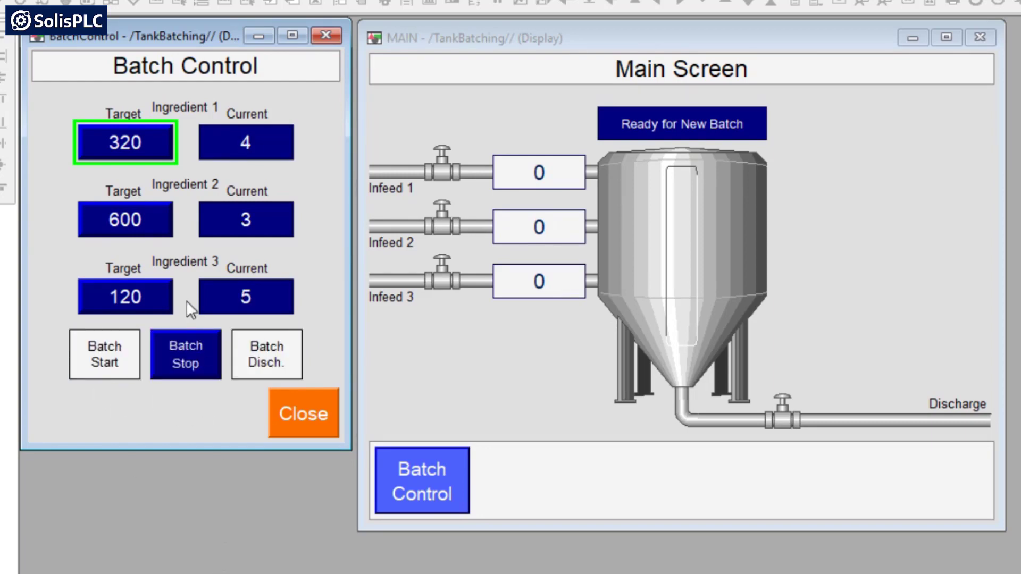
# Start the batch and let Infeeds 1–3 fill to 320, 600 and 120 until Batch Complete
pyautogui.click(104, 355)
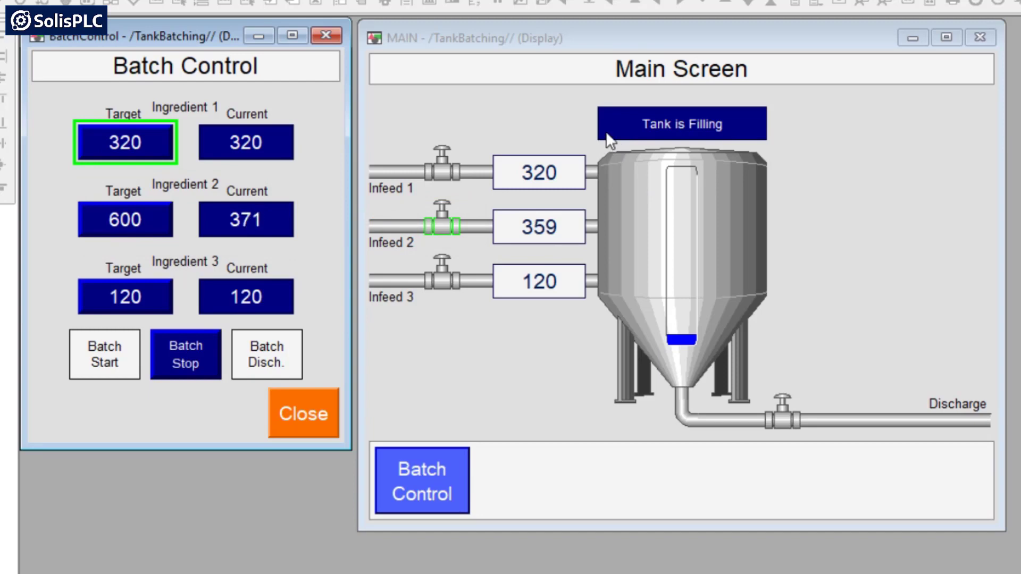
pyautogui.moveTo(729, 154)
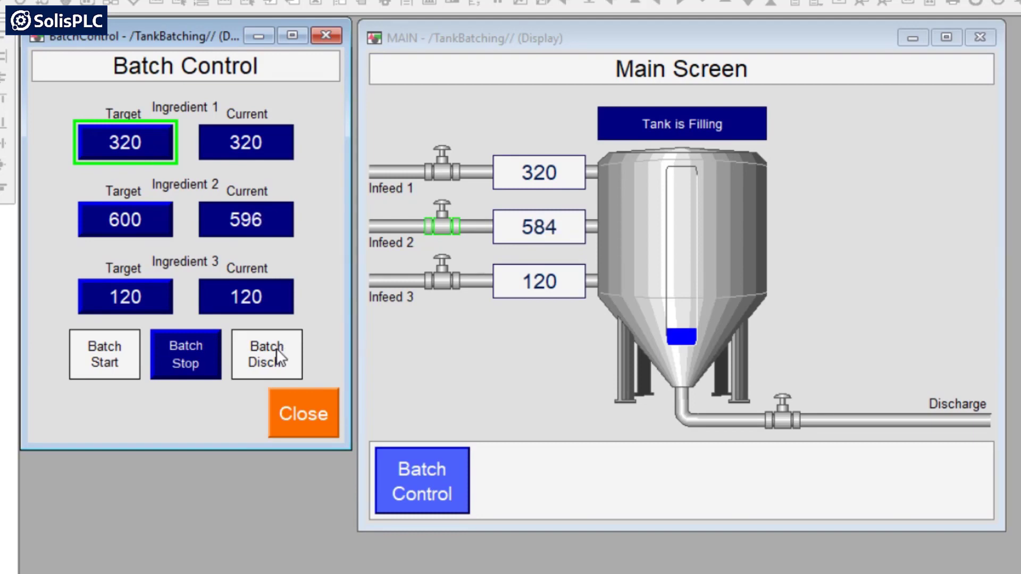
pyautogui.click(267, 354)
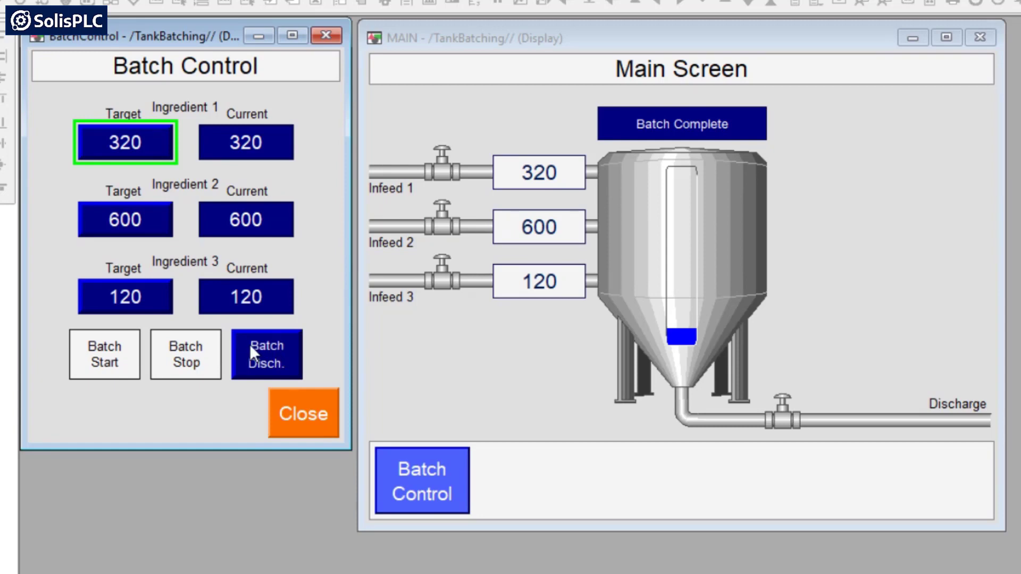
pyautogui.moveTo(198, 366)
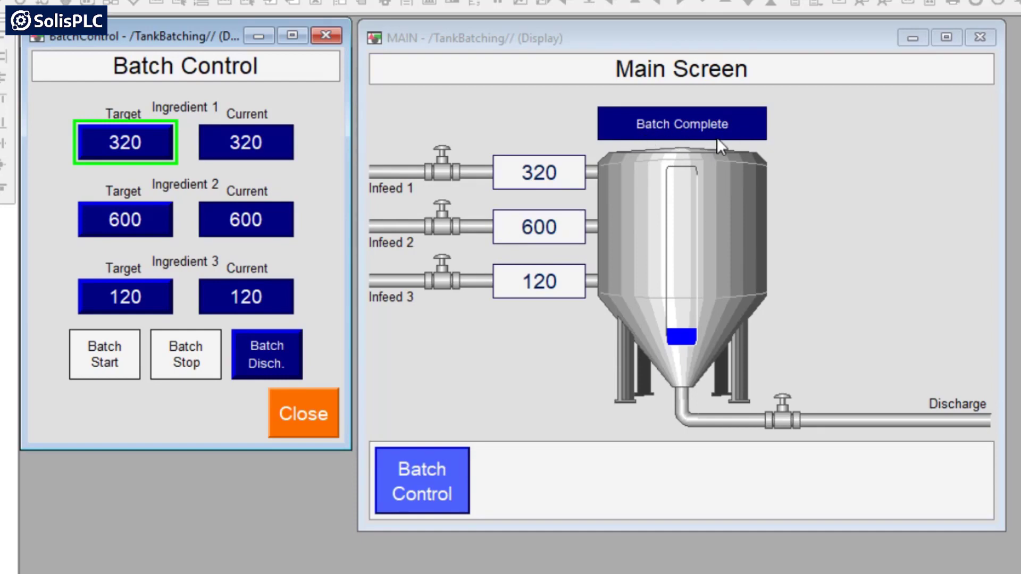
pyautogui.moveTo(205, 163)
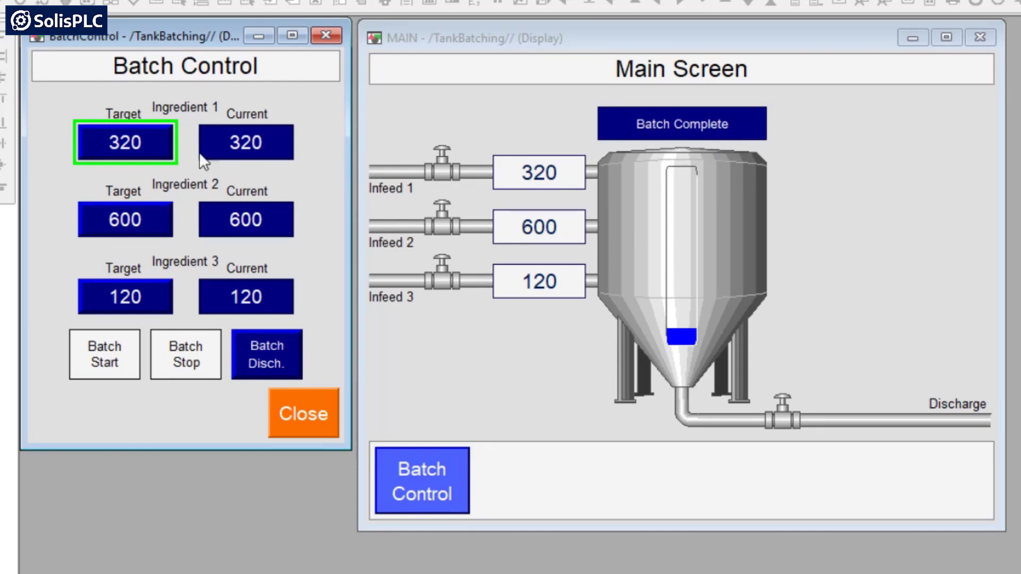
pyautogui.moveTo(264, 260)
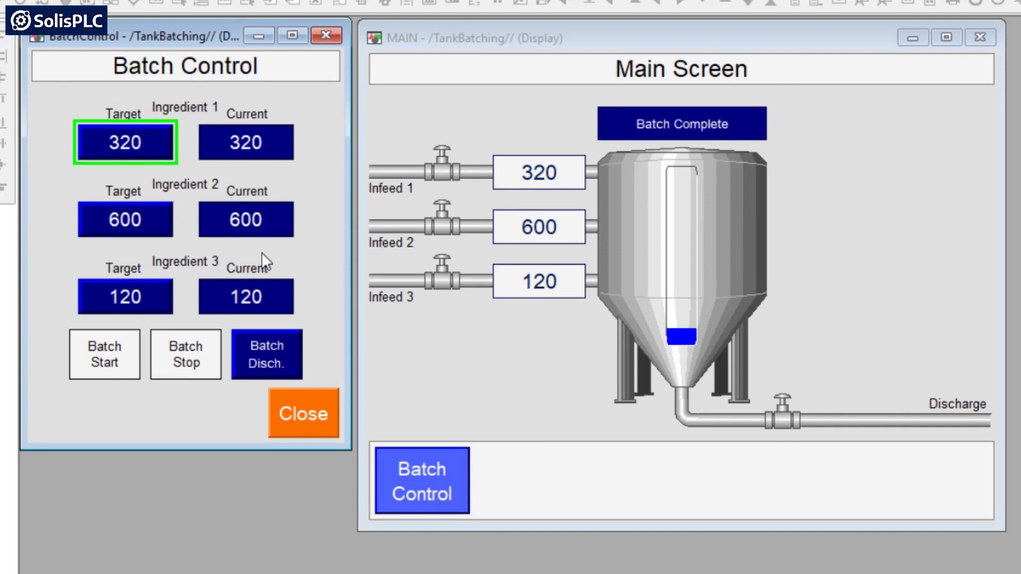
pyautogui.moveTo(513, 268)
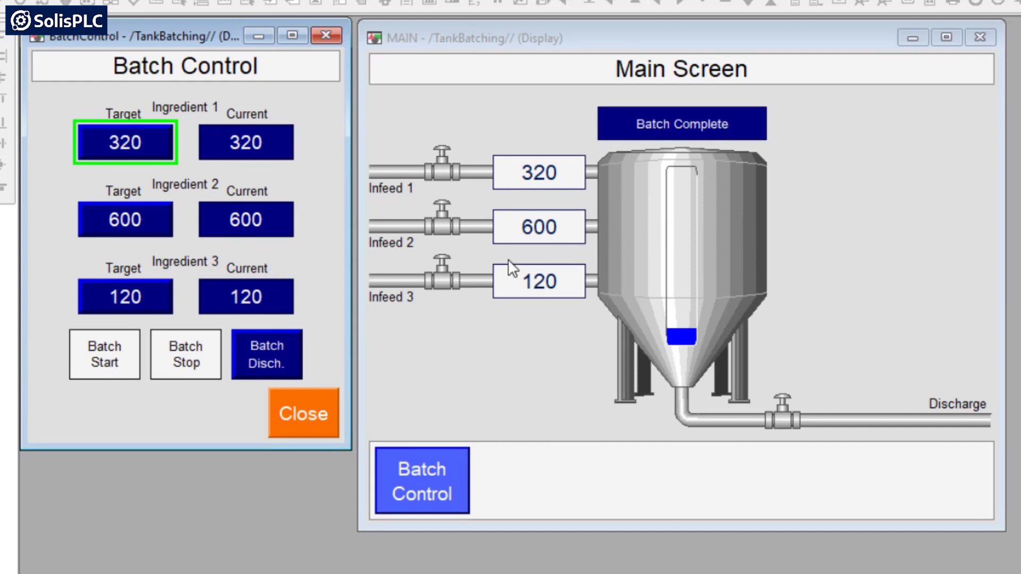
pyautogui.moveTo(639, 267)
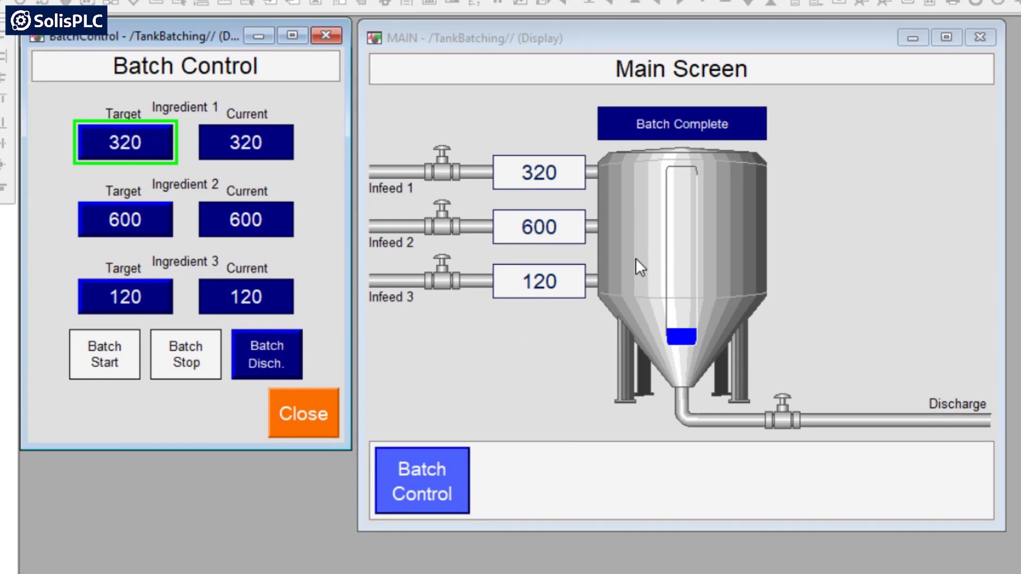
pyautogui.moveTo(698, 129)
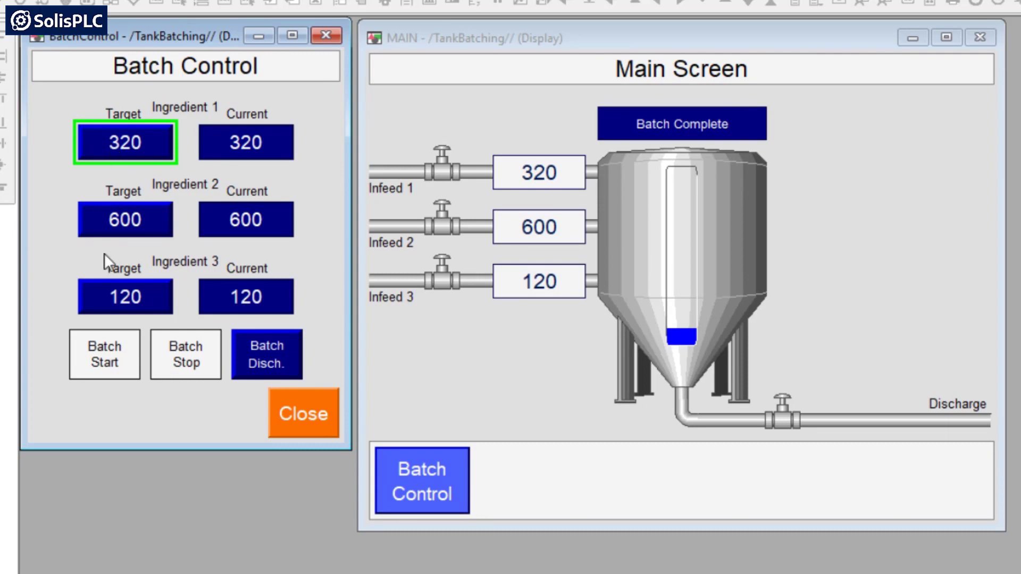
pyautogui.moveTo(544, 315)
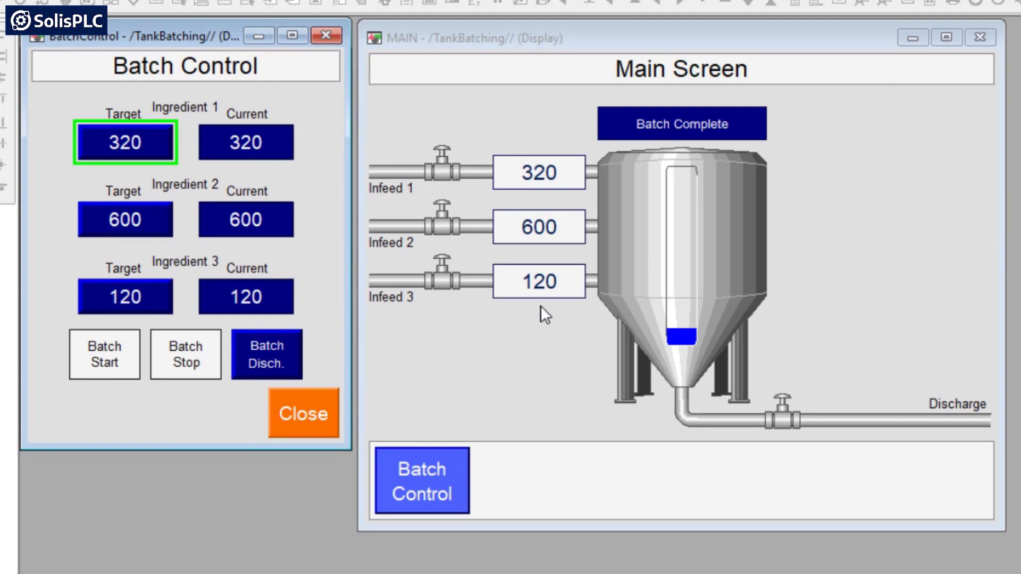
pyautogui.moveTo(114, 339)
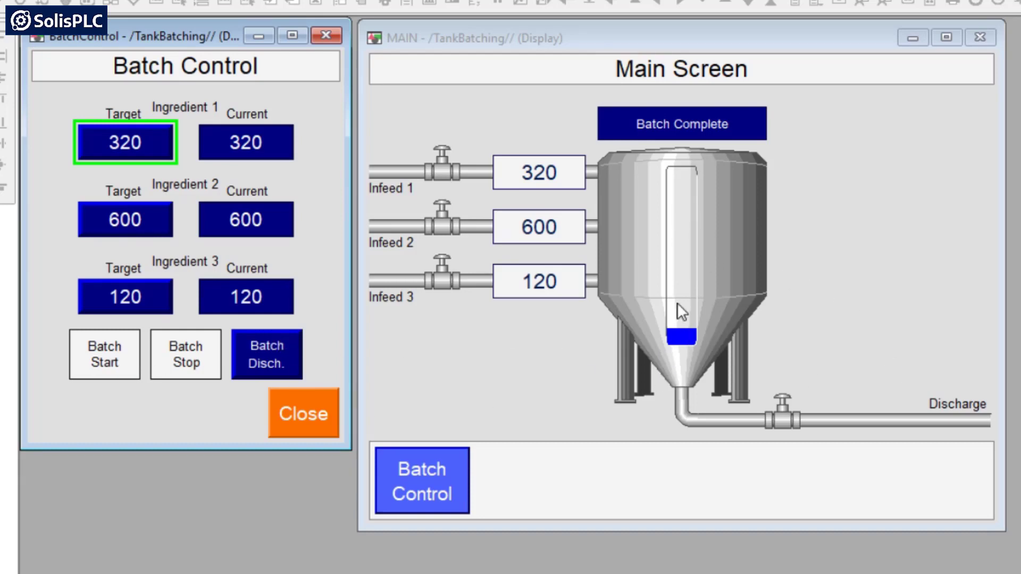
pyautogui.moveTo(675, 214)
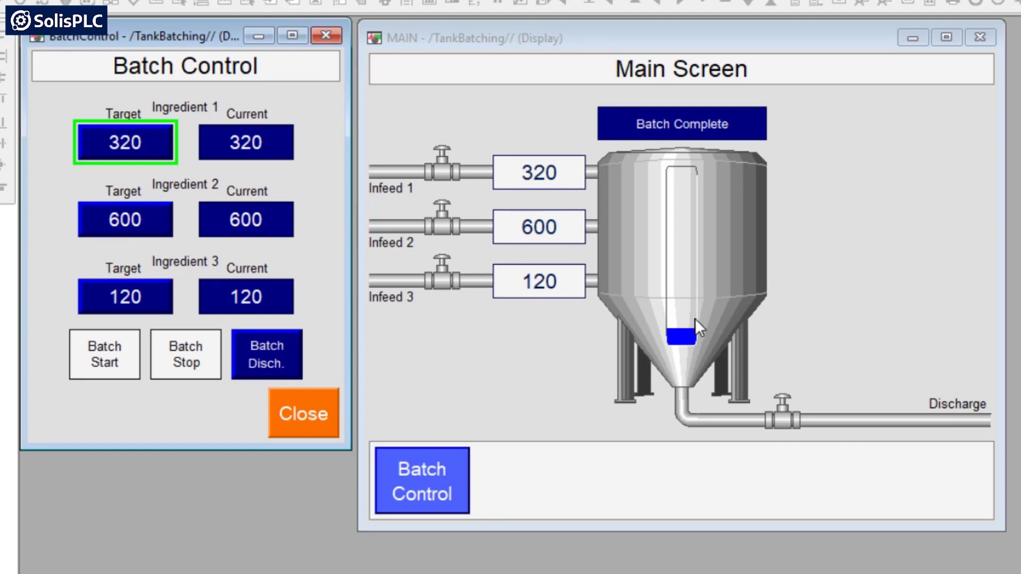
pyautogui.moveTo(658, 362)
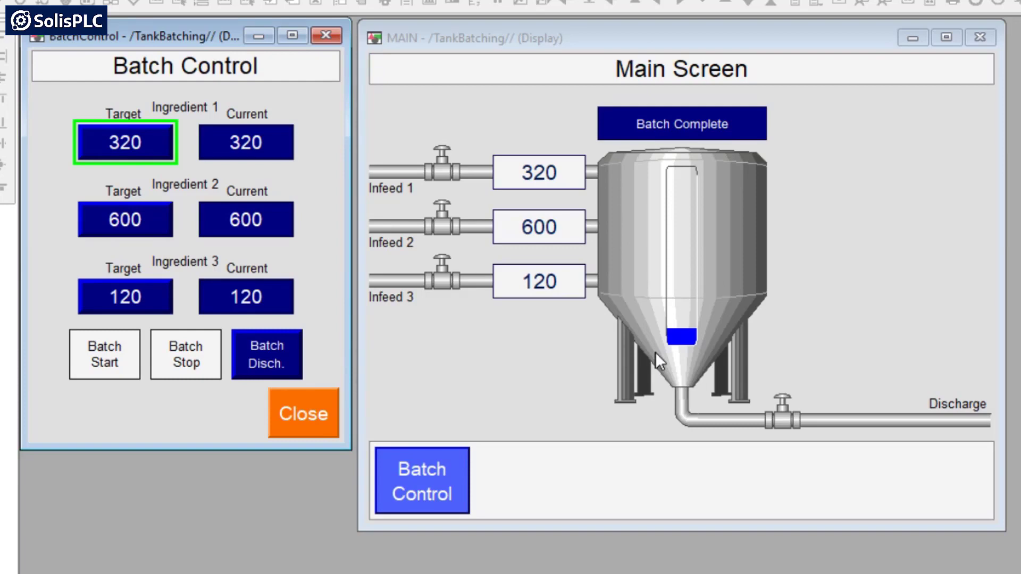
pyautogui.moveTo(629, 329)
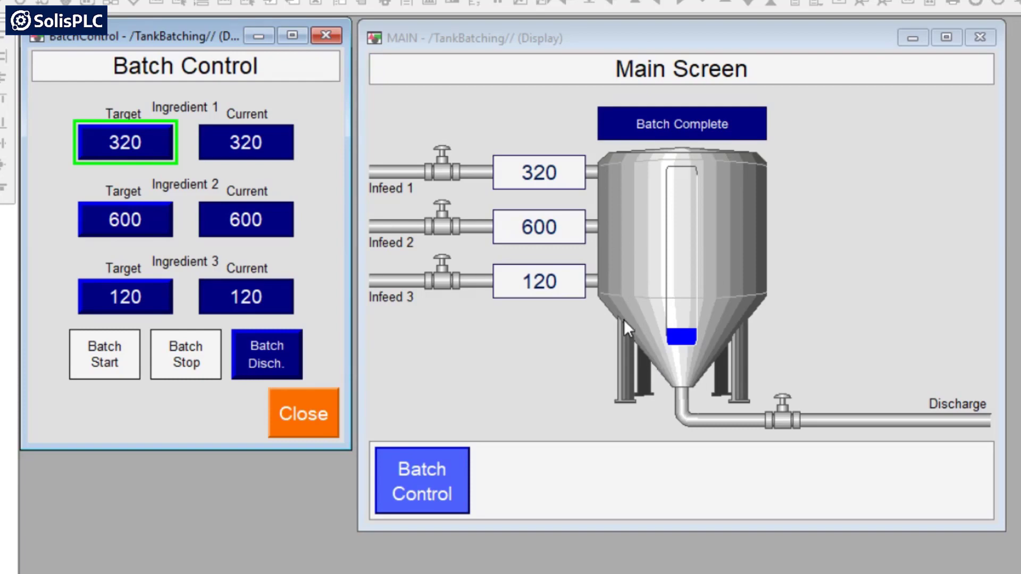
pyautogui.moveTo(101, 225)
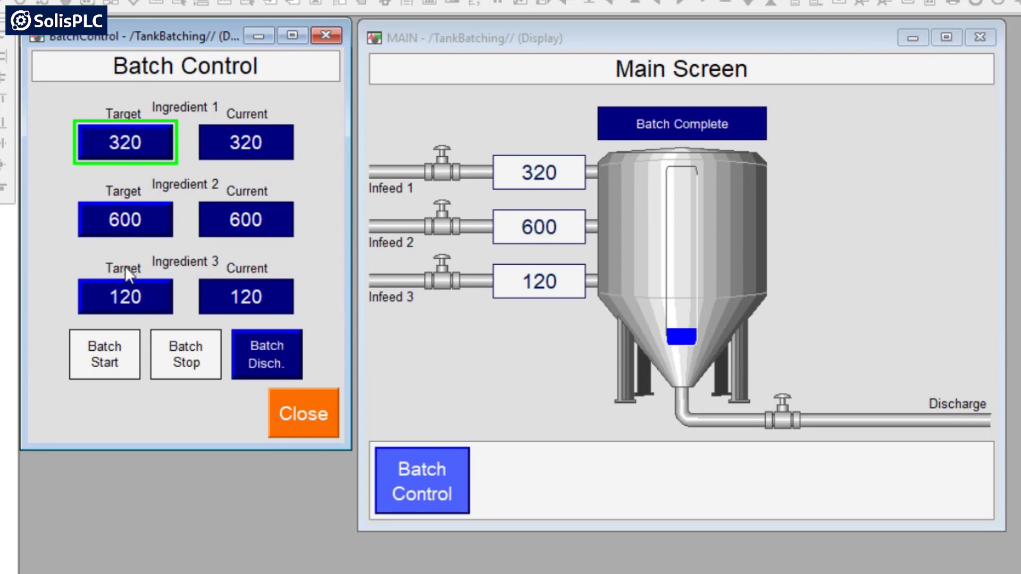
pyautogui.moveTo(194, 192)
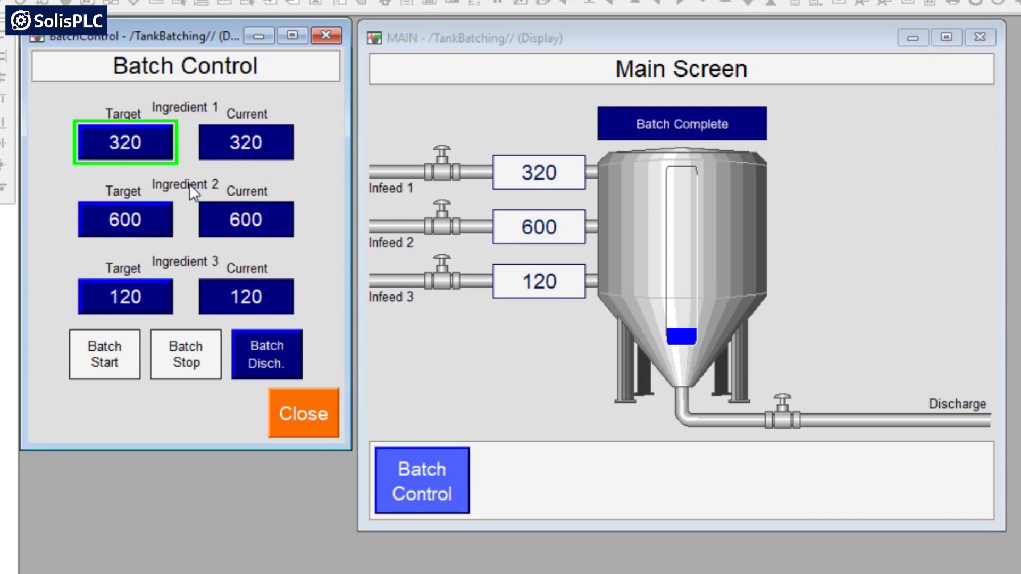
pyautogui.moveTo(682, 187)
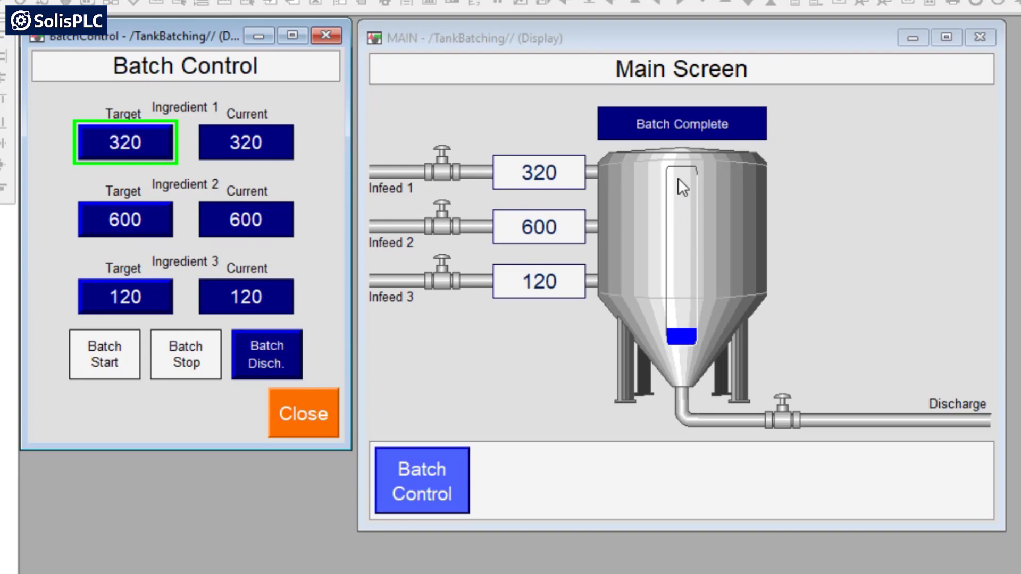
pyautogui.moveTo(575, 278)
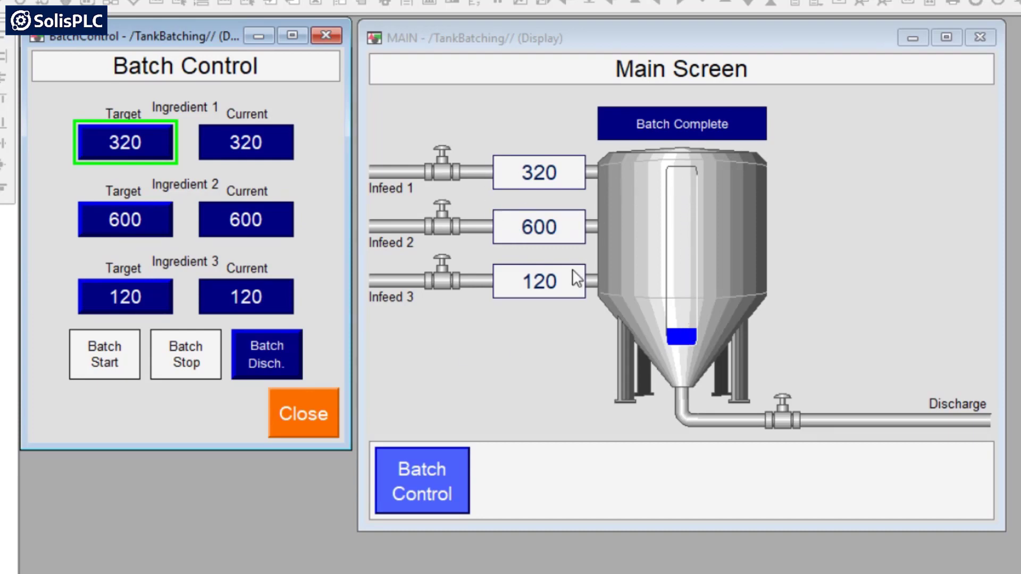
pyautogui.moveTo(537, 272)
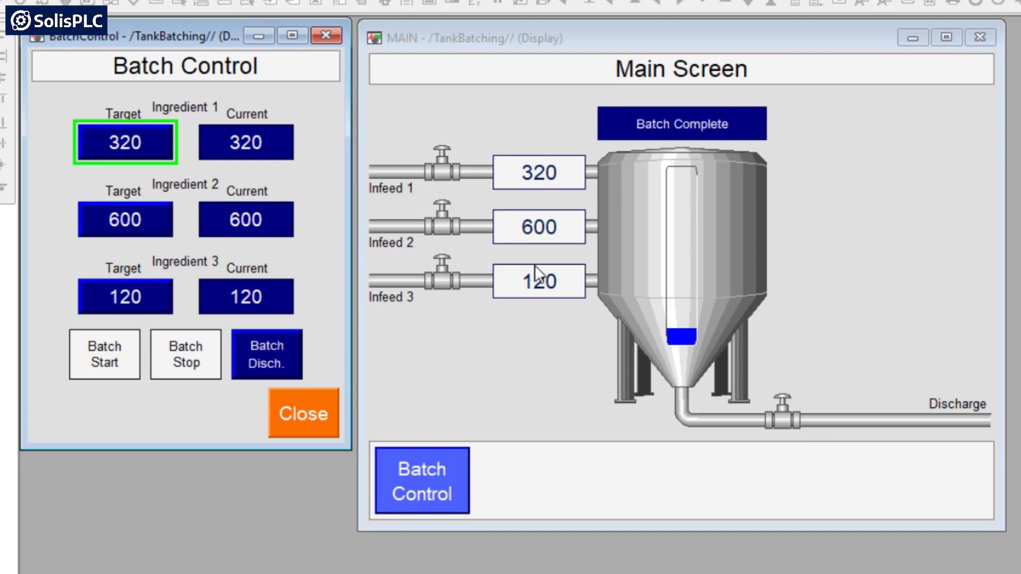
pyautogui.click(267, 354)
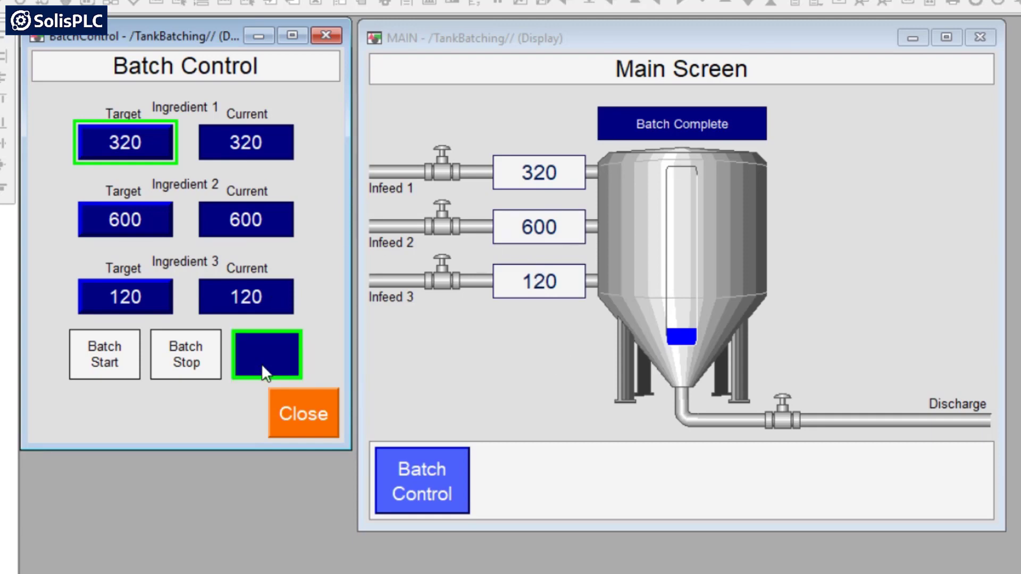
pyautogui.click(266, 354)
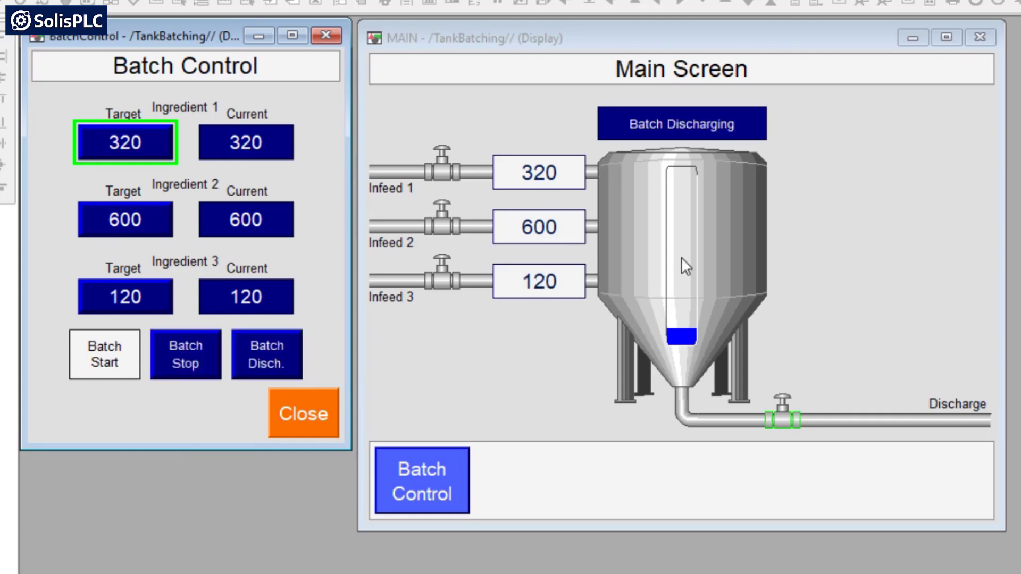
pyautogui.click(267, 355)
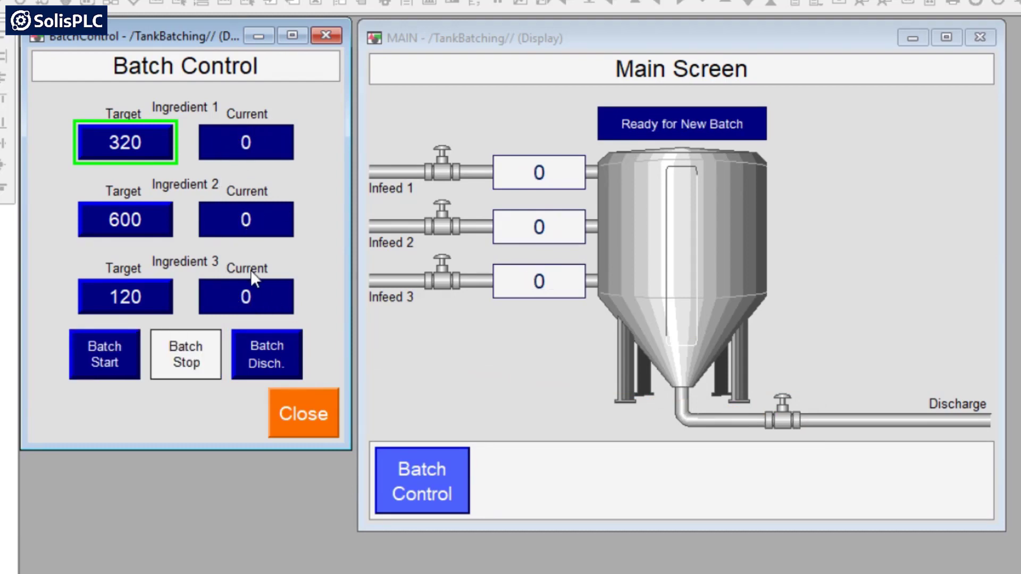
pyautogui.moveTo(689, 355)
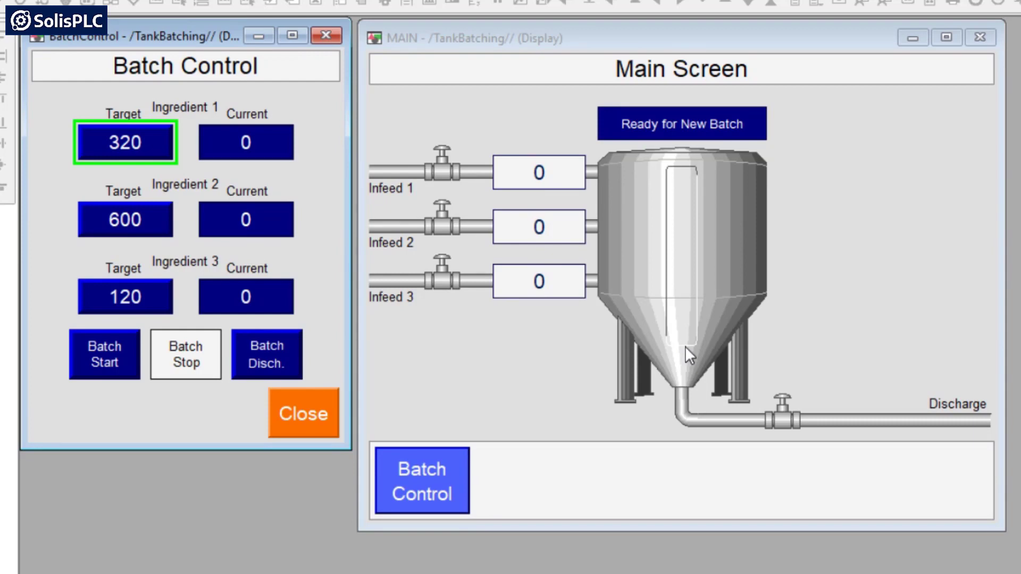
pyautogui.moveTo(850, 426)
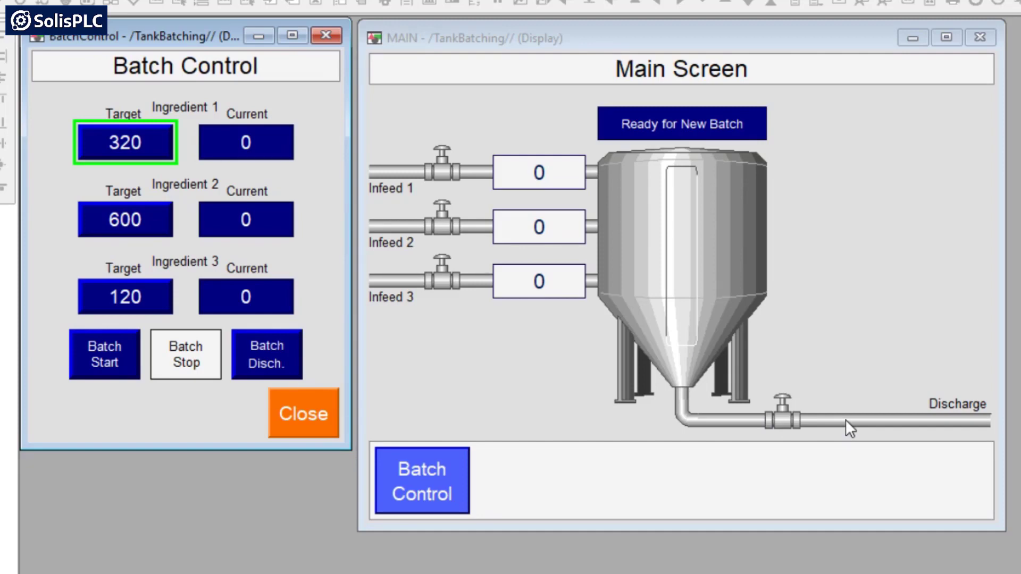
pyautogui.moveTo(931, 443)
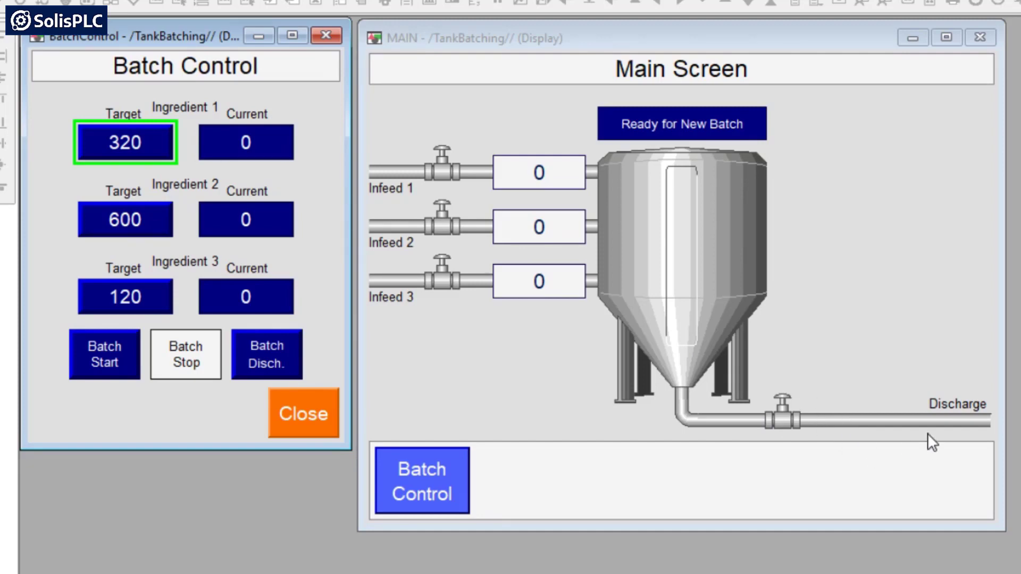
pyautogui.moveTo(563, 328)
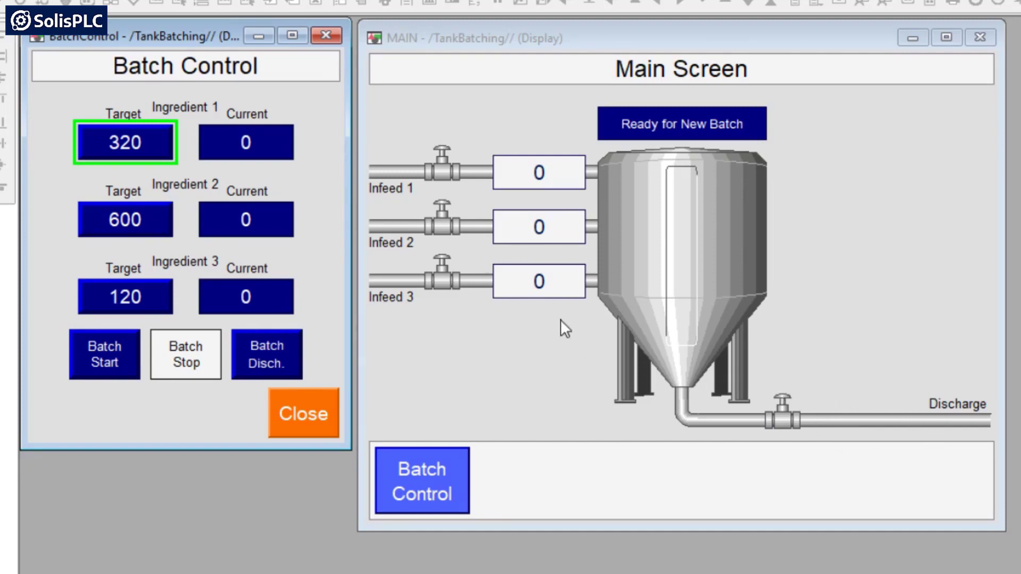
pyautogui.moveTo(530, 326)
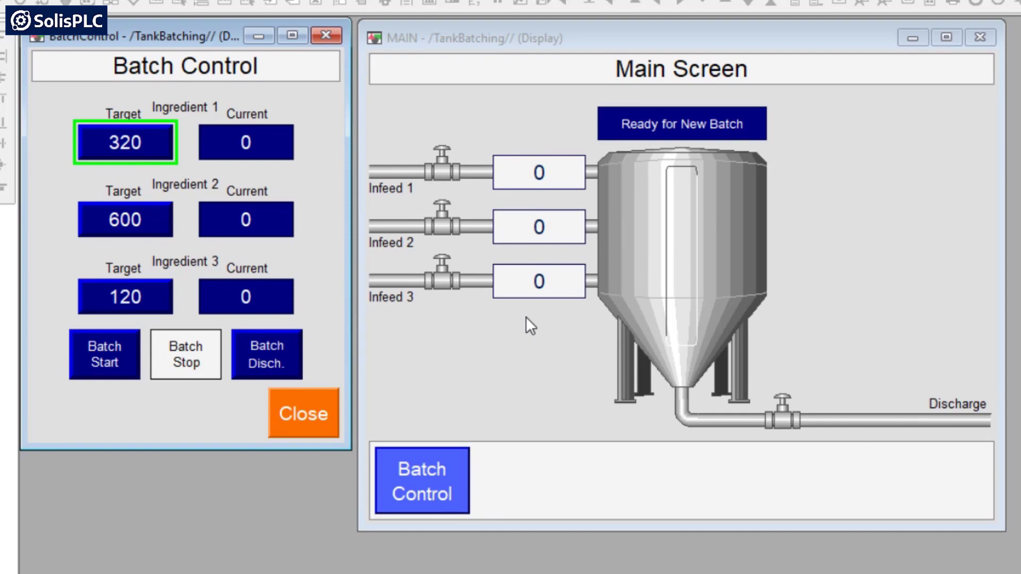
pyautogui.moveTo(671, 291)
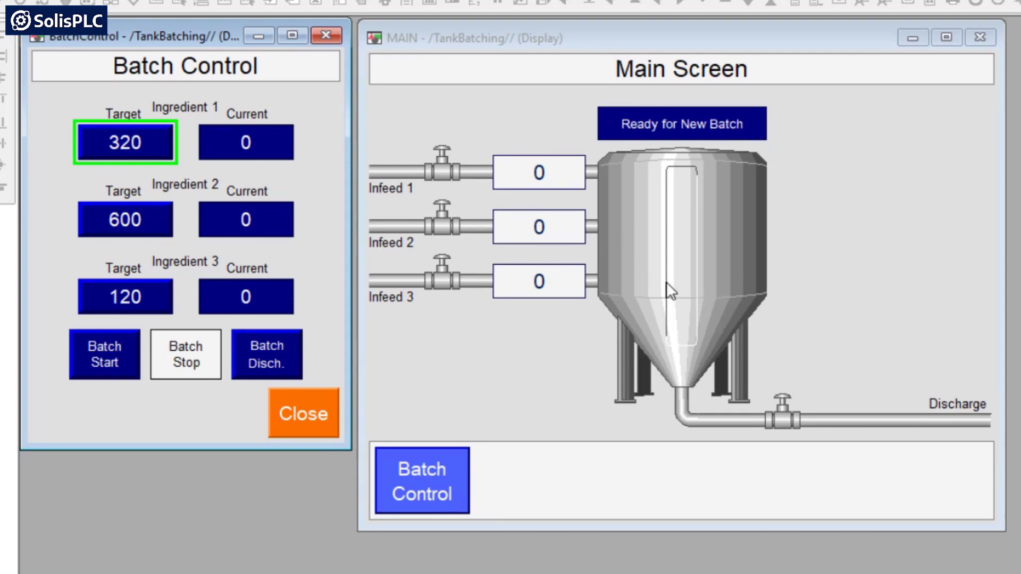
pyautogui.moveTo(586, 252)
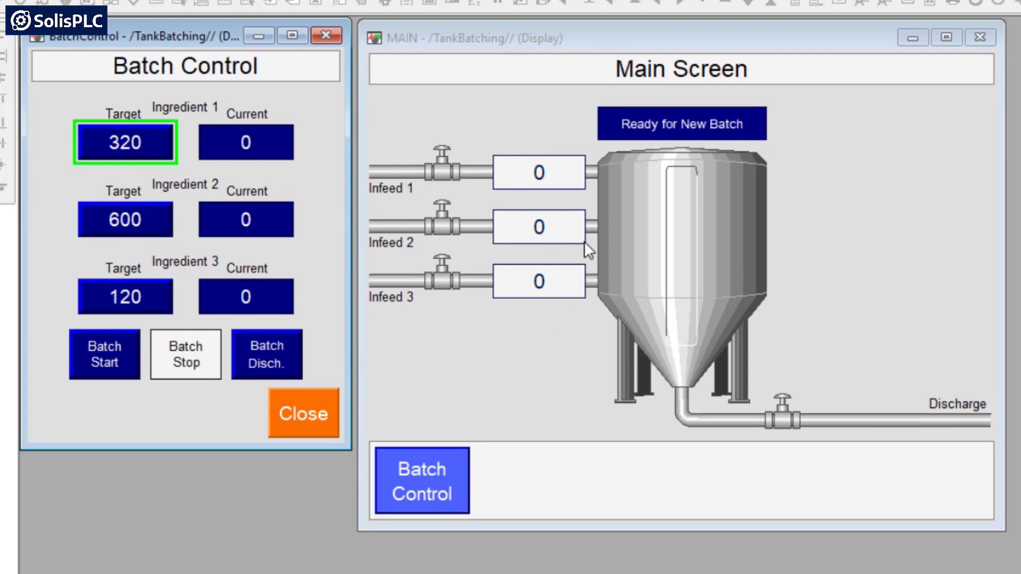
pyautogui.moveTo(656, 176)
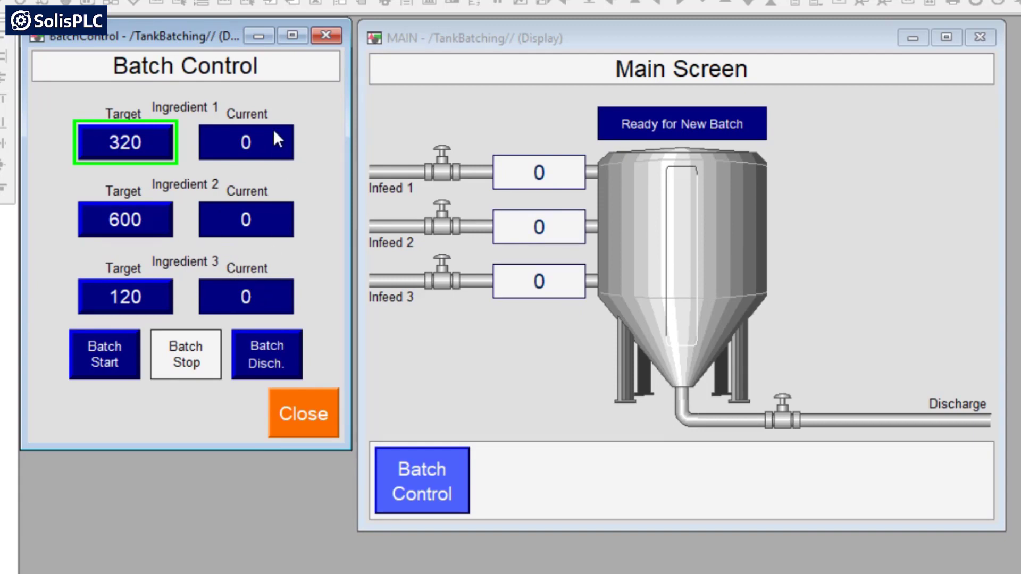
pyautogui.moveTo(621, 297)
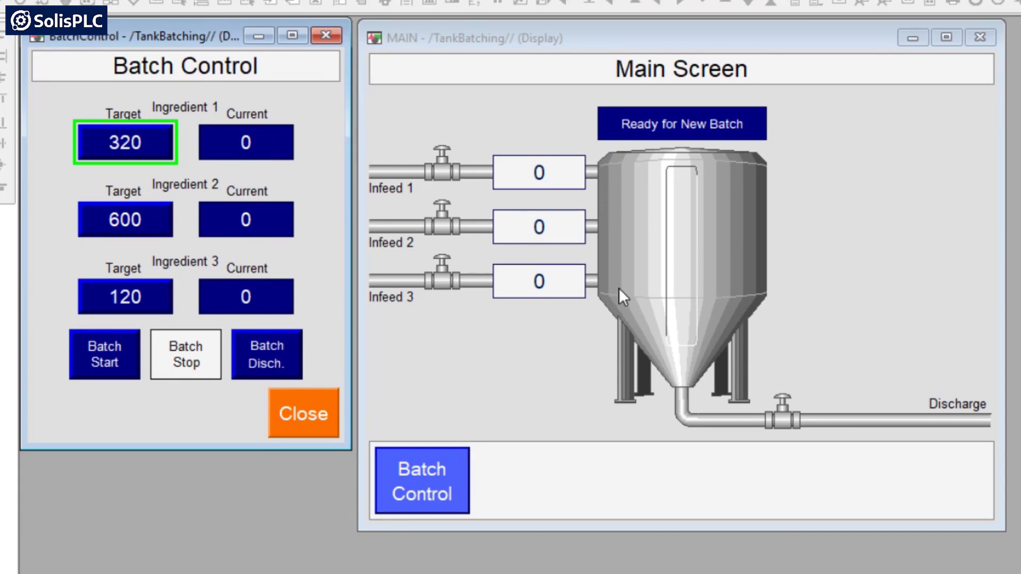
pyautogui.moveTo(979, 439)
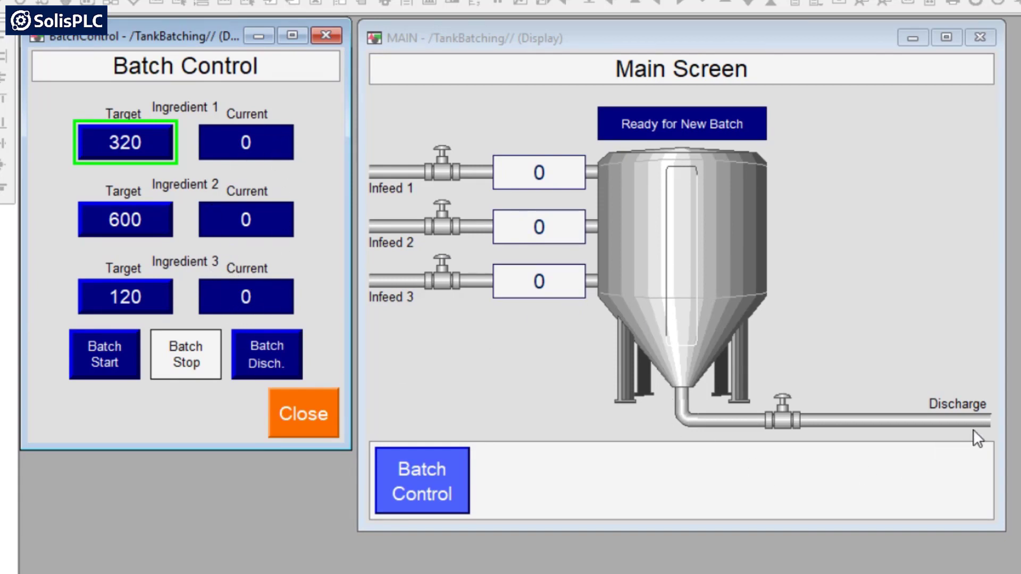
pyautogui.moveTo(278, 187)
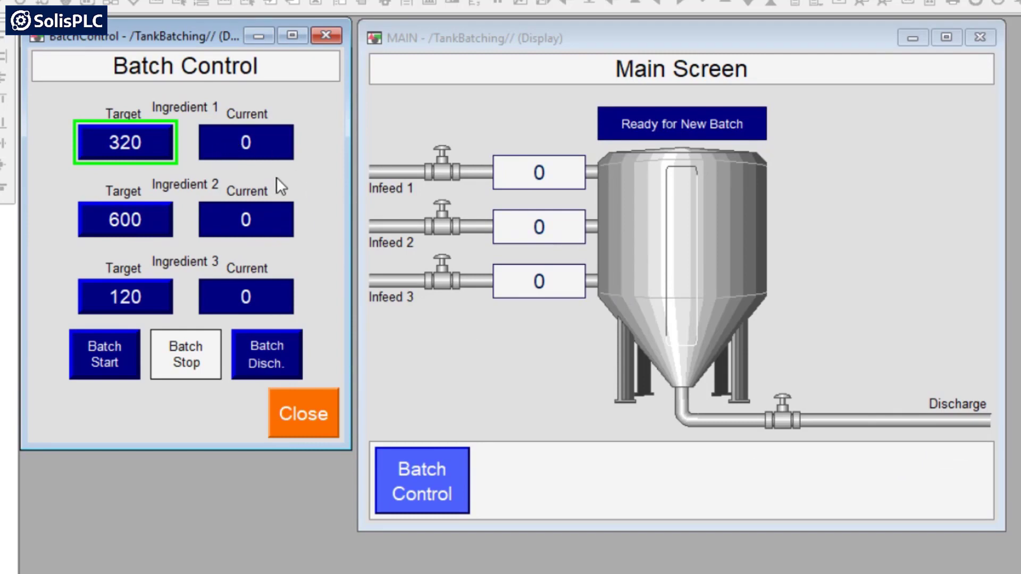
pyautogui.moveTo(272, 160)
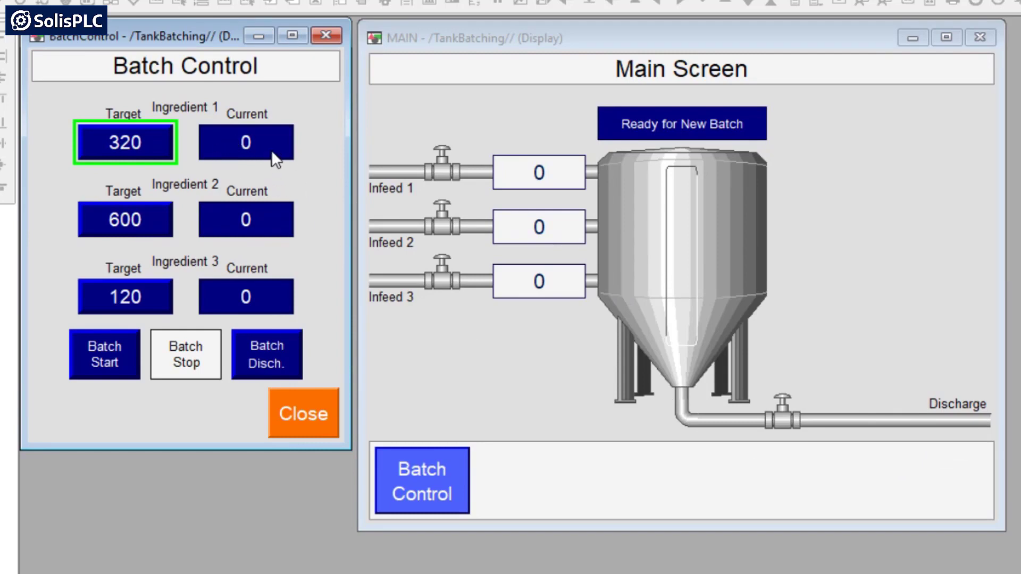
pyautogui.moveTo(736, 418)
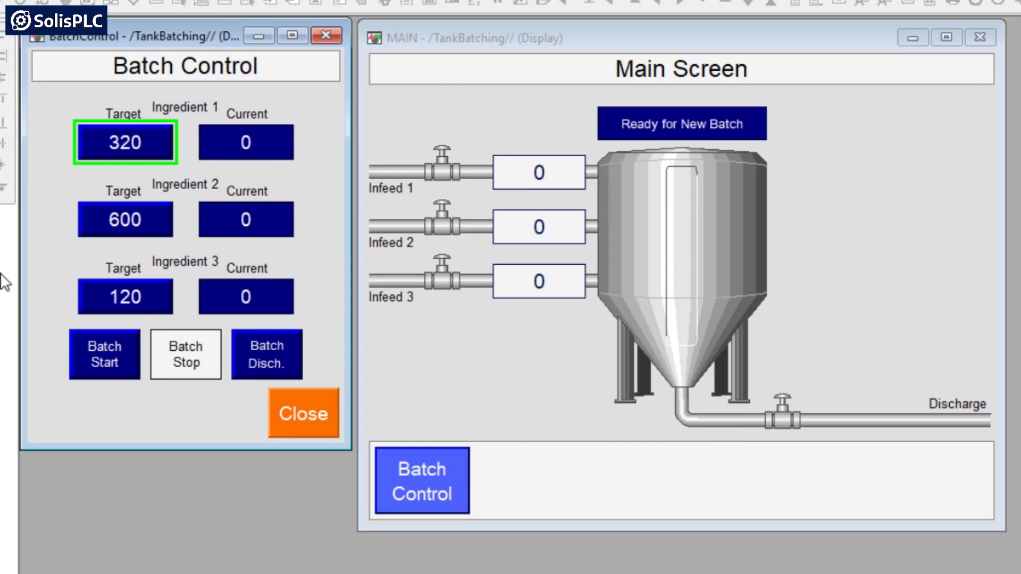
pyautogui.moveTo(654, 134)
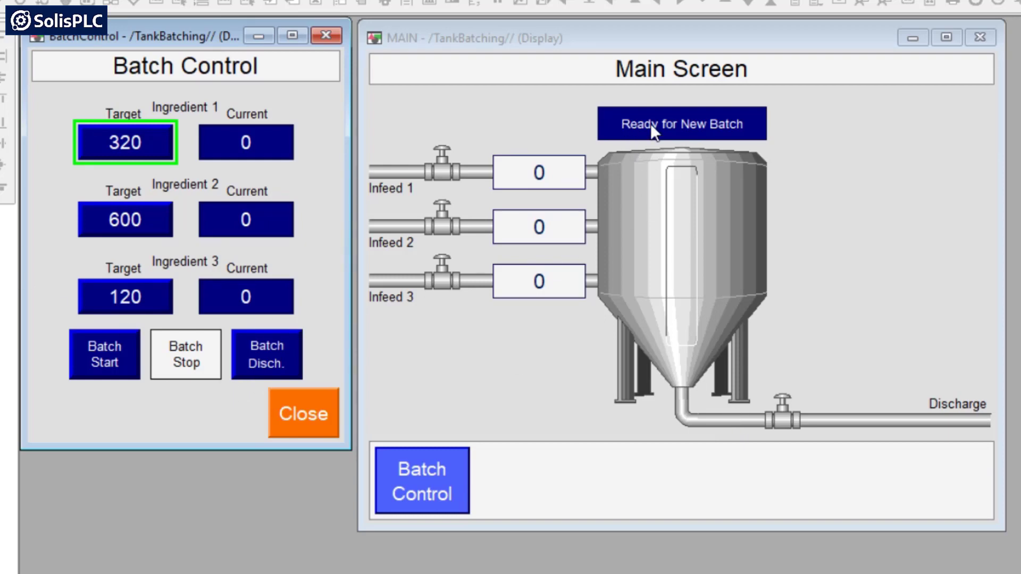
pyautogui.moveTo(107, 313)
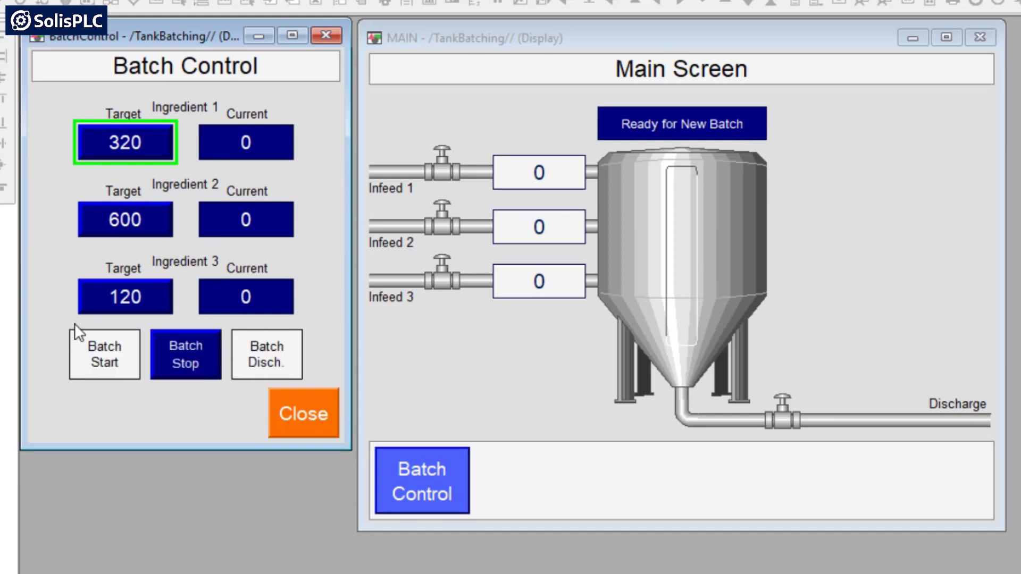
# Start a second batch, pause it at 46, 34, 55, then discharge to Ready for New Batch
pyautogui.click(104, 355)
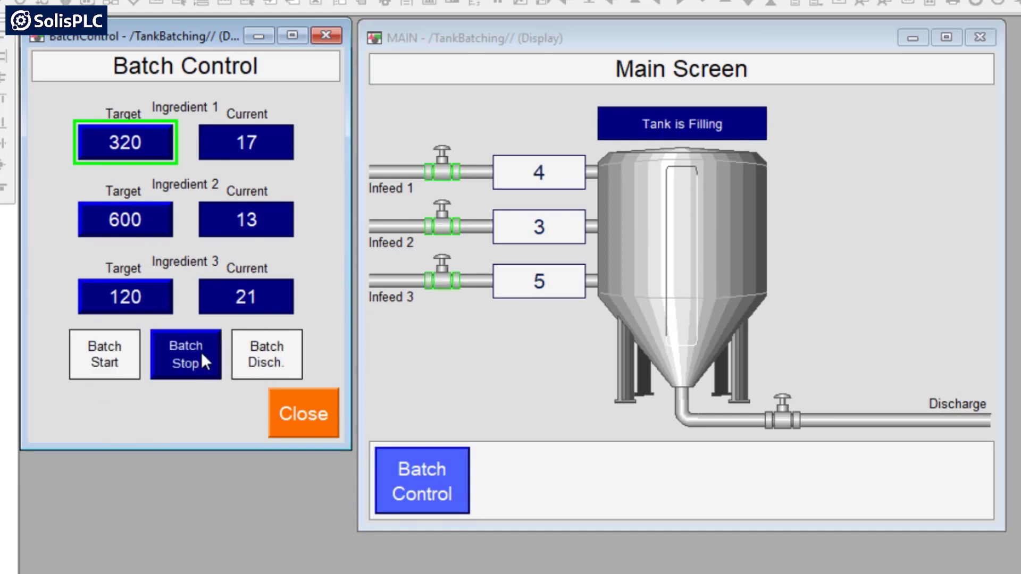
pyautogui.click(186, 354)
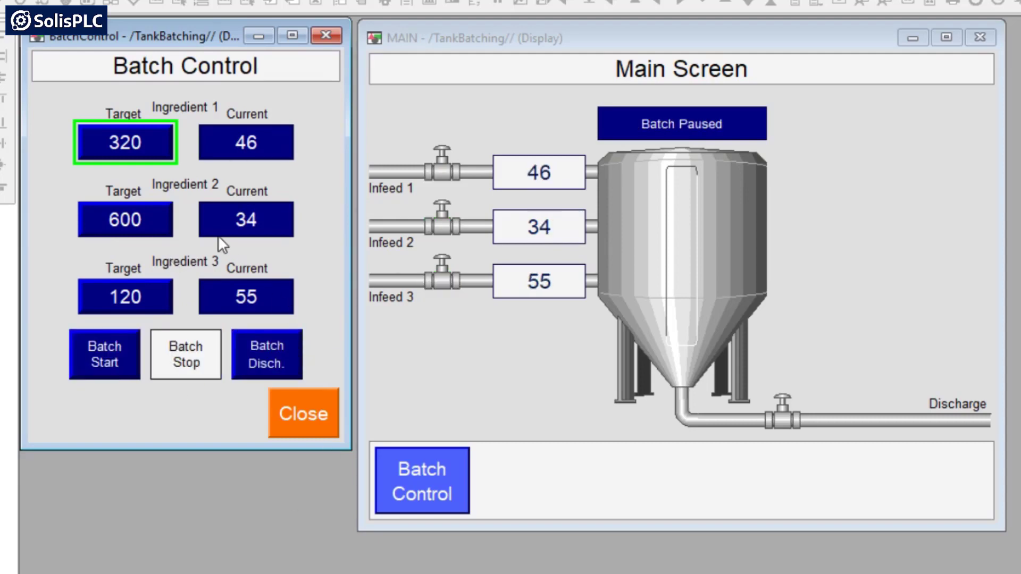
pyautogui.moveTo(662, 154)
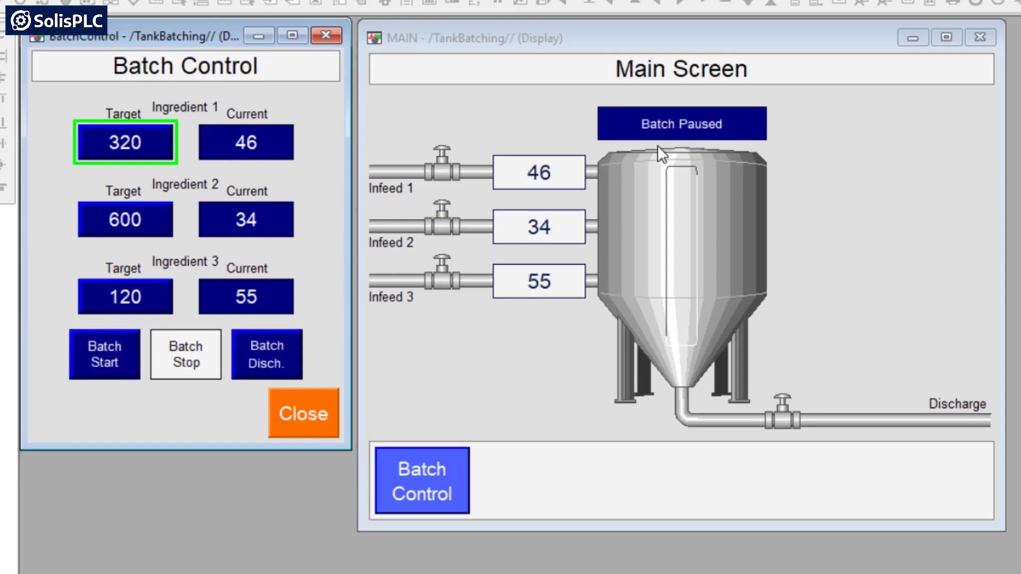
pyautogui.moveTo(658, 194)
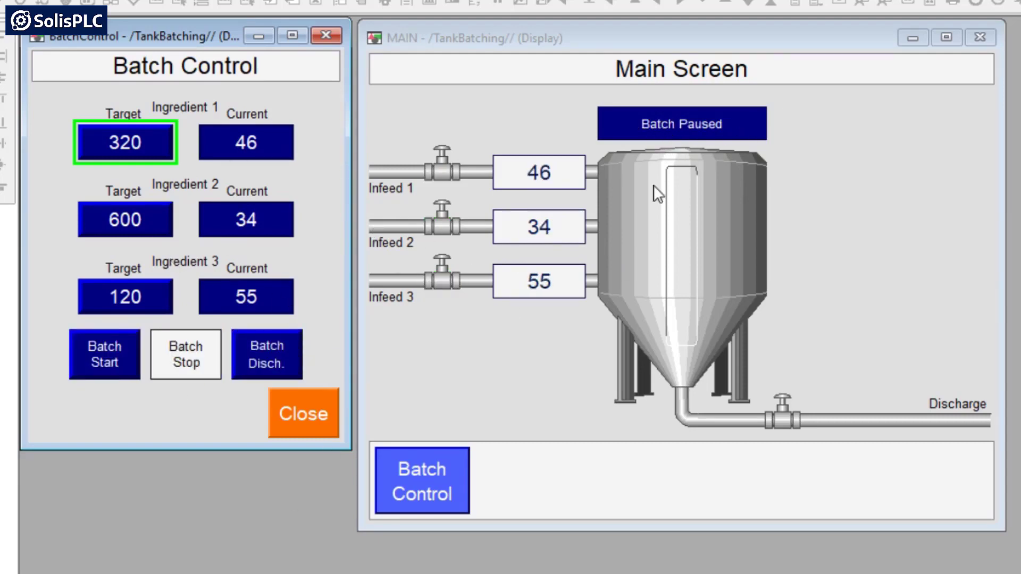
pyautogui.moveTo(678, 350)
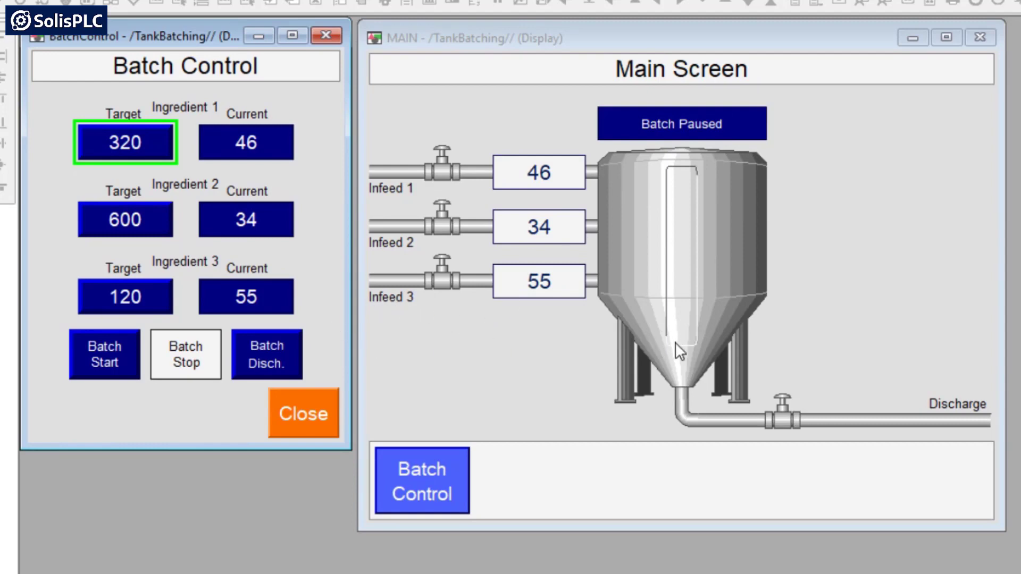
pyautogui.click(266, 354)
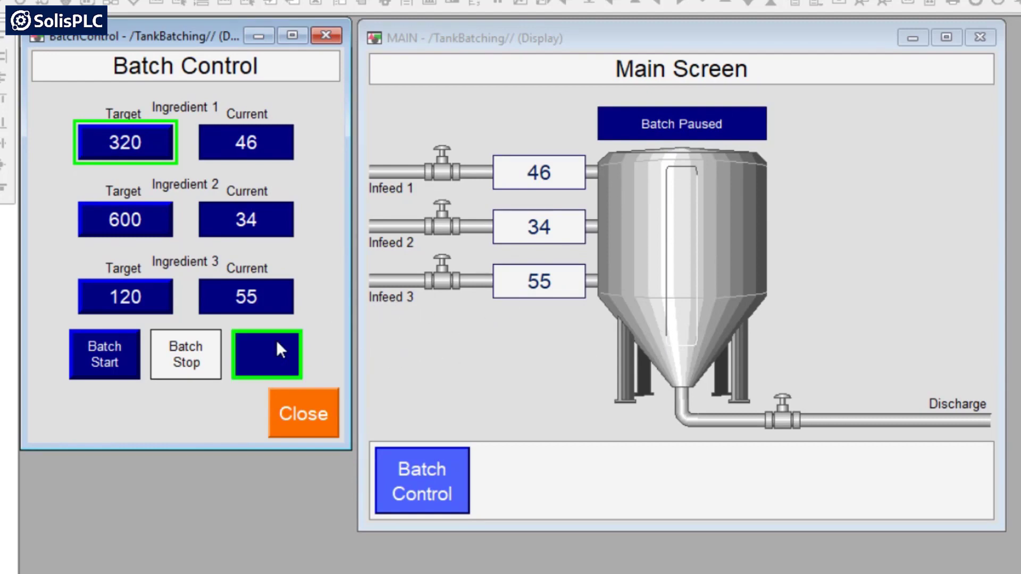
pyautogui.click(267, 354)
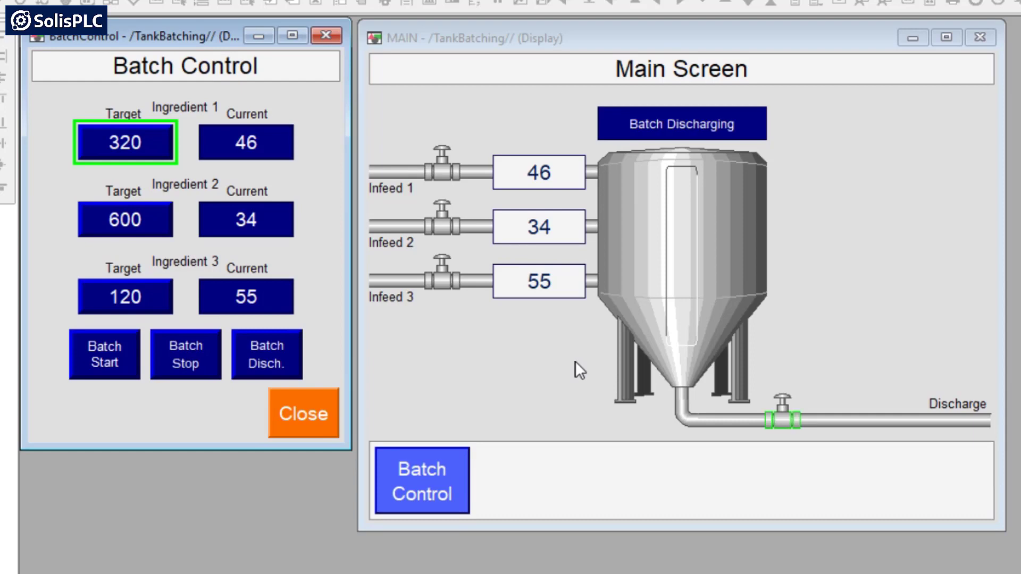
pyautogui.click(185, 354)
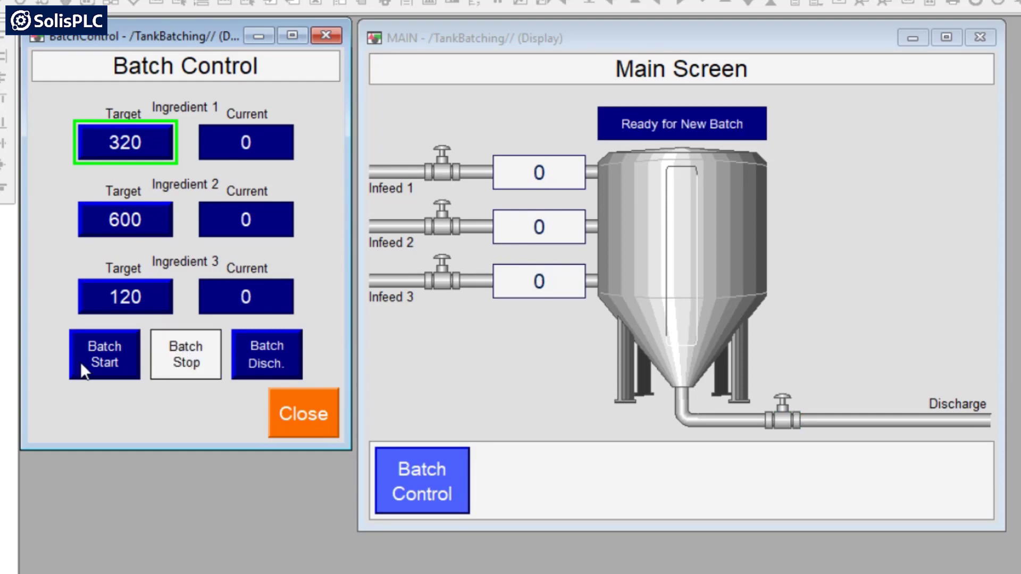
# Run a third batch, pausing and resuming it, until it fills to 320, 600, 120 and completes
pyautogui.click(105, 355)
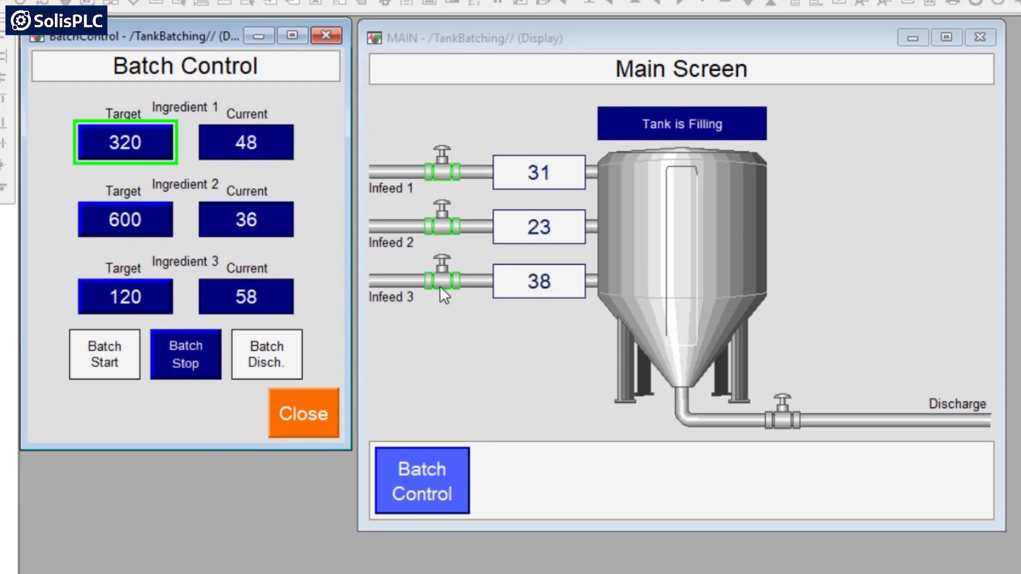
pyautogui.click(186, 354)
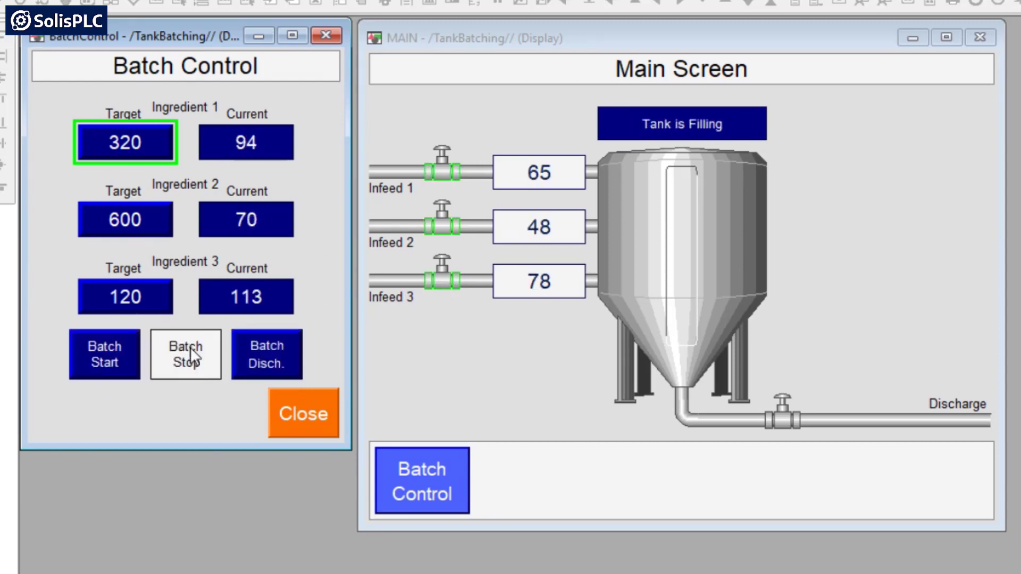
pyautogui.click(186, 354)
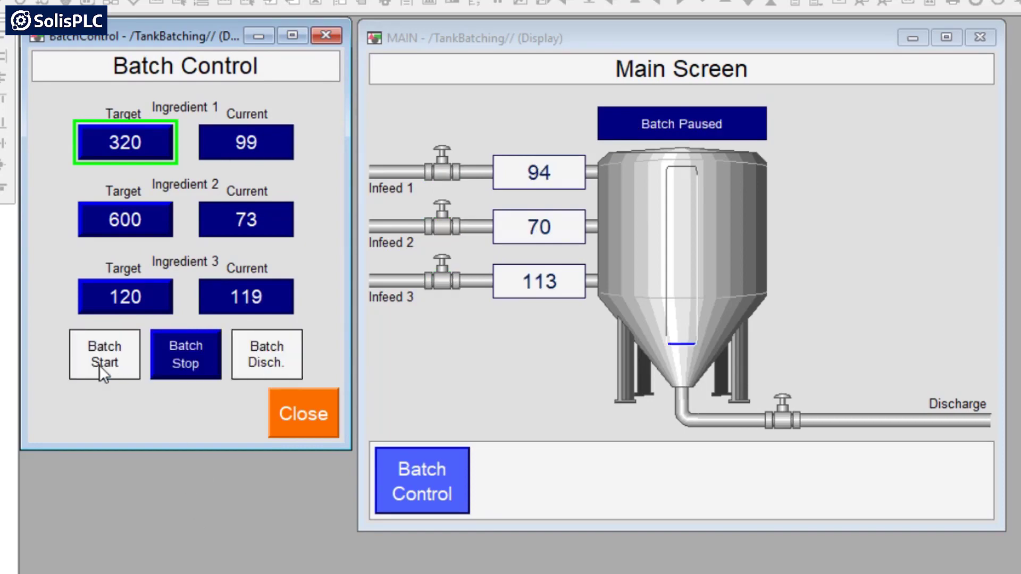
pyautogui.click(104, 354)
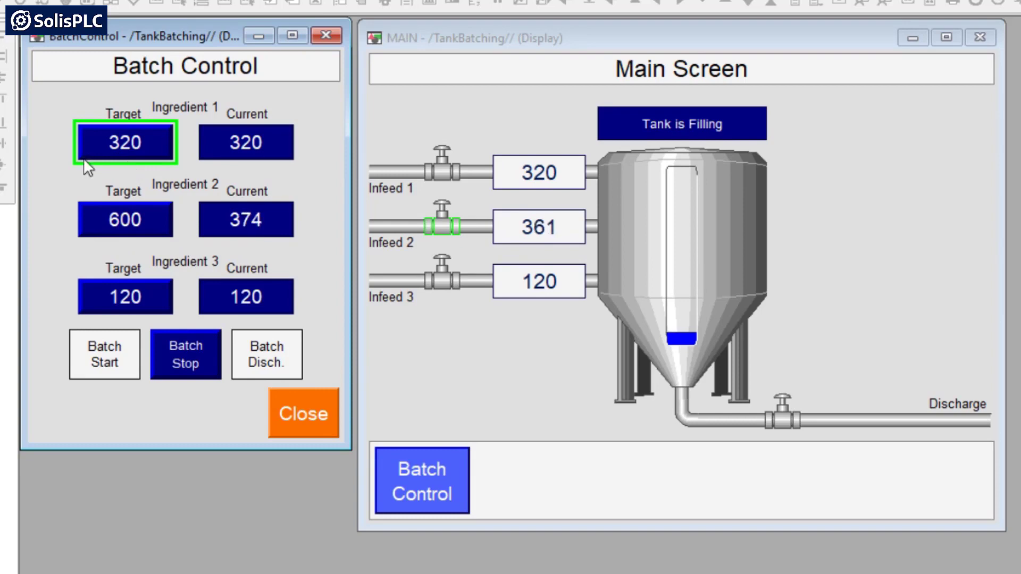
pyautogui.moveTo(132, 151)
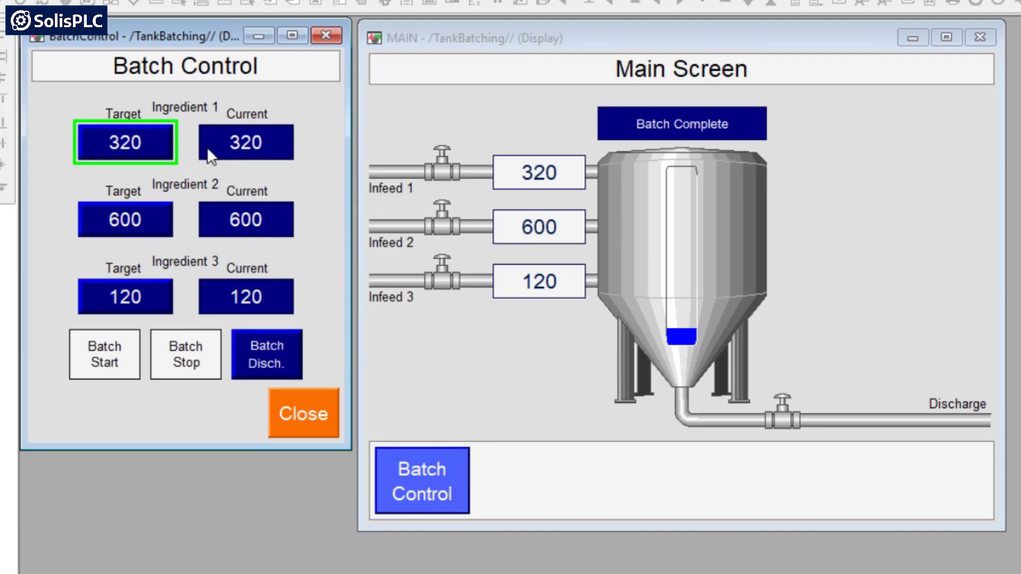
pyautogui.moveTo(319, 359)
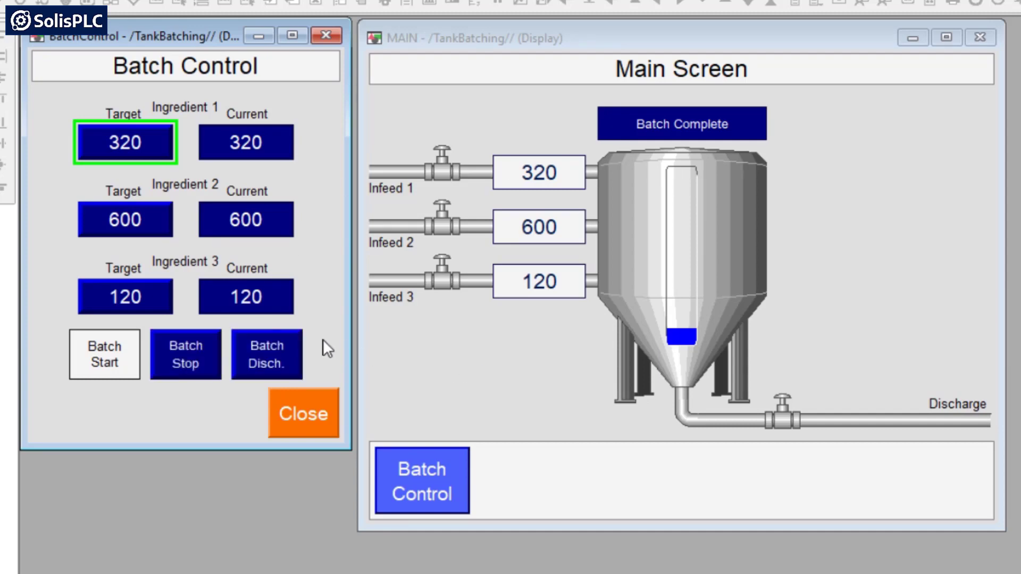
pyautogui.click(266, 354)
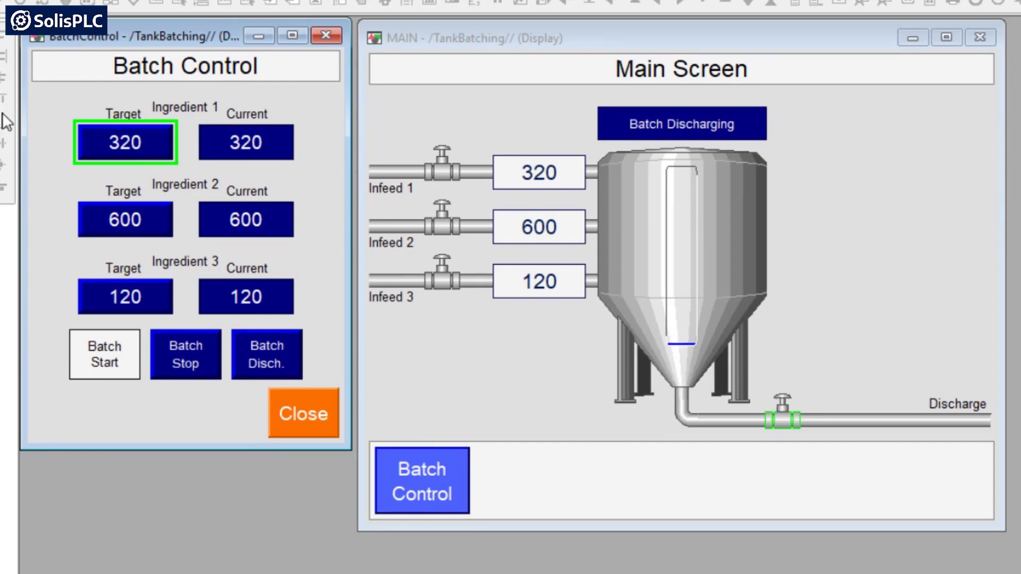
# Discharge the completed batch from the tank with Batch Disch
pyautogui.click(185, 355)
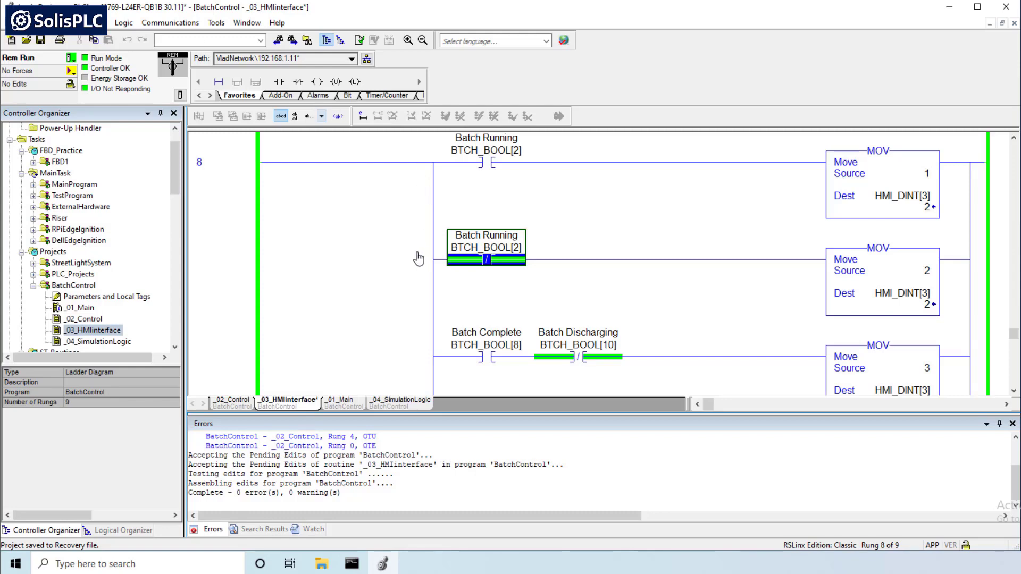
pyautogui.moveTo(252, 252)
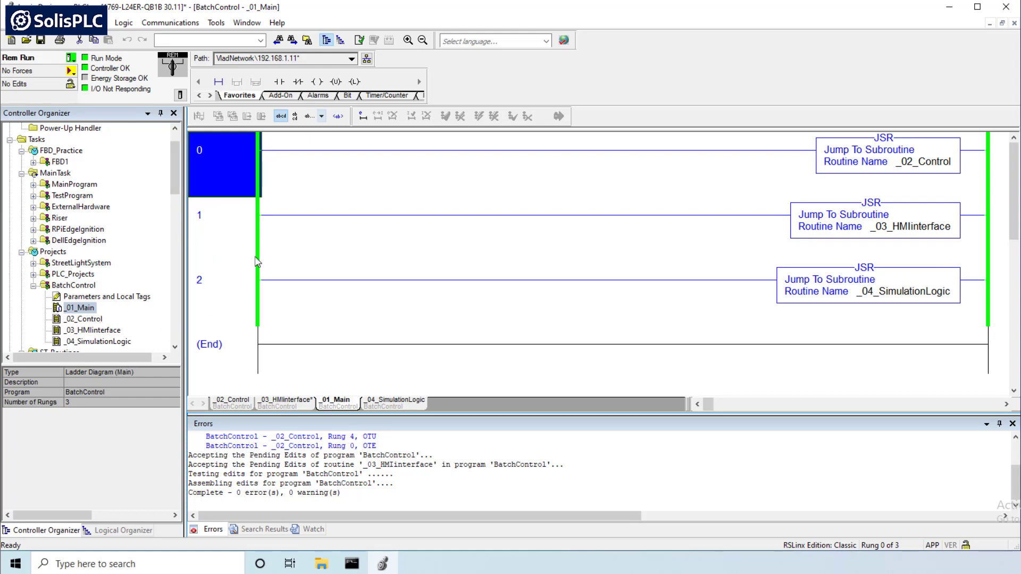
pyautogui.moveTo(252, 229)
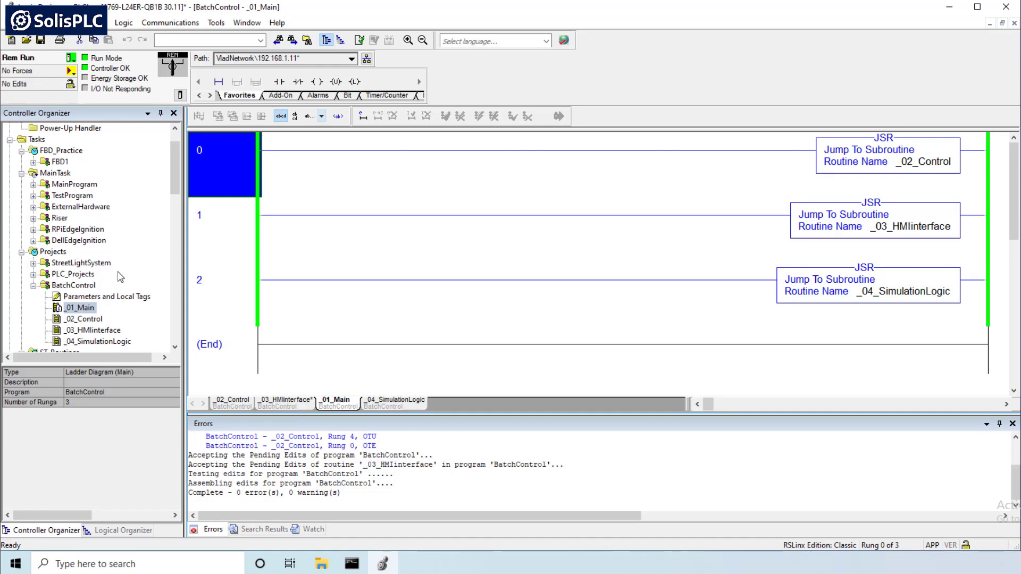
pyautogui.moveTo(93, 318)
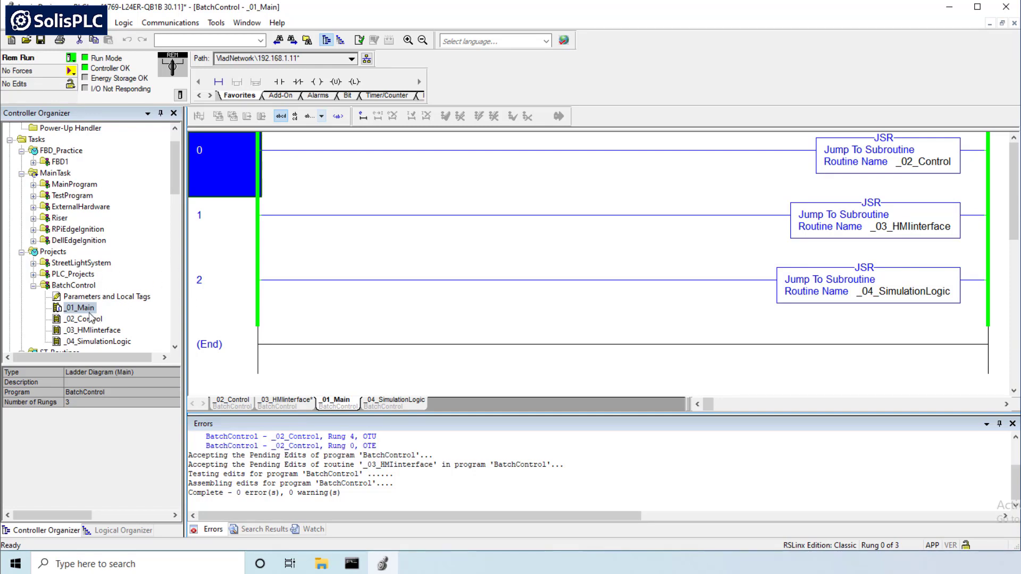
pyautogui.click(221, 215)
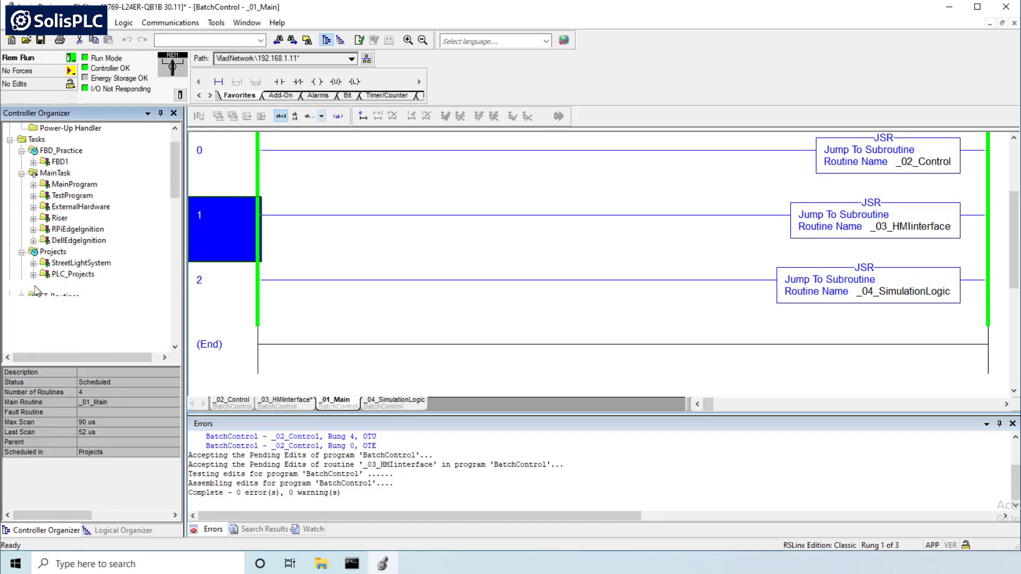
pyautogui.doubleClick(73, 285)
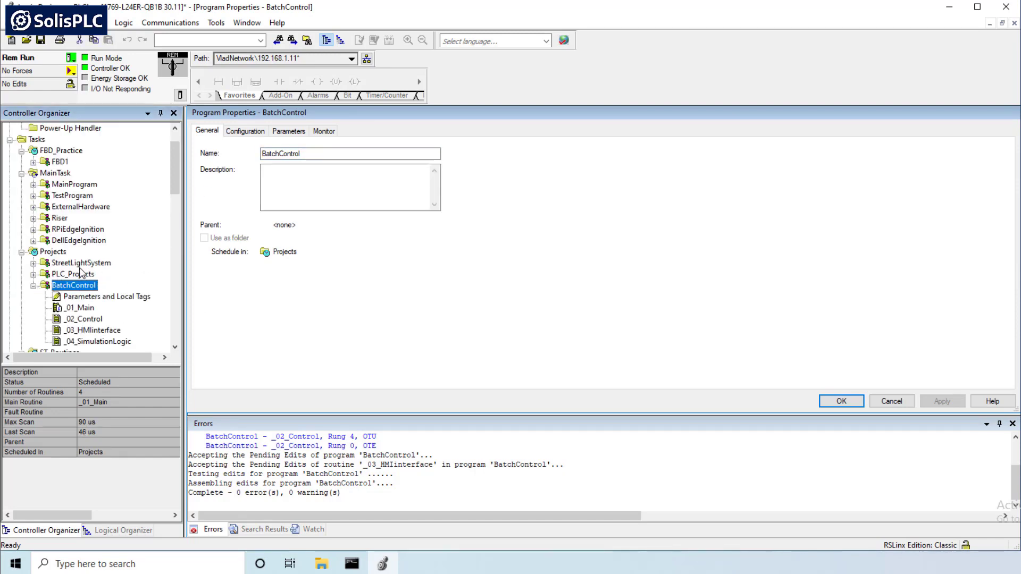
pyautogui.doubleClick(79, 307)
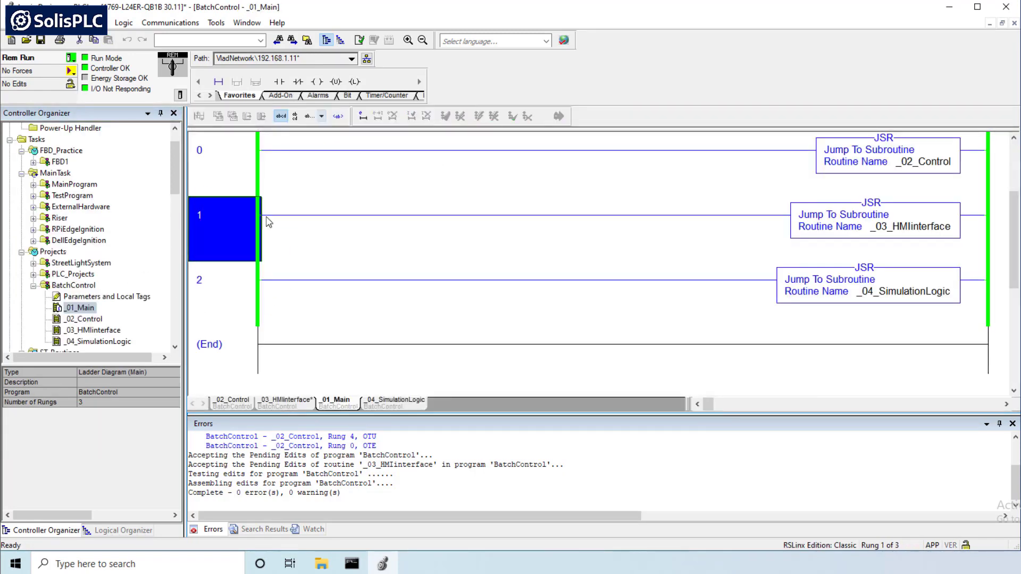
pyautogui.click(221, 150)
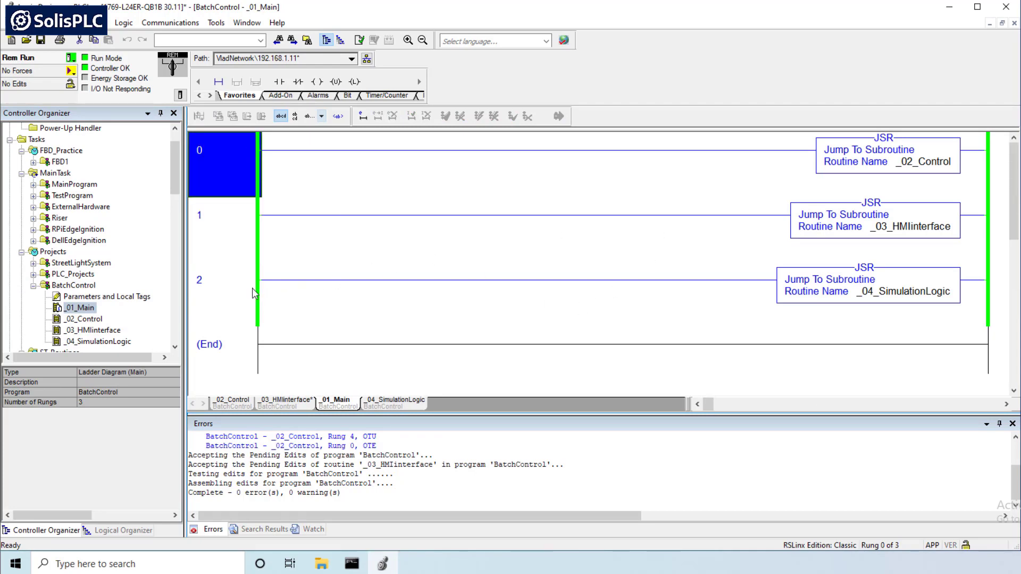
pyautogui.moveTo(452, 206)
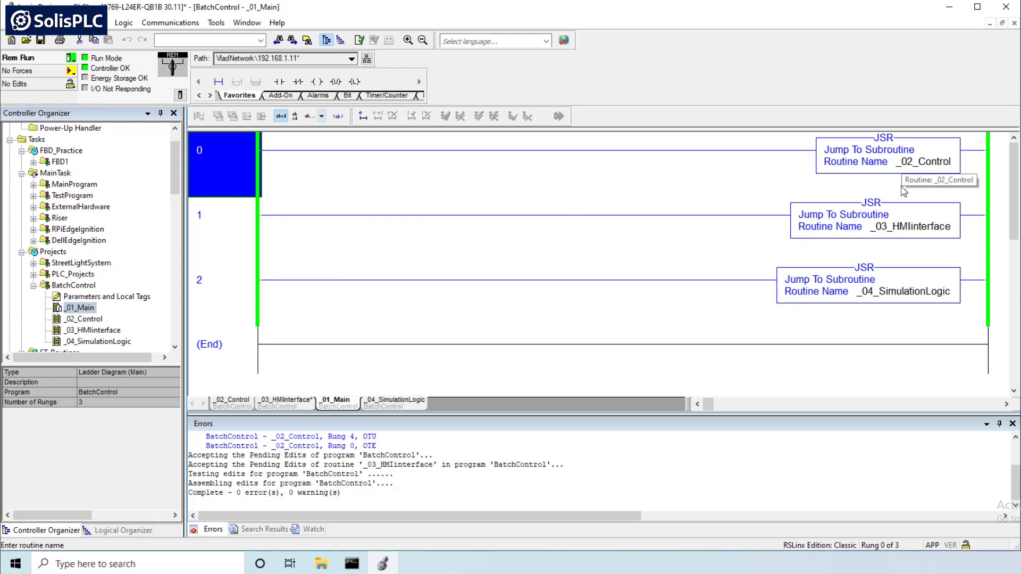
pyautogui.click(912, 226)
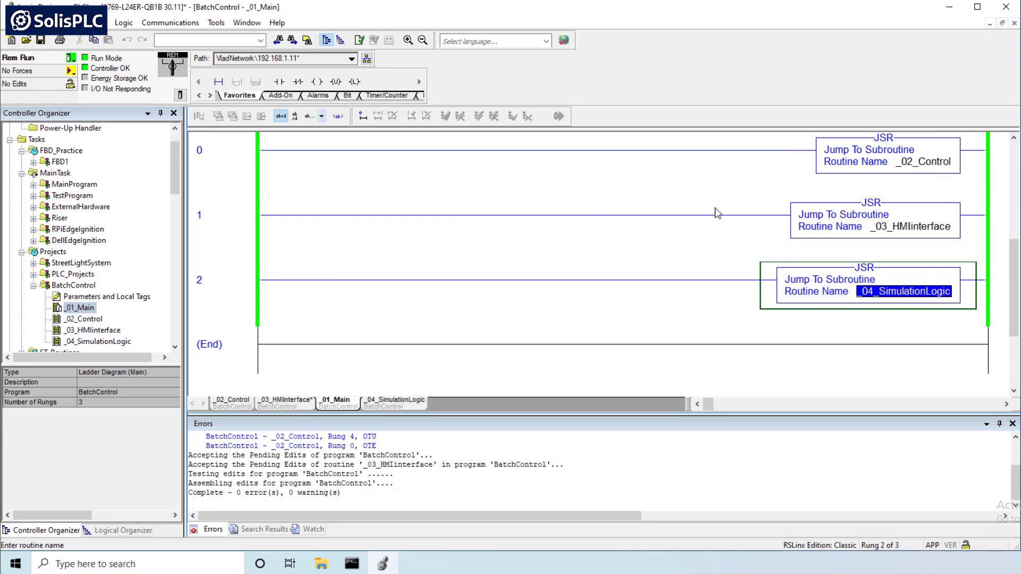
pyautogui.click(924, 162)
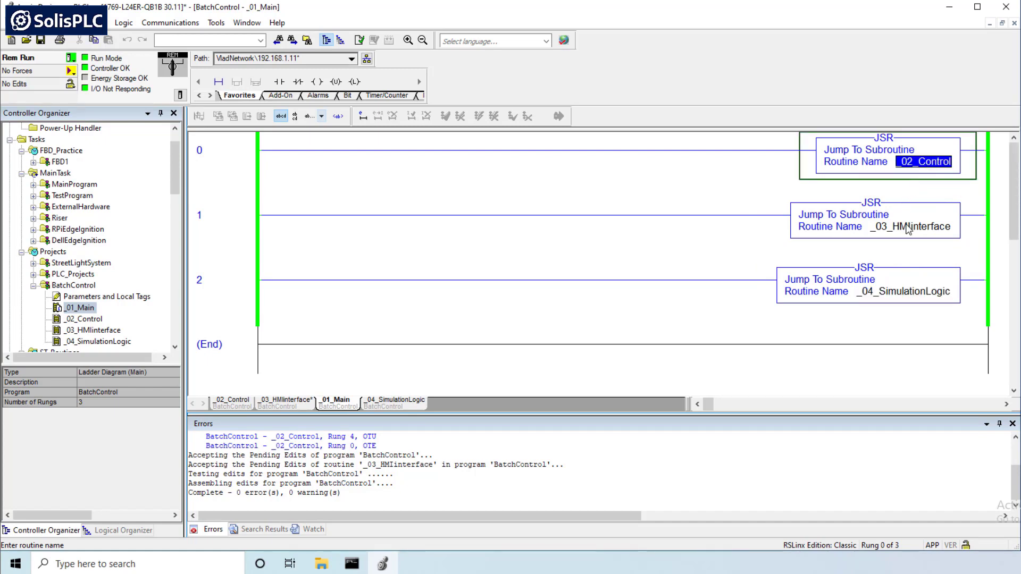
pyautogui.click(910, 226)
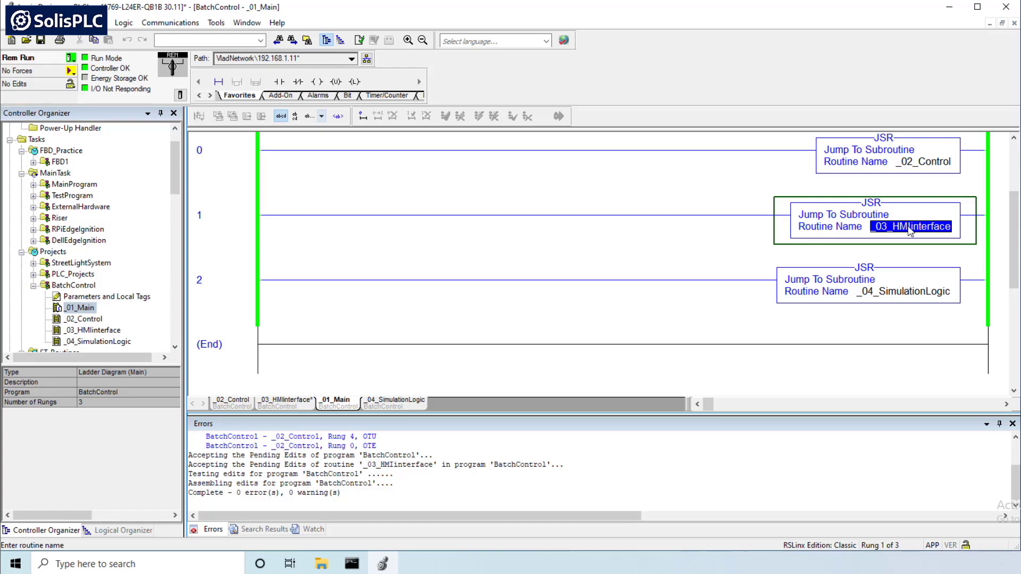
pyautogui.moveTo(940, 232)
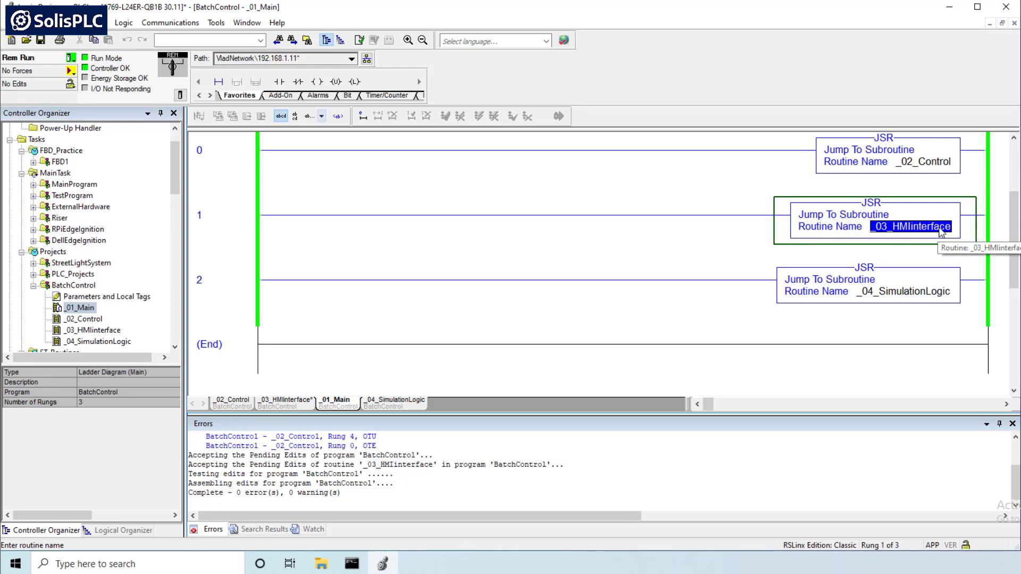
pyautogui.click(904, 291)
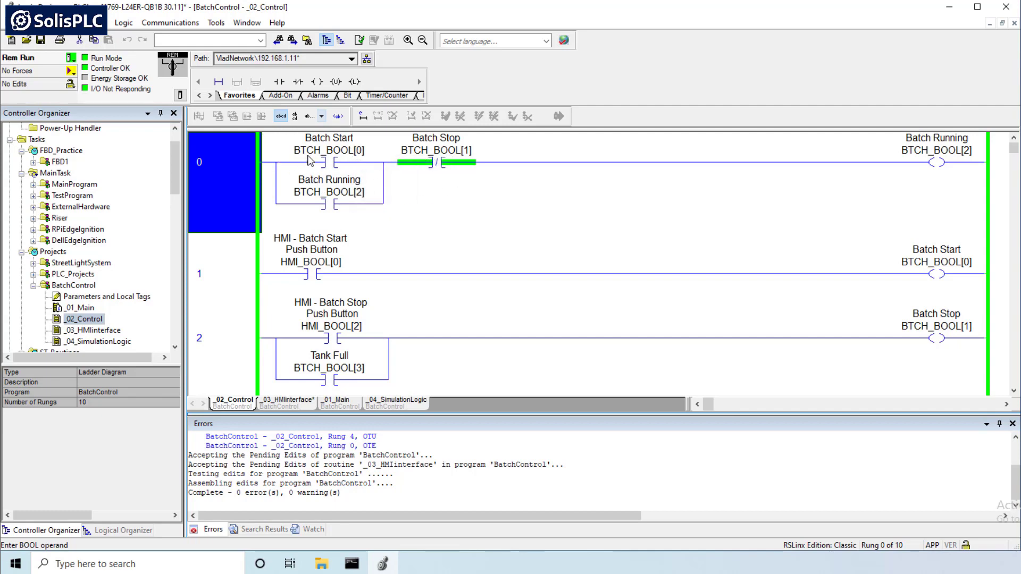
# Highlight rung 0's Batch Running coil and seal-in, and rung 1's HMI Batch Start contact and coil
pyautogui.click(435, 150)
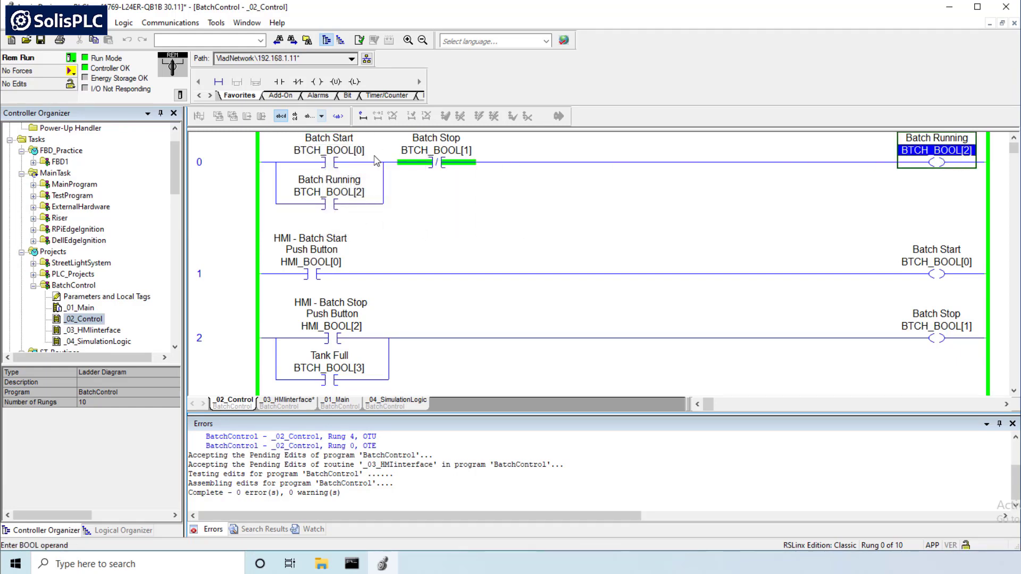
pyautogui.click(328, 191)
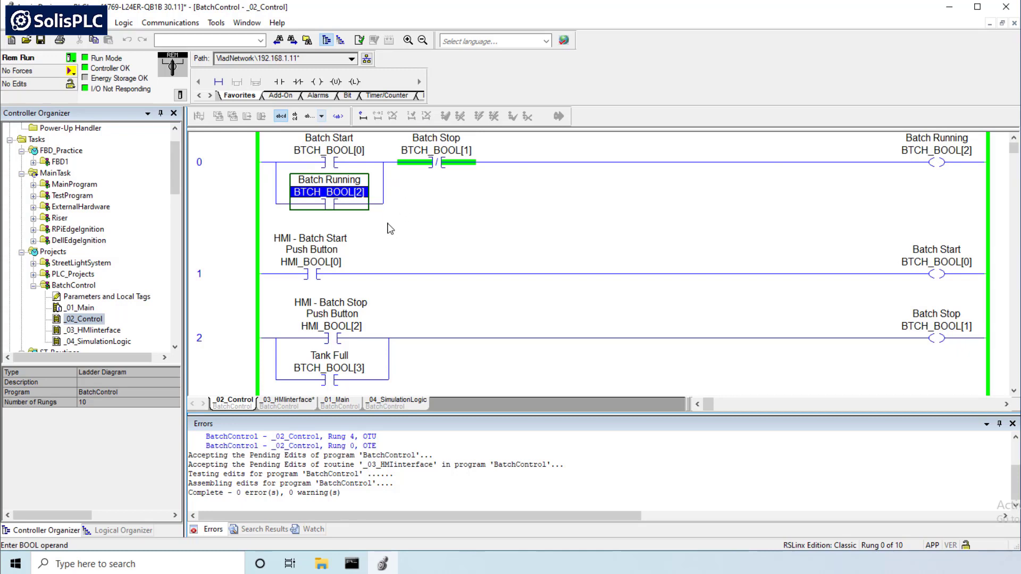
pyautogui.moveTo(507, 240)
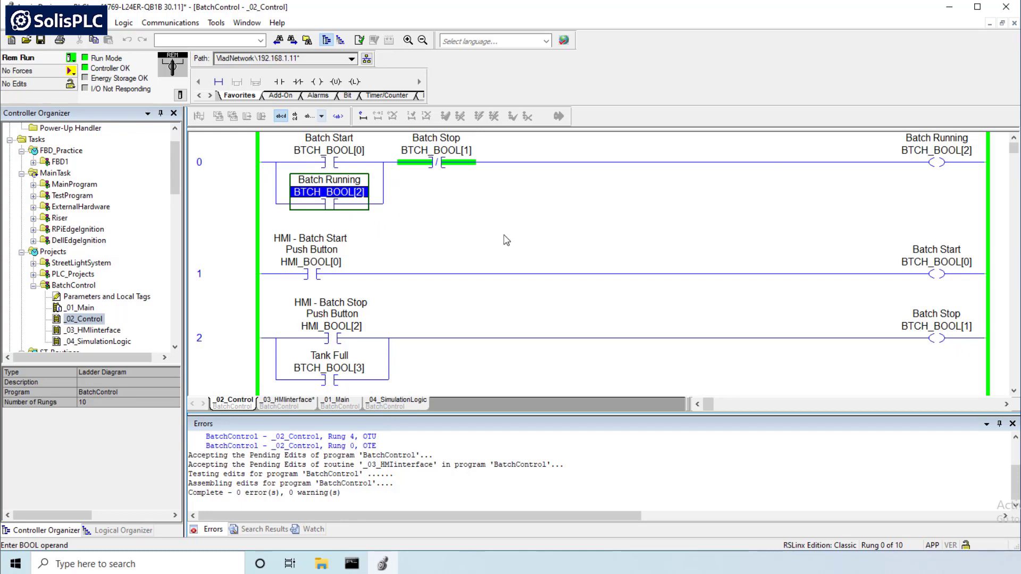
pyautogui.click(435, 150)
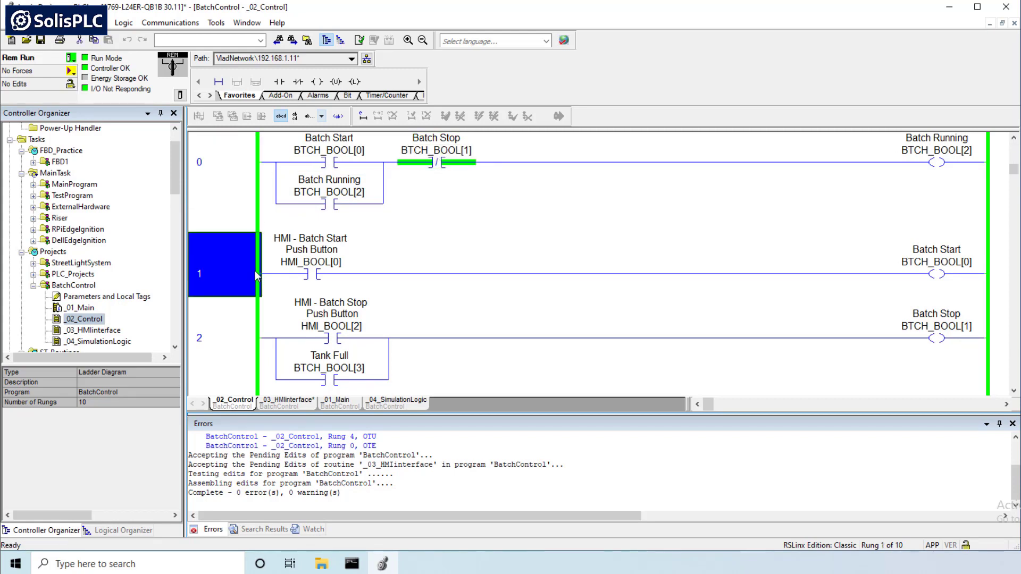
pyautogui.click(311, 250)
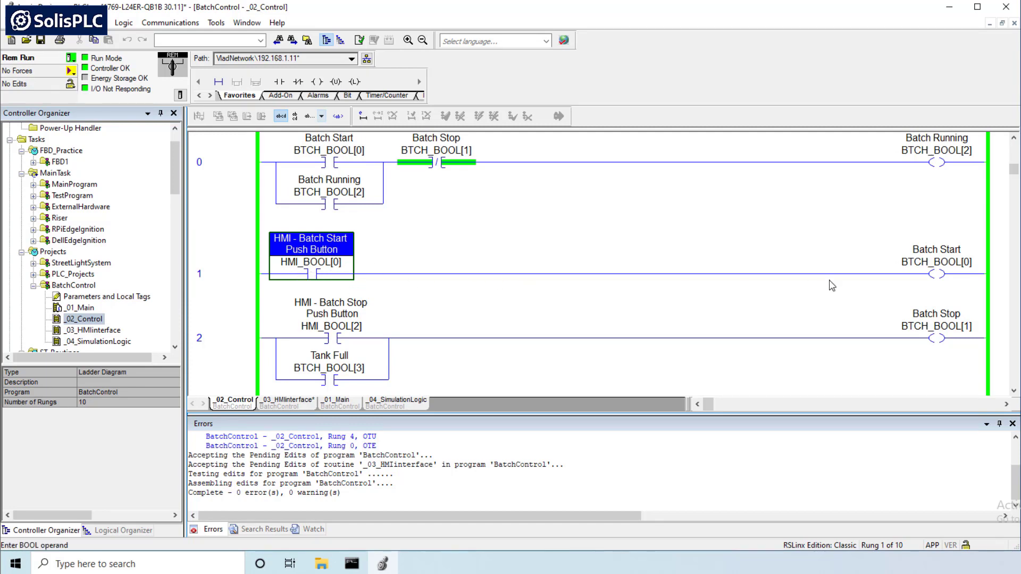
pyautogui.click(936, 261)
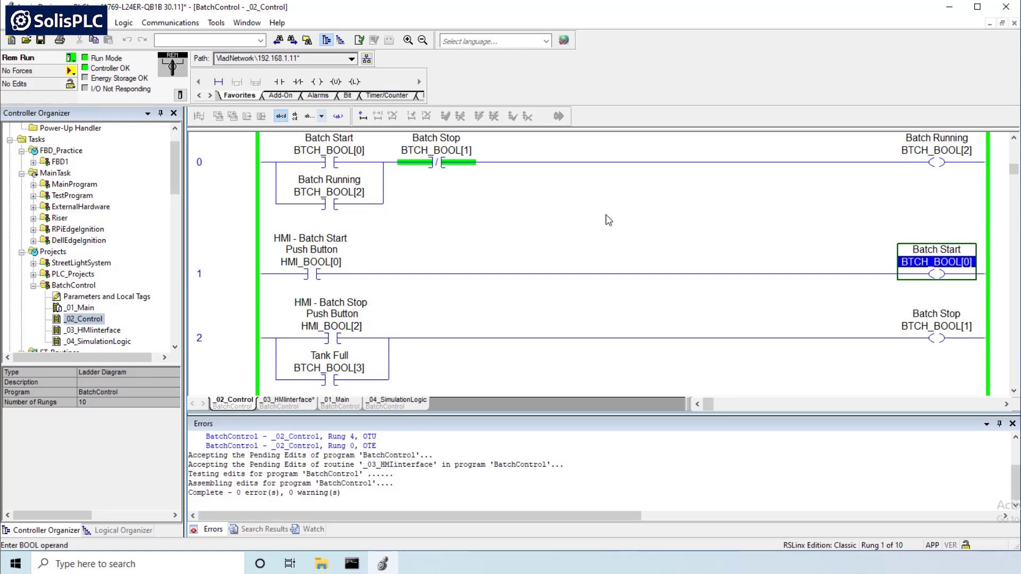
pyautogui.click(328, 151)
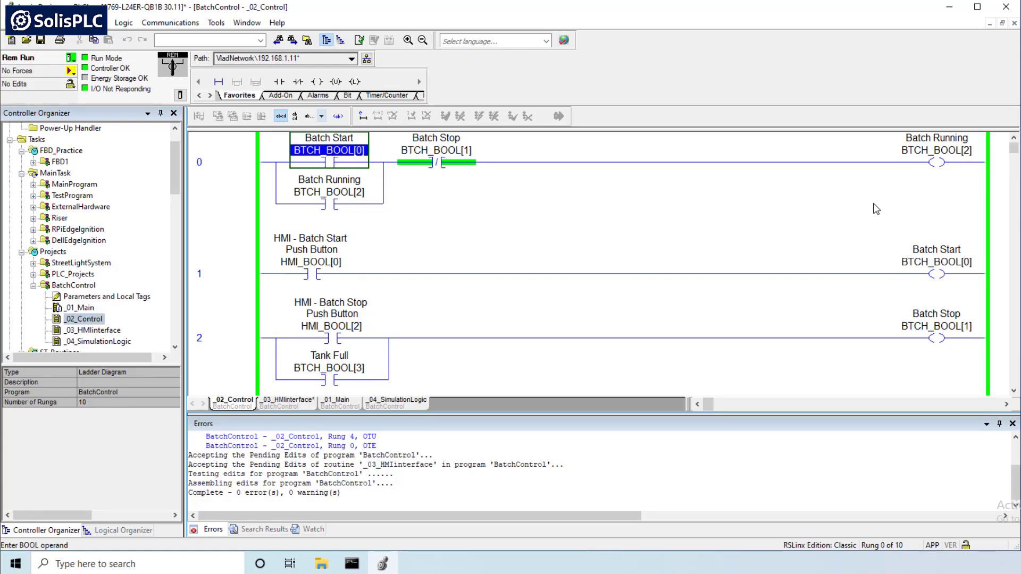
pyautogui.click(311, 273)
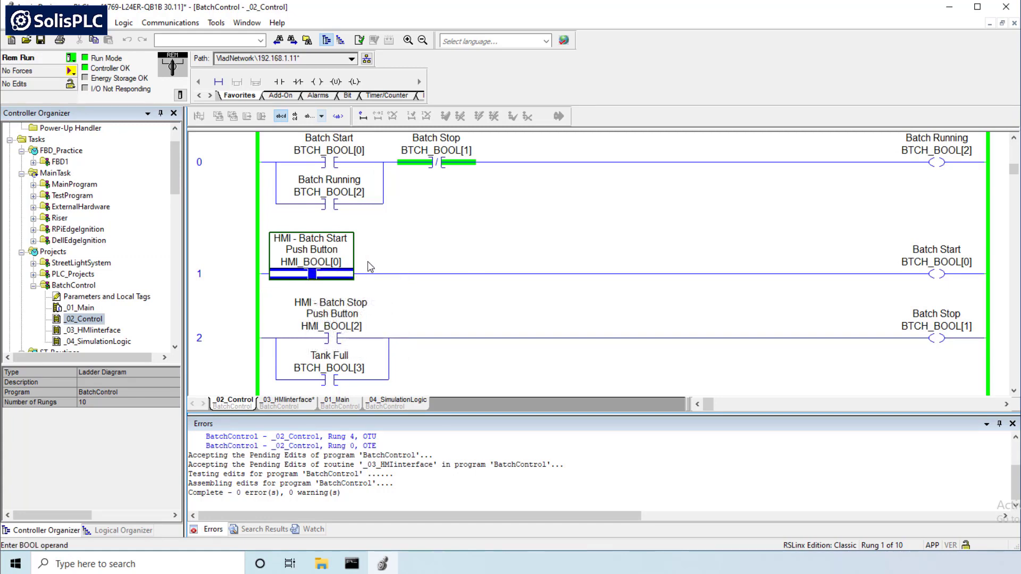
pyautogui.moveTo(936, 273)
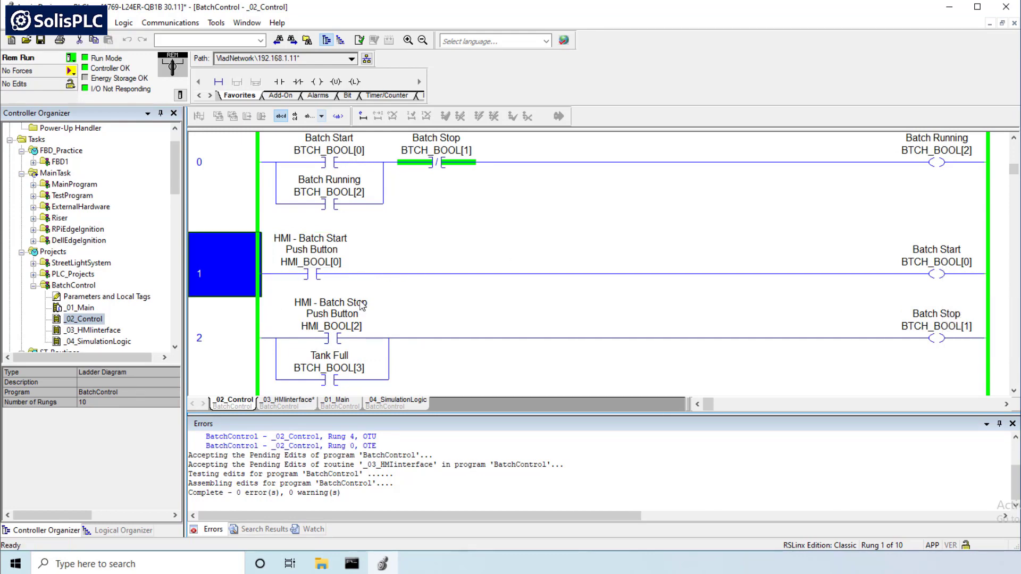
pyautogui.moveTo(329, 293)
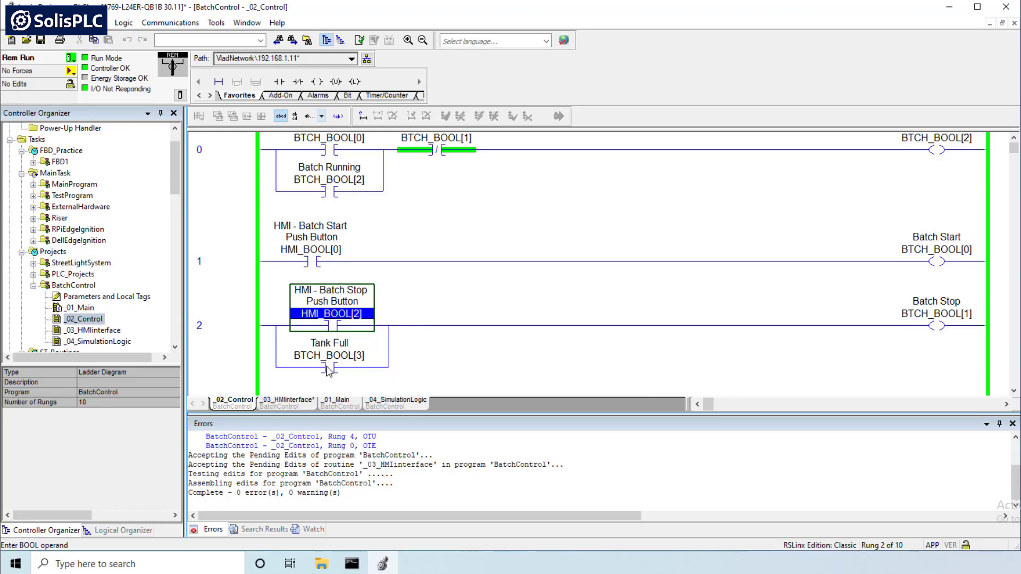
pyautogui.moveTo(436, 167)
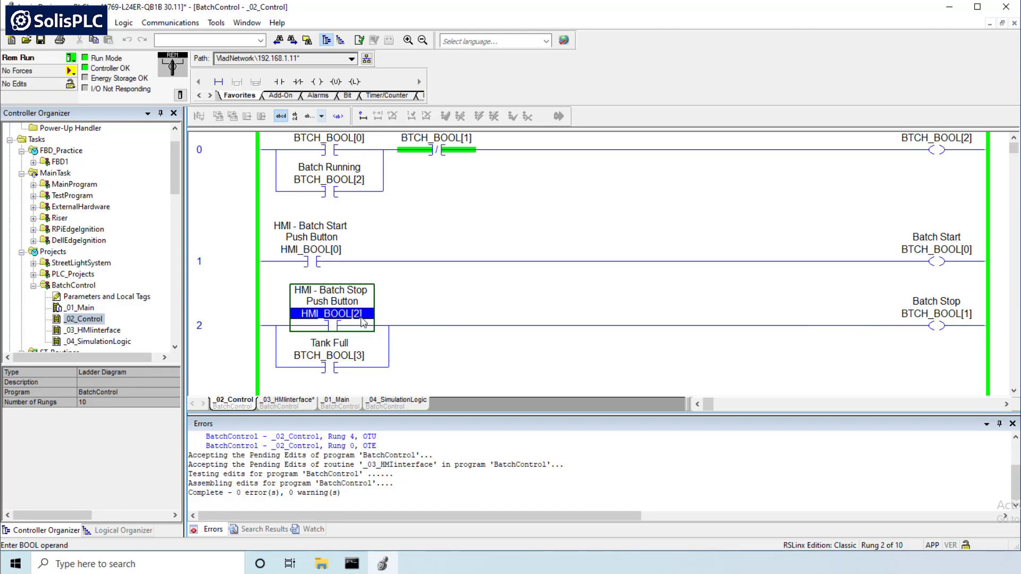
pyautogui.click(329, 356)
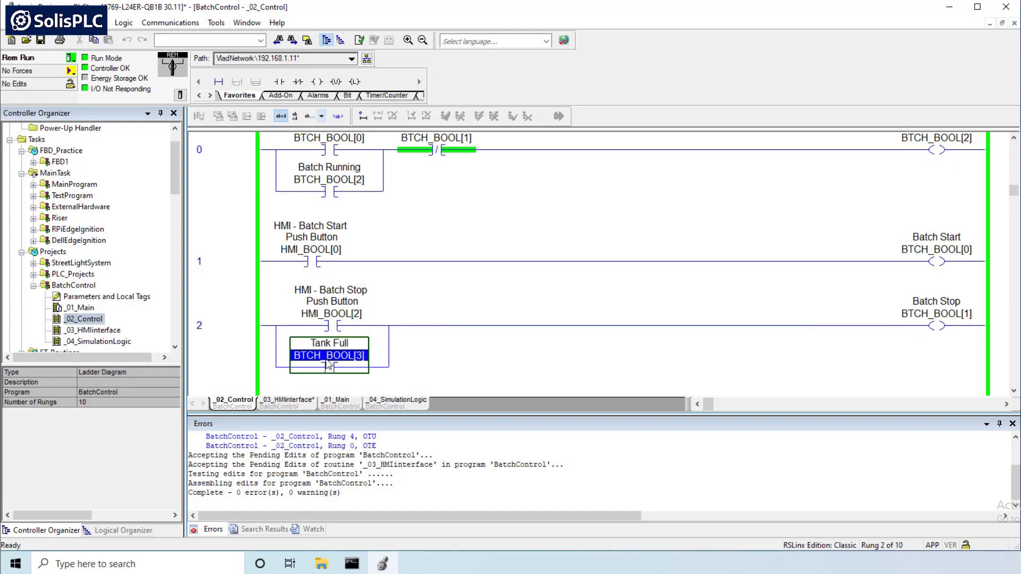
pyautogui.scroll(-3)
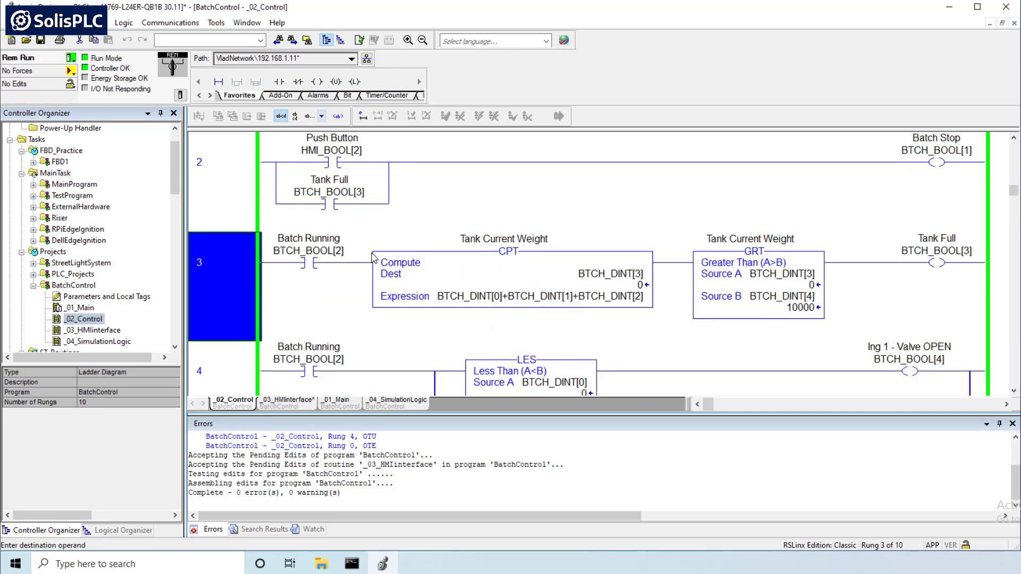
pyautogui.click(308, 250)
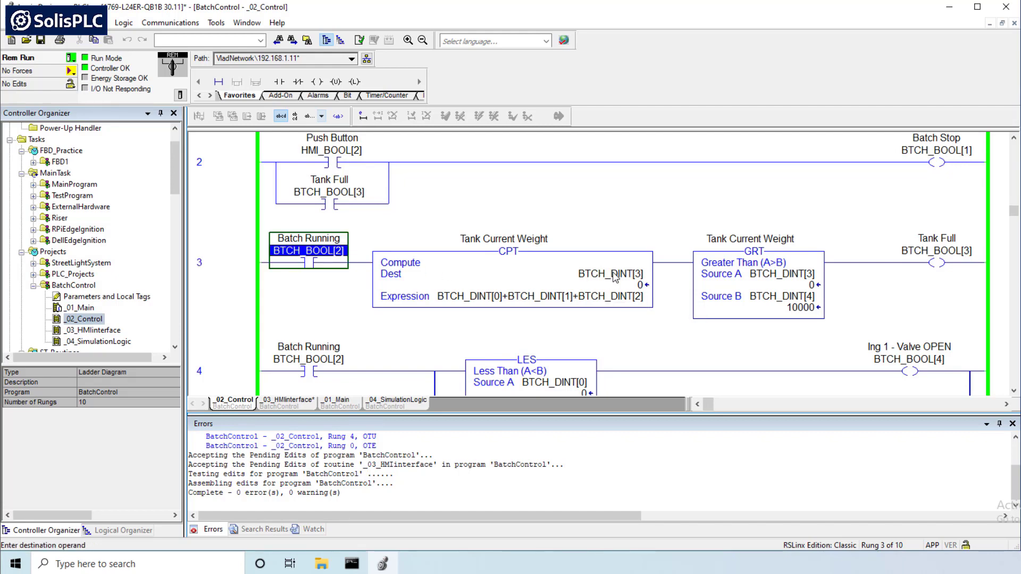
pyautogui.click(543, 296)
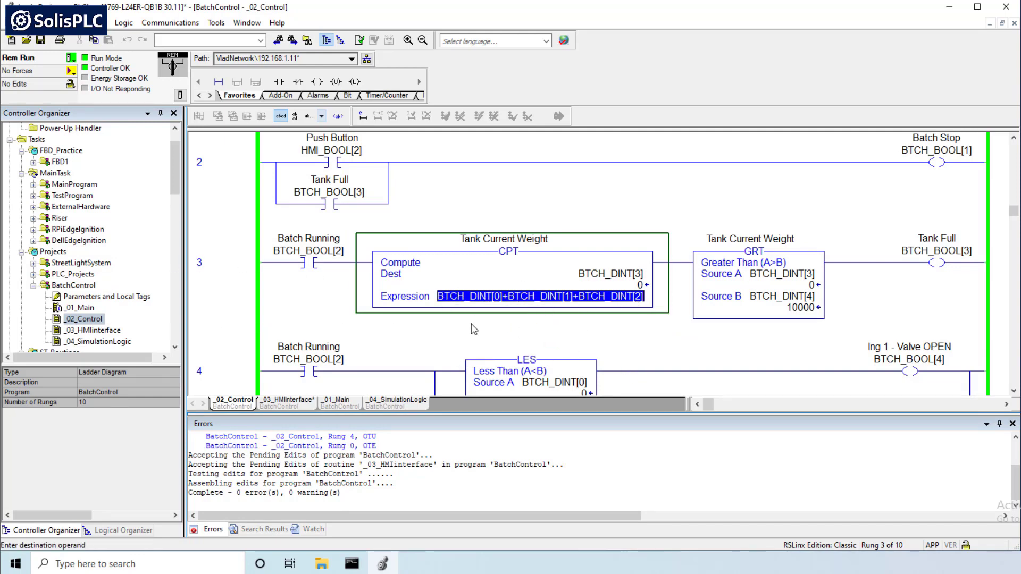
pyautogui.moveTo(600, 272)
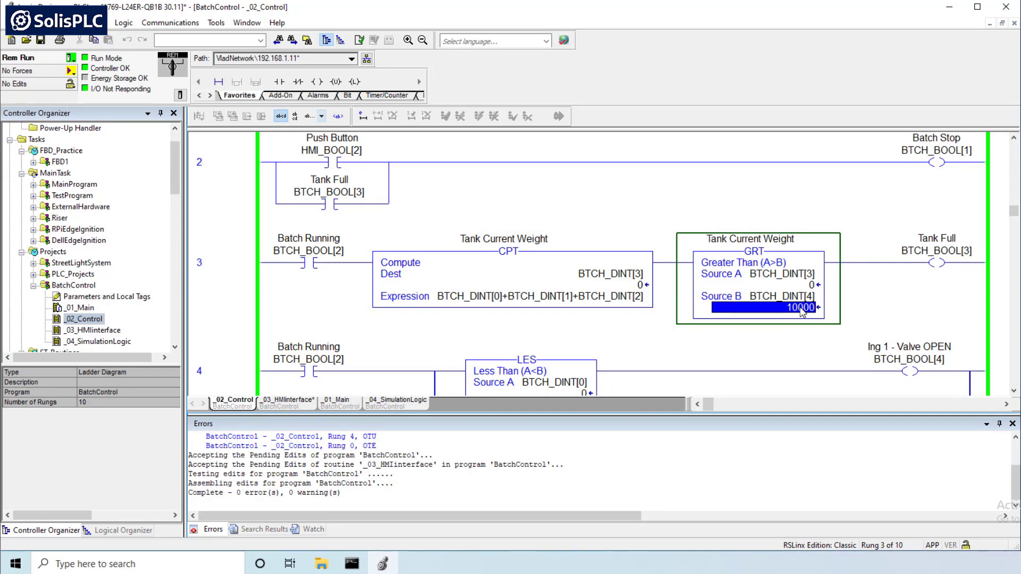
pyautogui.moveTo(802, 325)
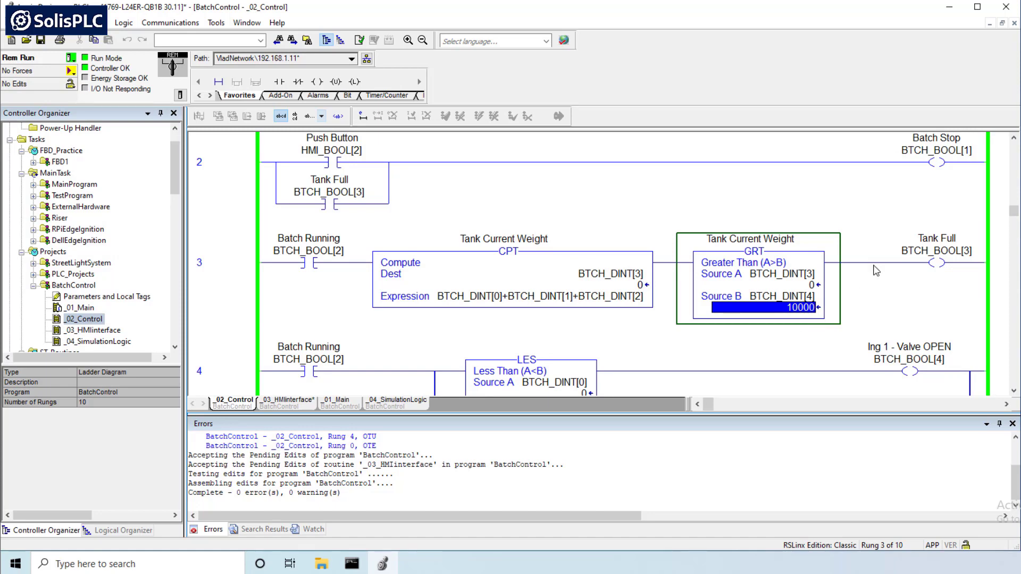
pyautogui.click(937, 249)
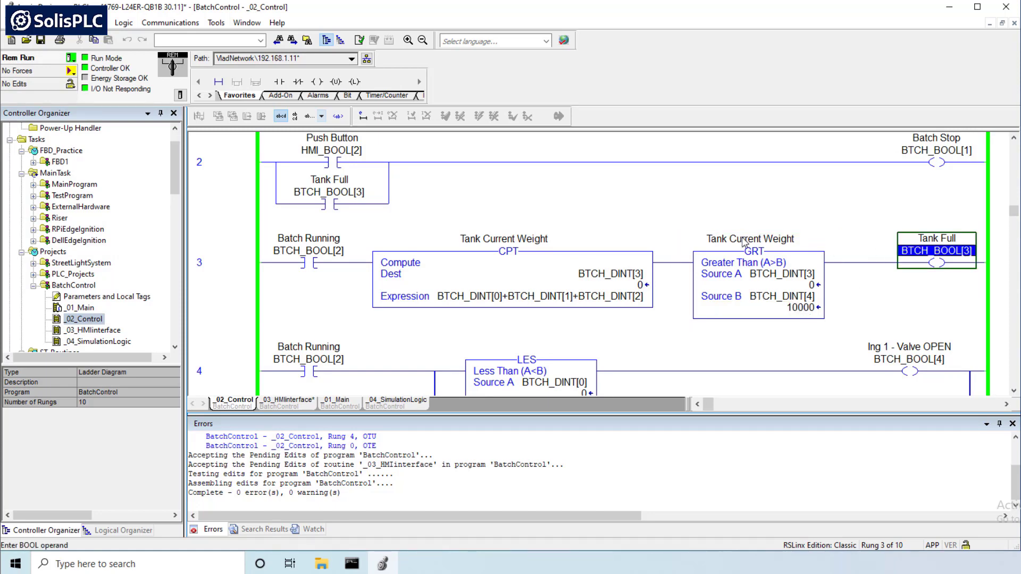
pyautogui.click(199, 262)
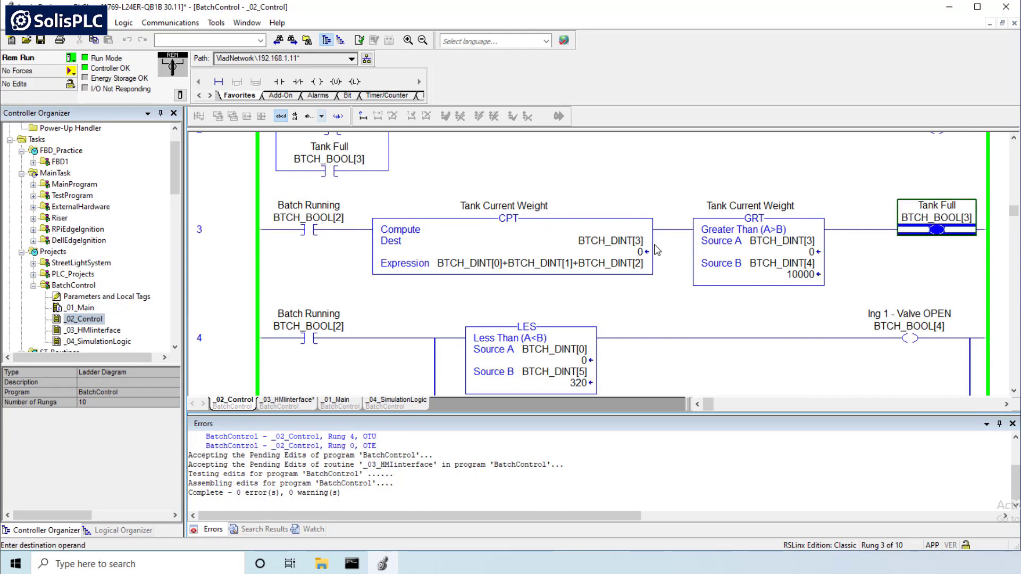
pyautogui.moveTo(307, 223)
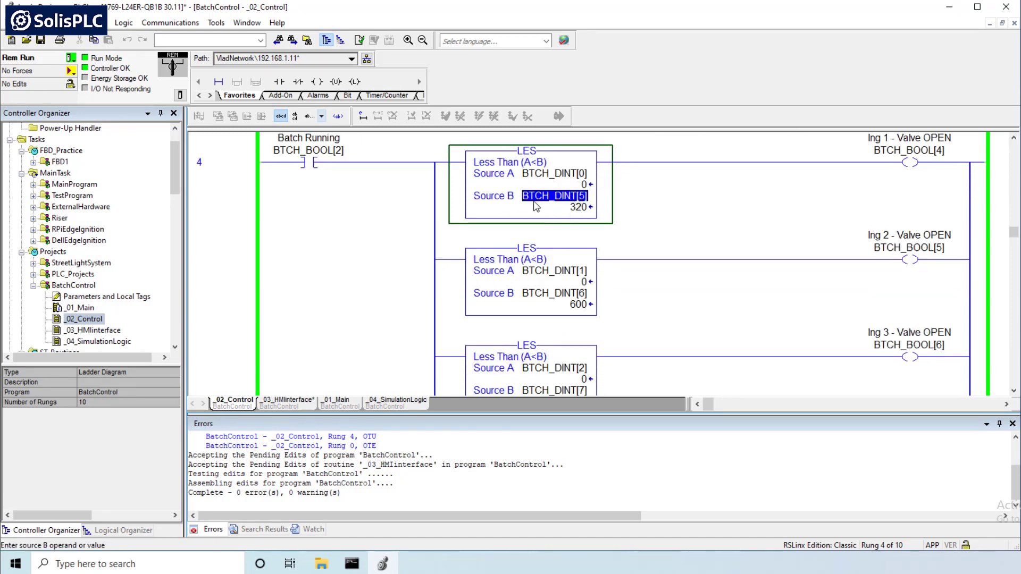
pyautogui.moveTo(554, 293)
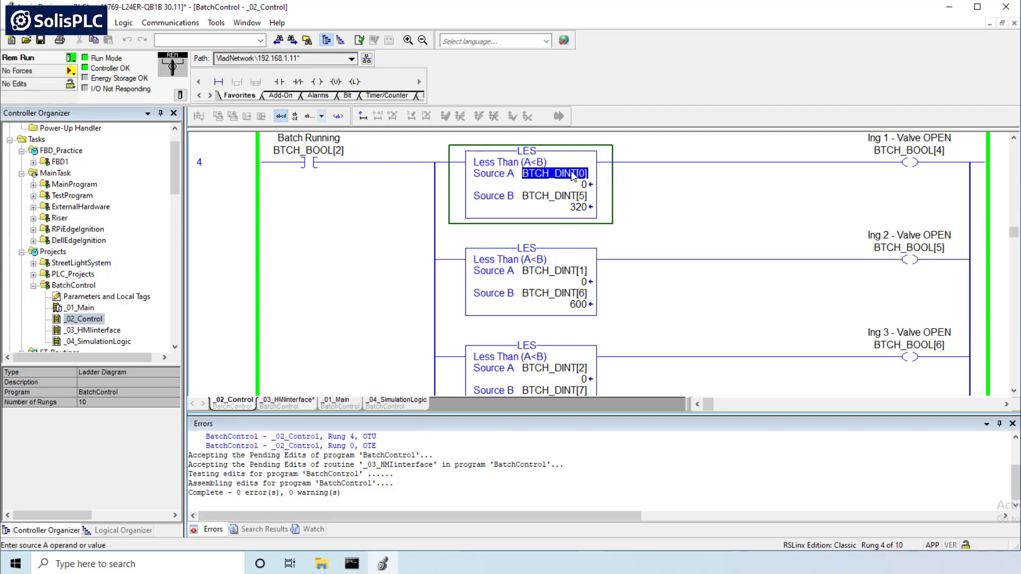
pyautogui.click(554, 196)
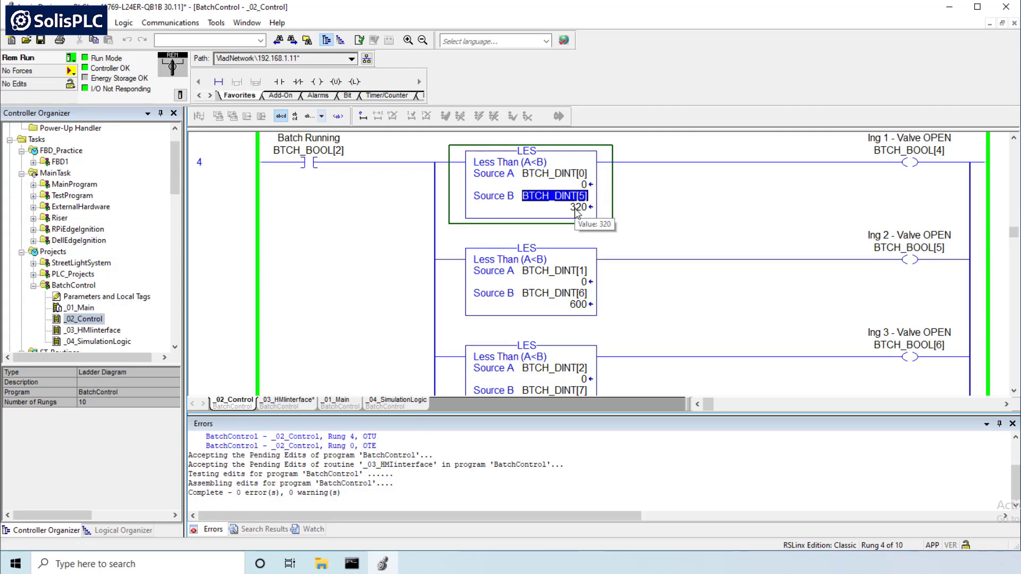
pyautogui.click(557, 207)
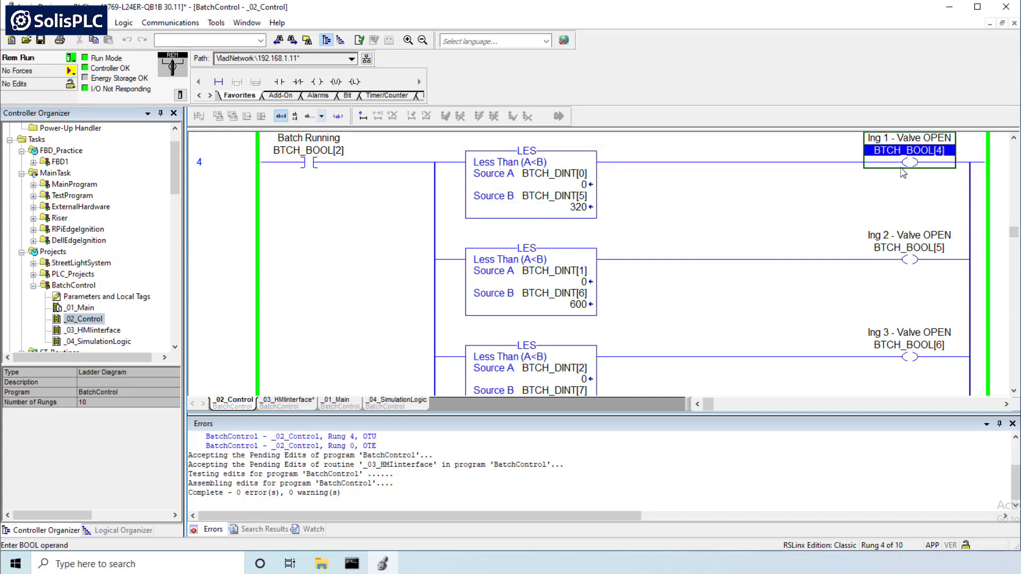
pyautogui.moveTo(901, 178)
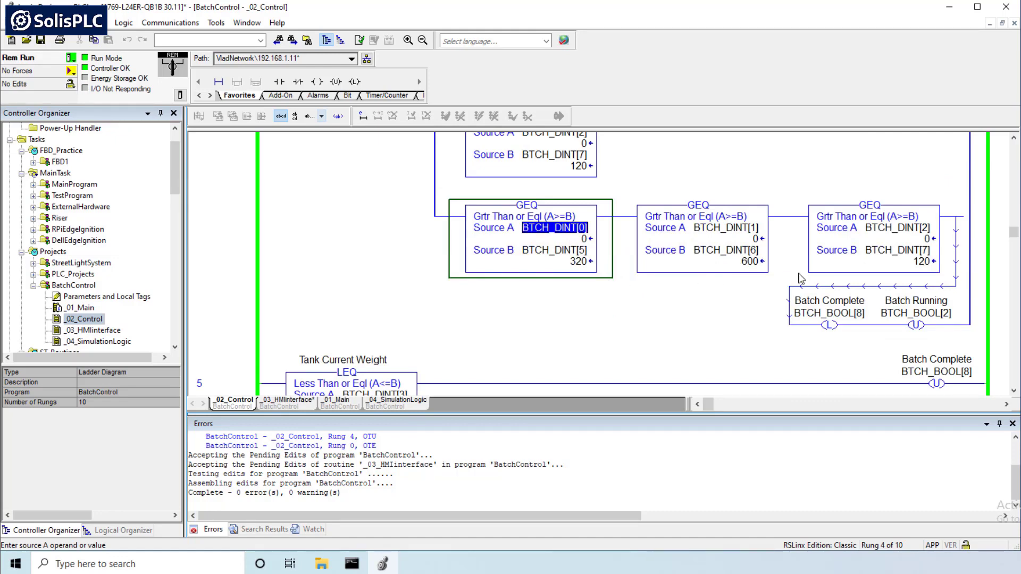
pyautogui.moveTo(840, 311)
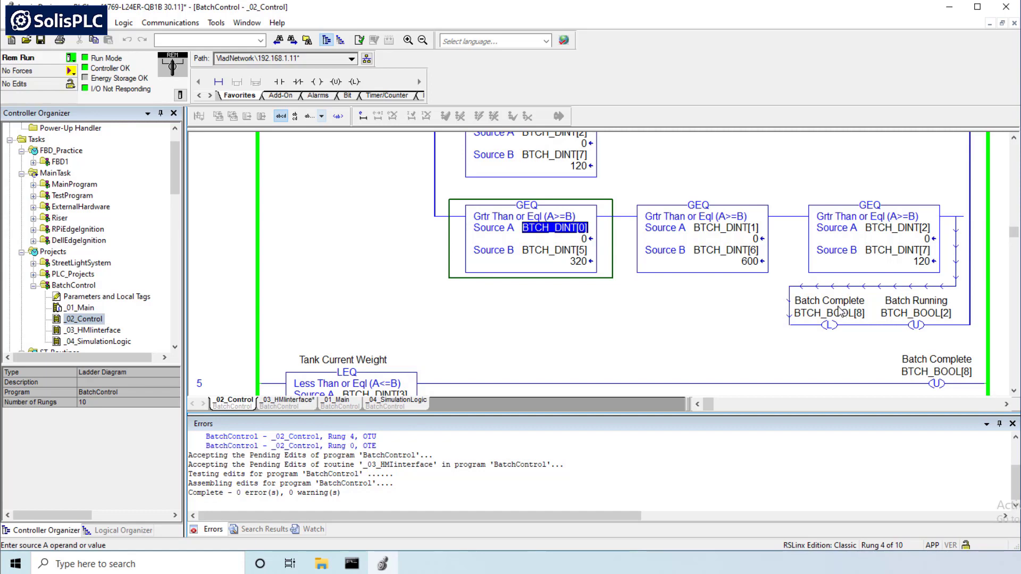
pyautogui.click(828, 300)
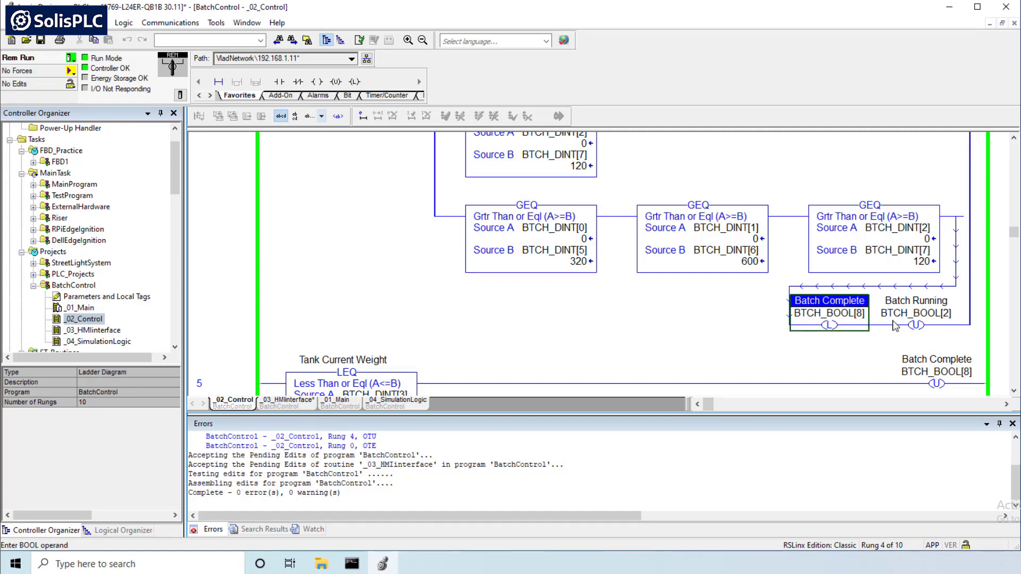
pyautogui.click(916, 313)
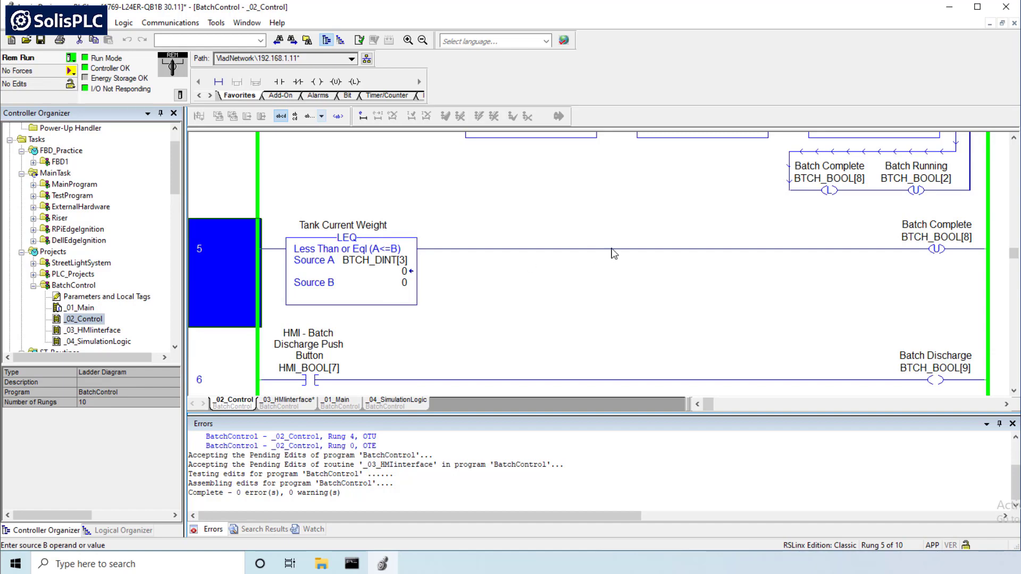
pyautogui.moveTo(493, 255)
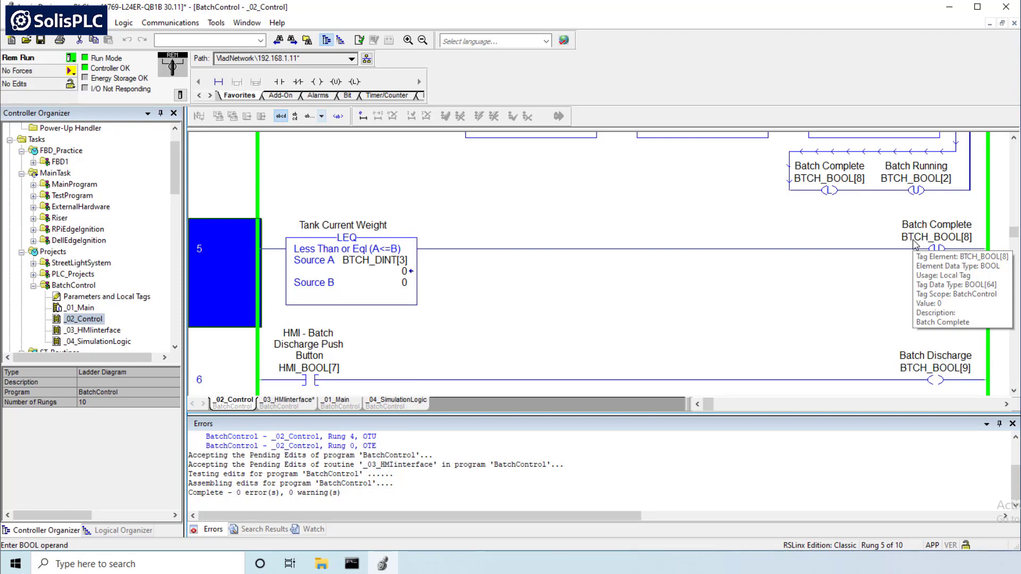
pyautogui.scroll(-3)
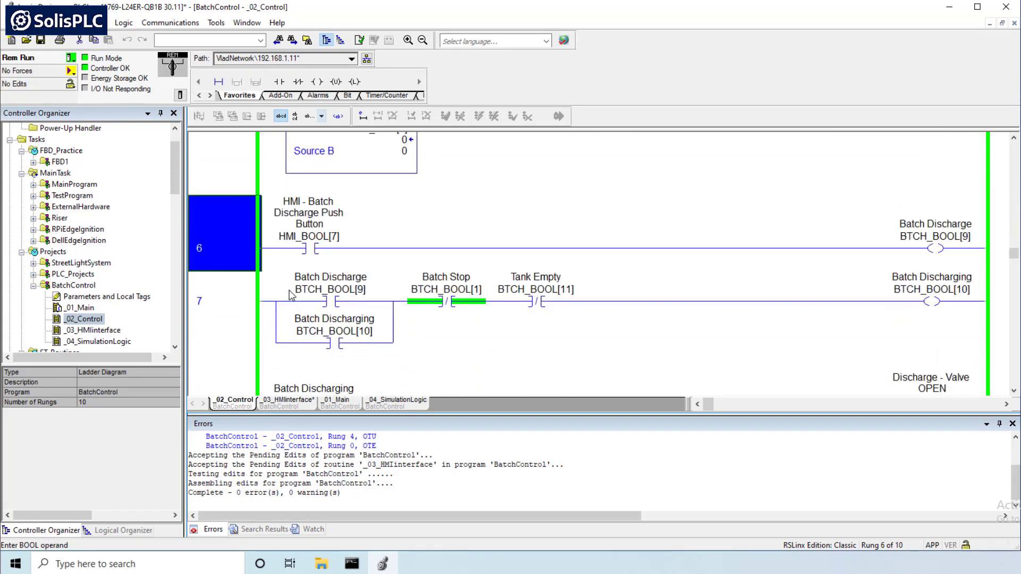
pyautogui.moveTo(308, 236)
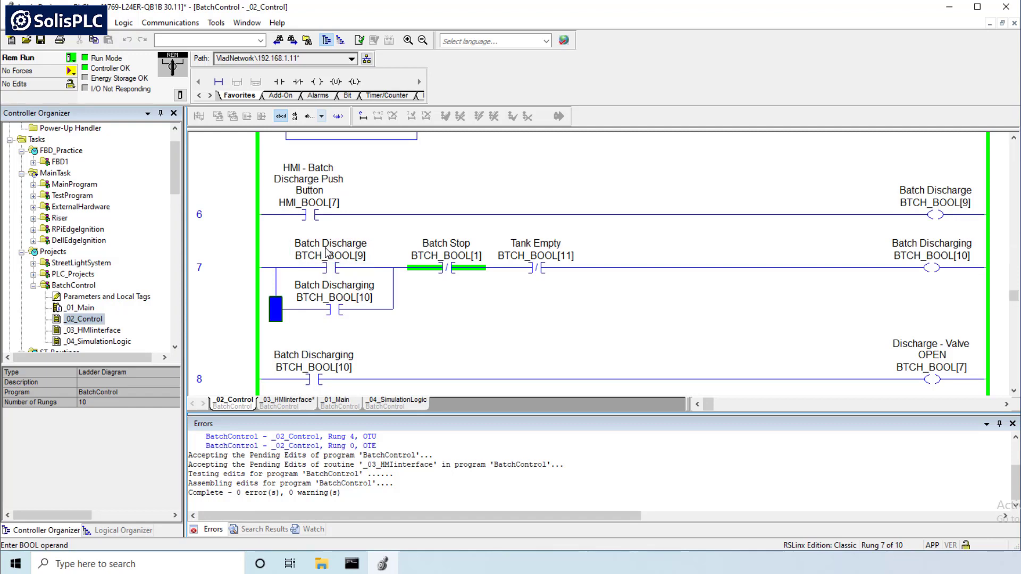
pyautogui.click(330, 255)
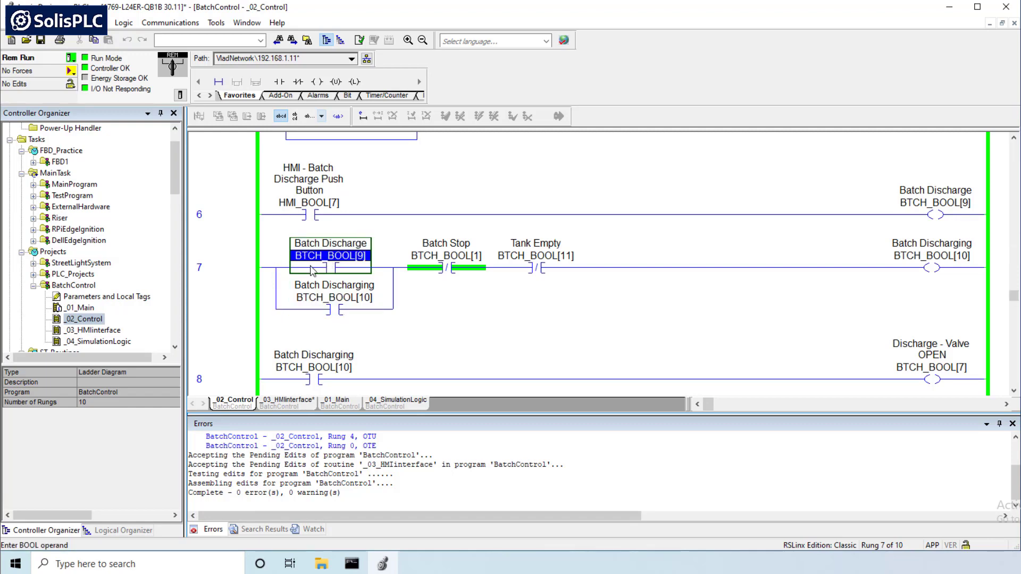
pyautogui.click(445, 256)
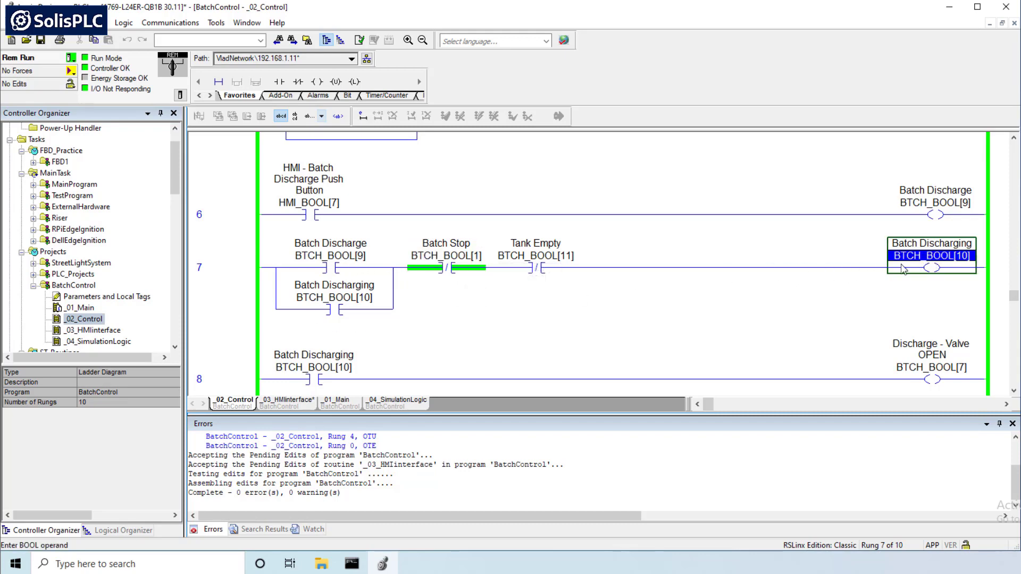
pyautogui.click(534, 256)
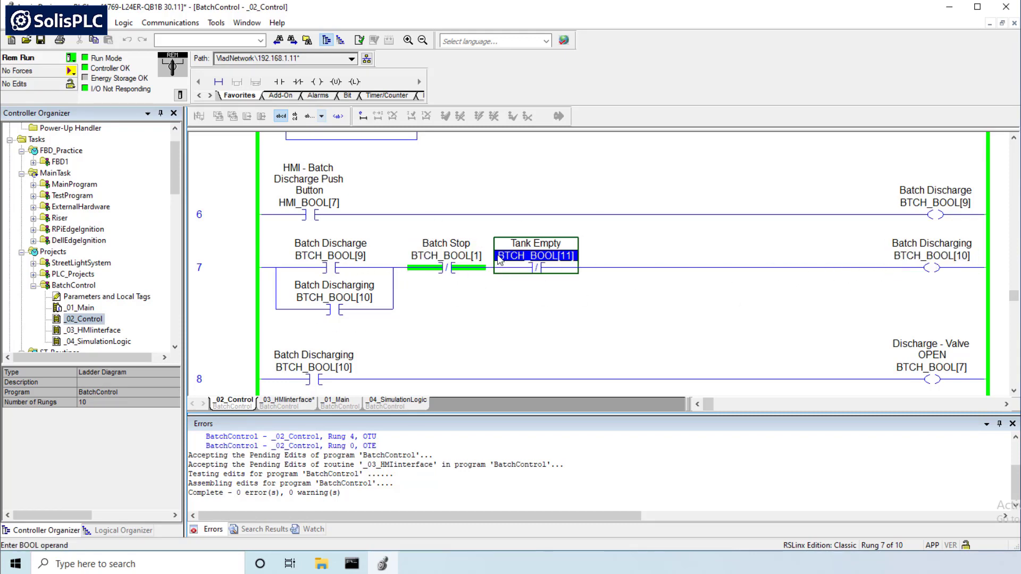
pyautogui.moveTo(526, 261)
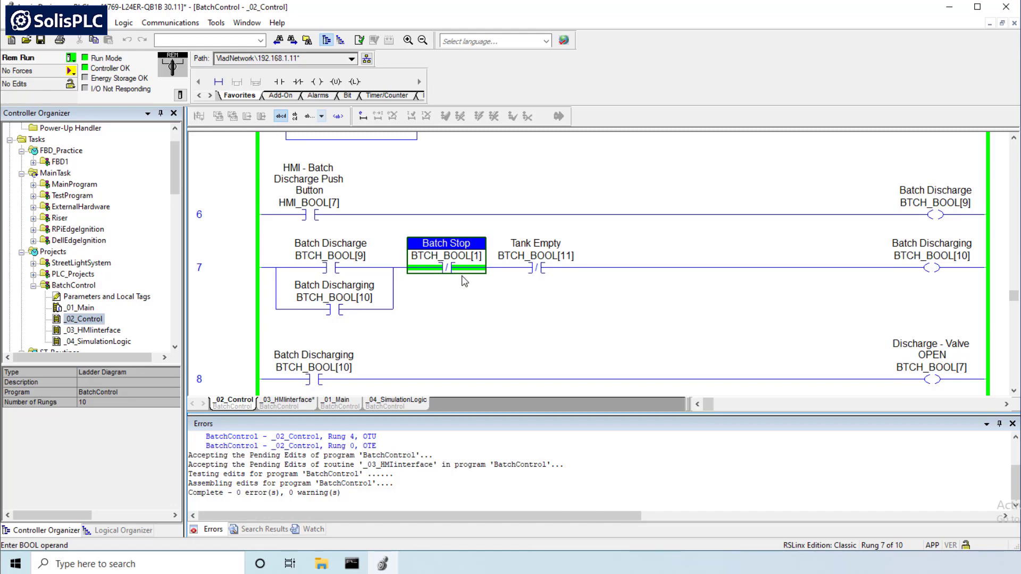
pyautogui.click(198, 266)
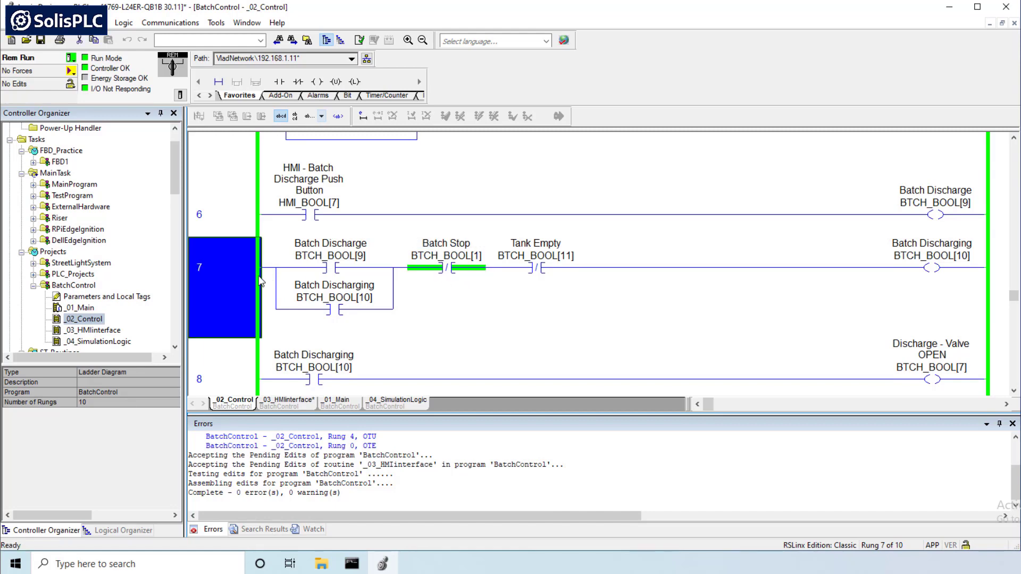
pyautogui.scroll(-3)
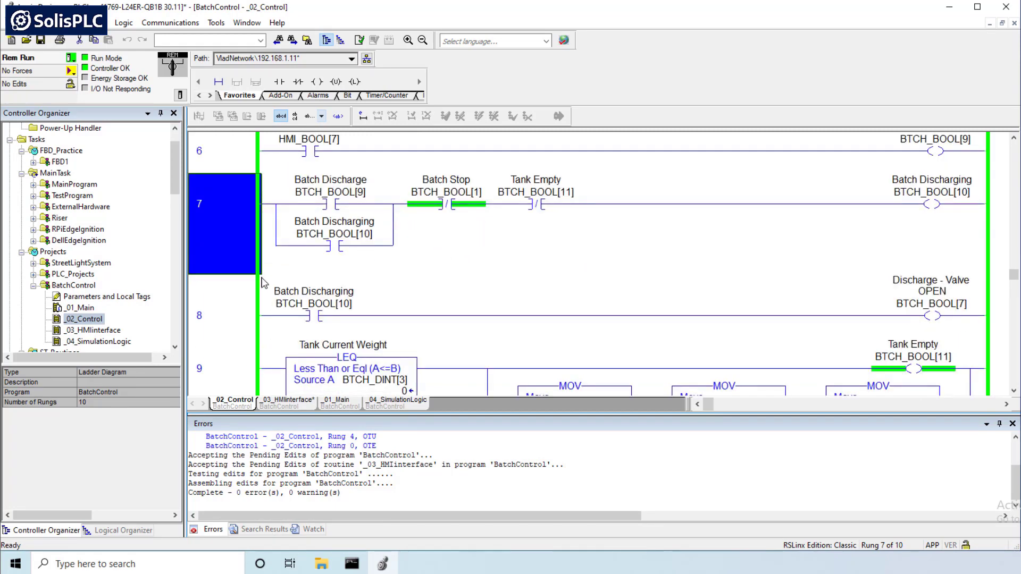
pyautogui.scroll(-3)
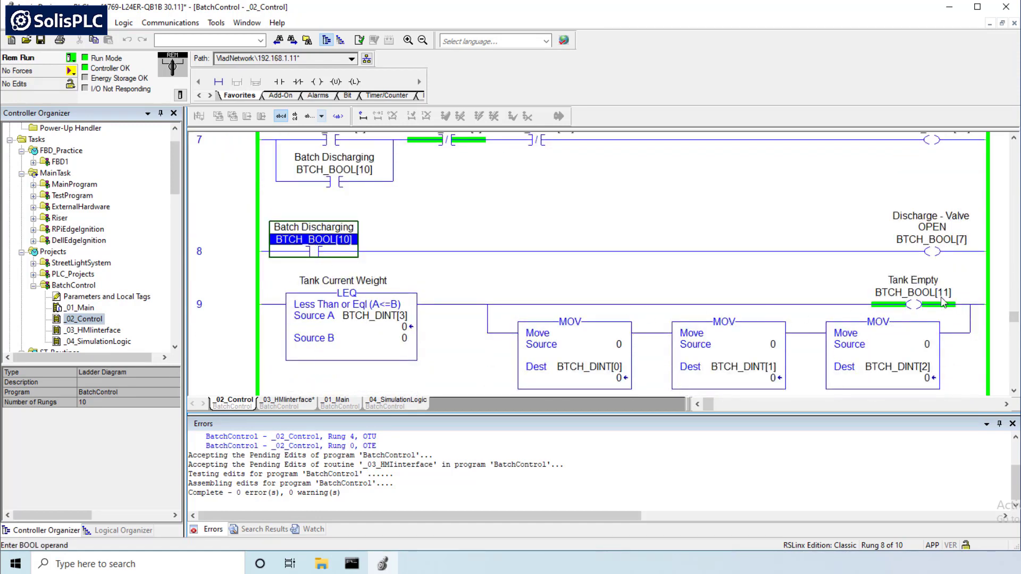
pyautogui.click(930, 240)
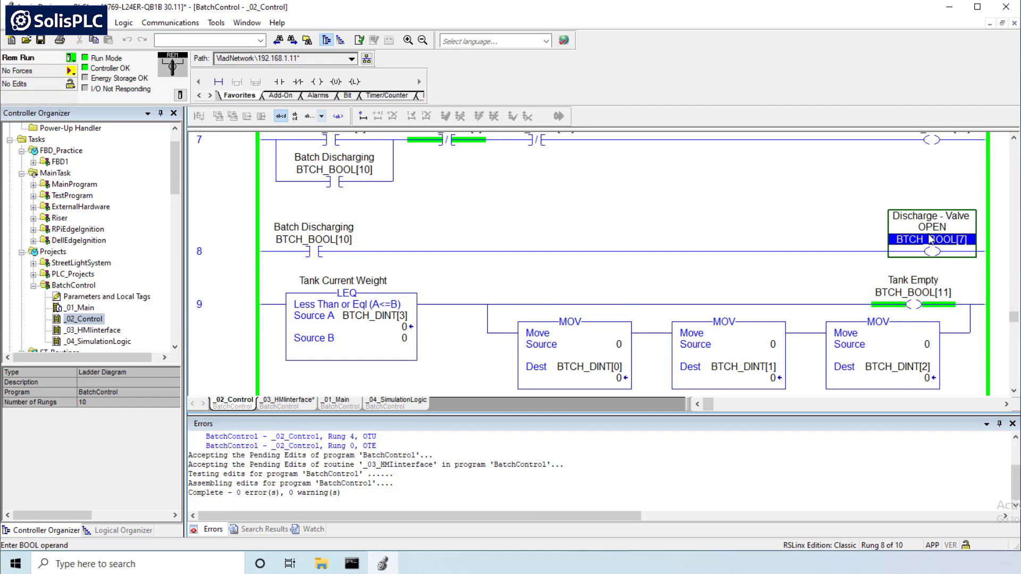
pyautogui.moveTo(722, 244)
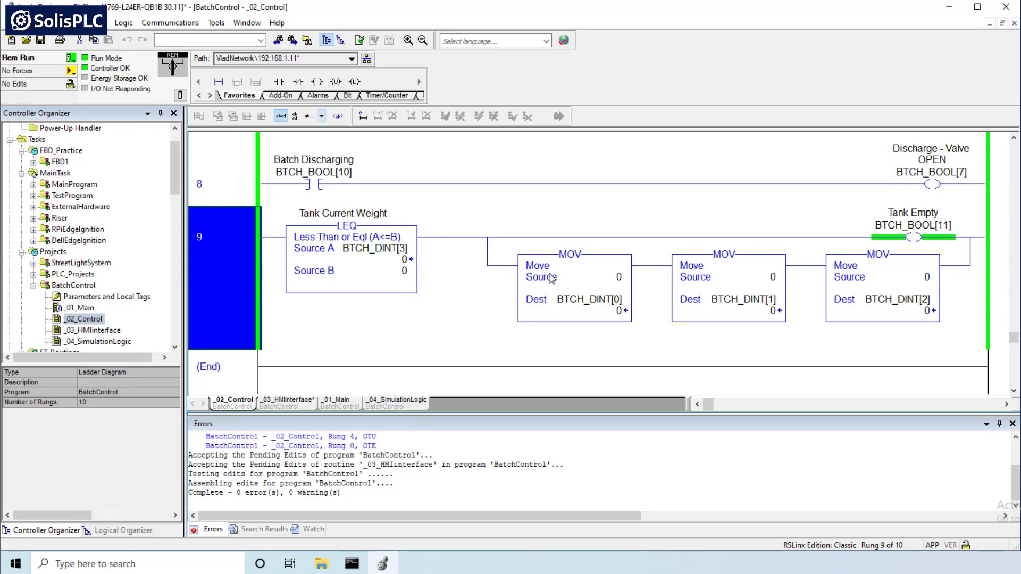
# Inspect rung 9's BTCH_DINT MOV resets and Tank Empty coil, then switch to _03_HMInterface
pyautogui.click(725, 255)
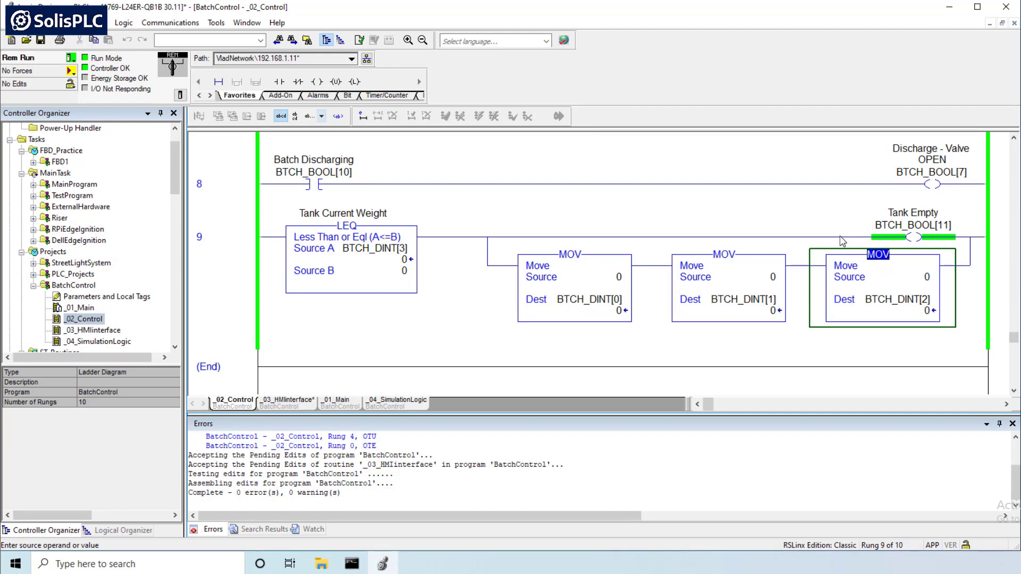
pyautogui.click(570, 254)
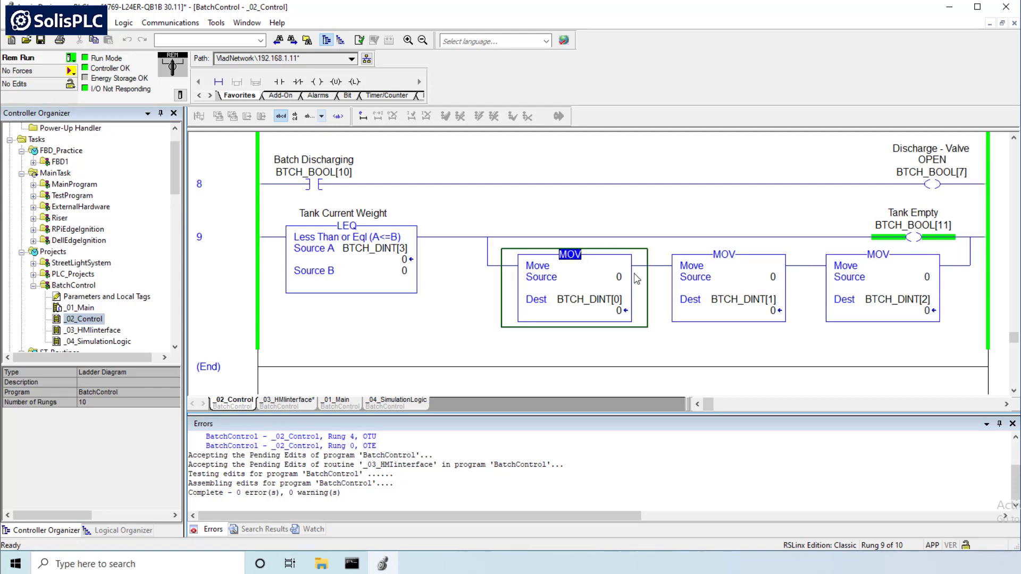
pyautogui.click(913, 224)
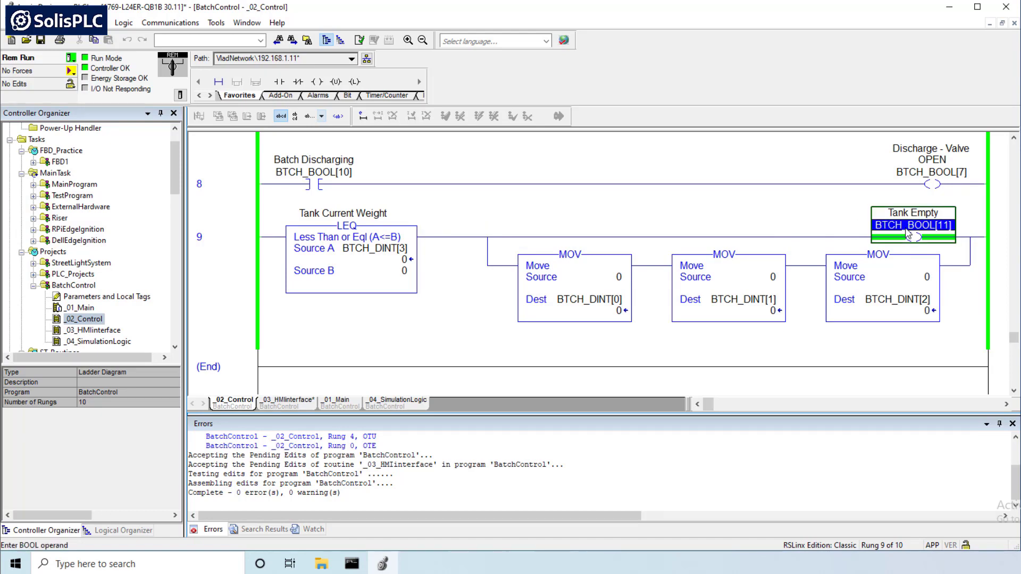
pyautogui.click(90, 330)
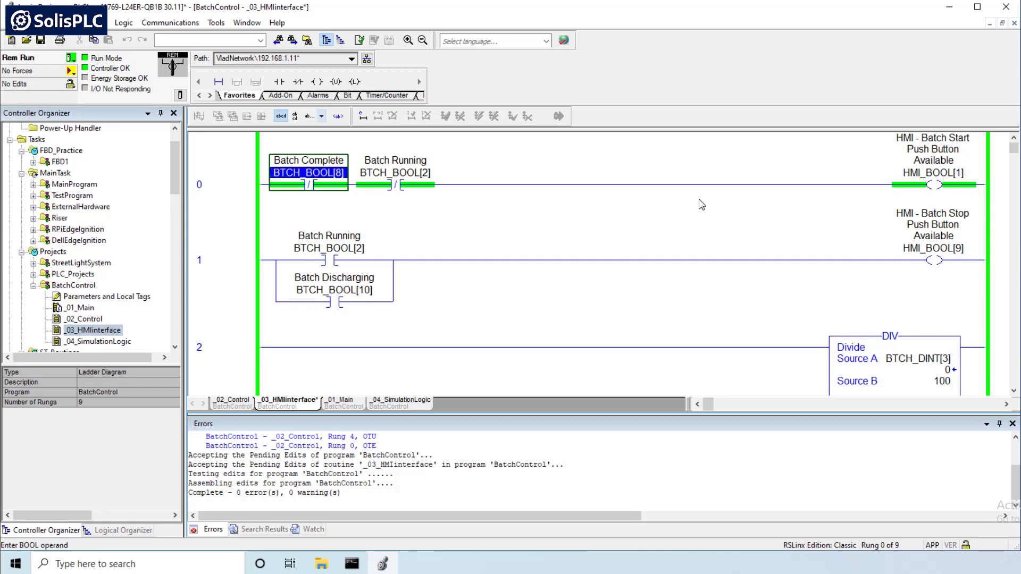
pyautogui.click(394, 185)
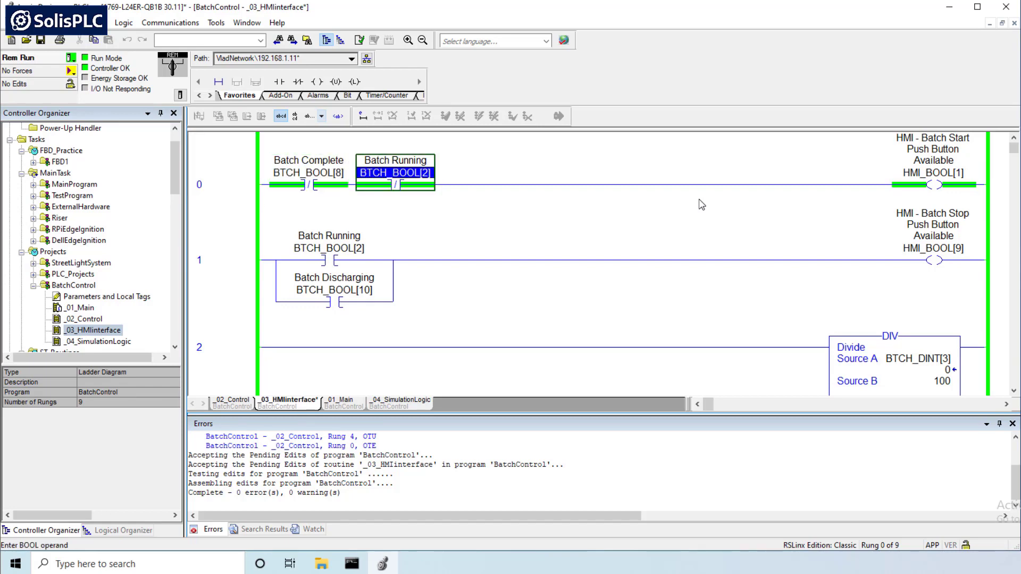
pyautogui.click(308, 185)
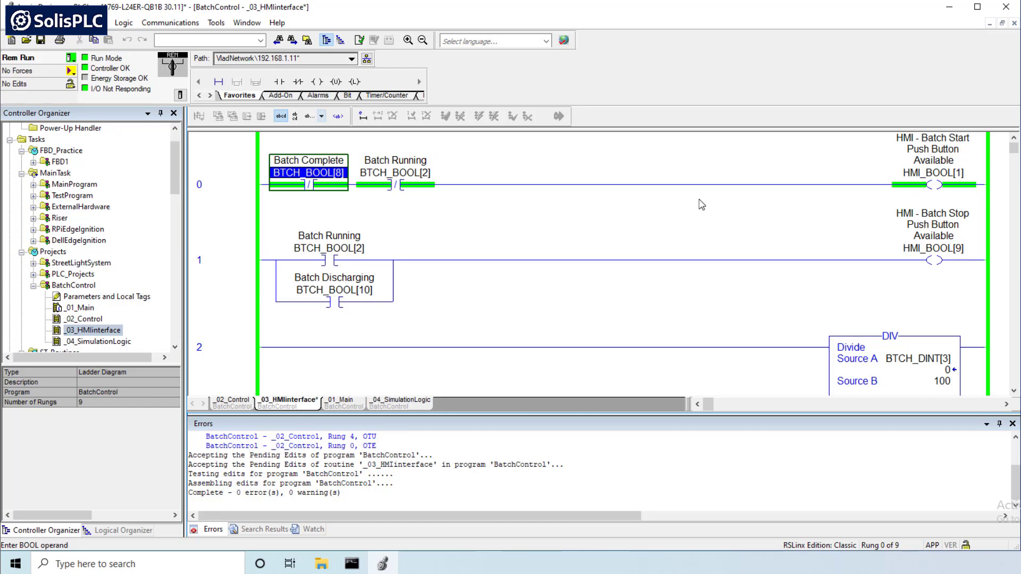
pyautogui.click(222, 185)
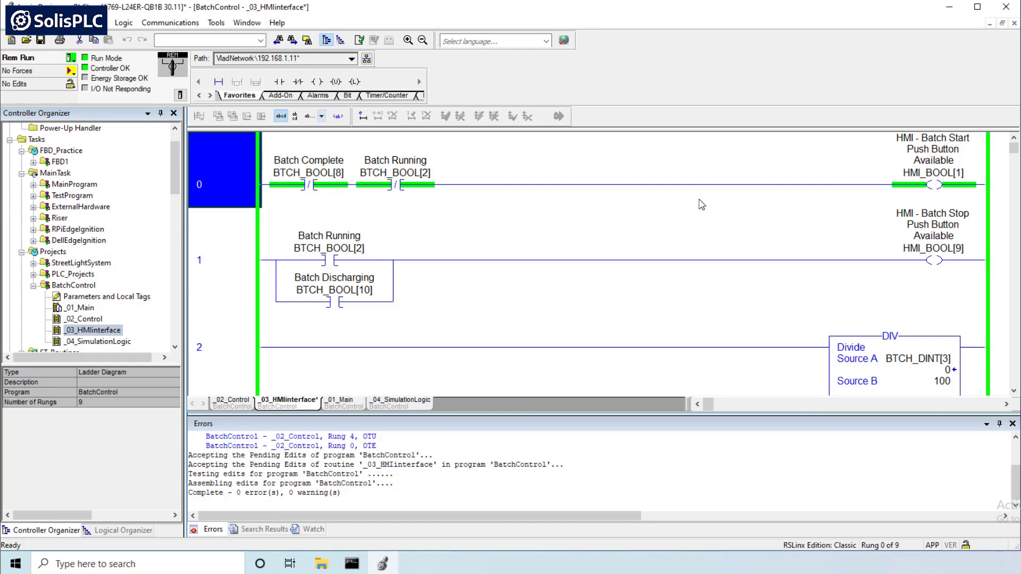
pyautogui.click(221, 260)
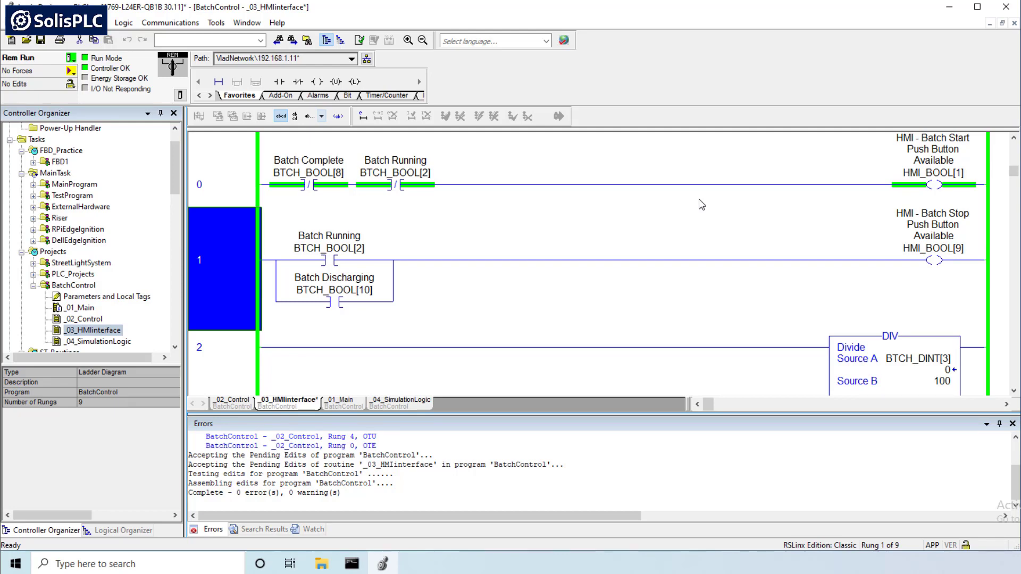
pyautogui.doubleClick(329, 248)
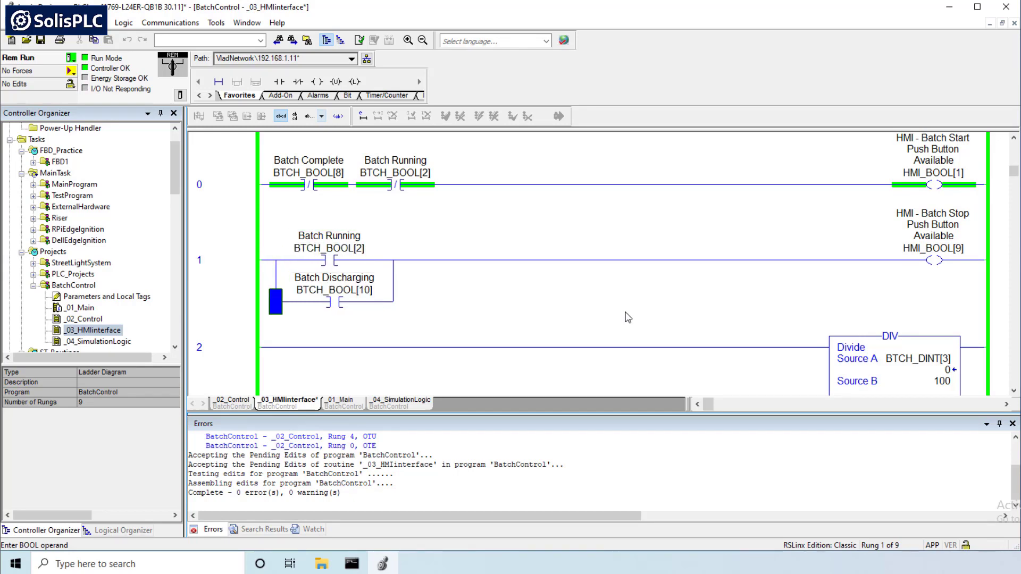
pyautogui.scroll(-3)
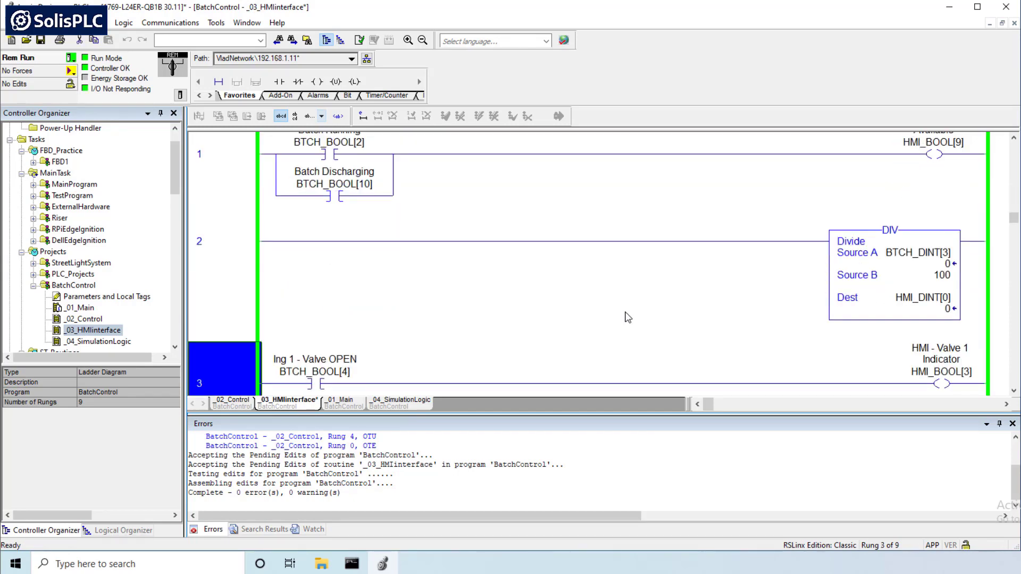
pyautogui.scroll(-3)
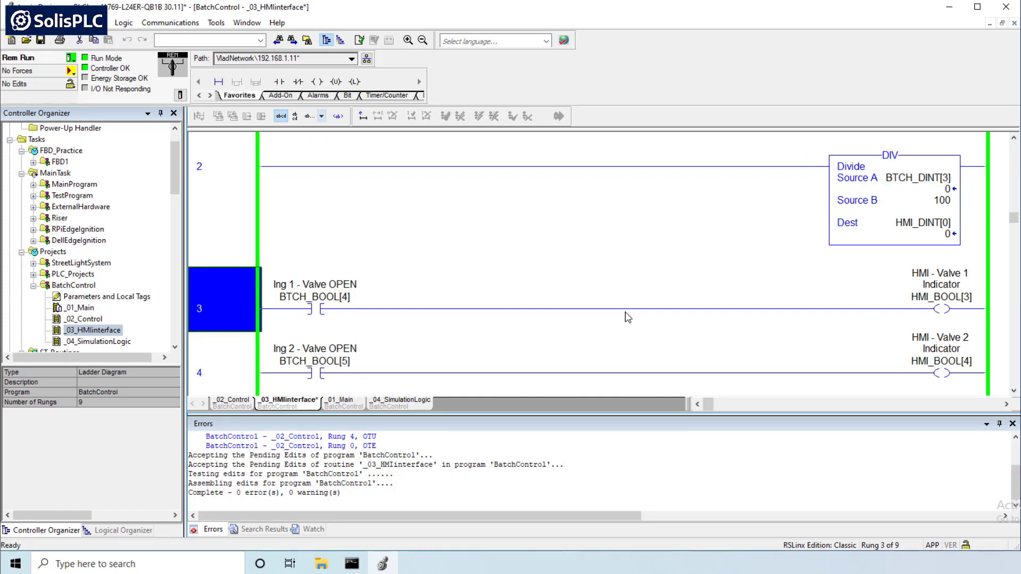
pyautogui.scroll(-3)
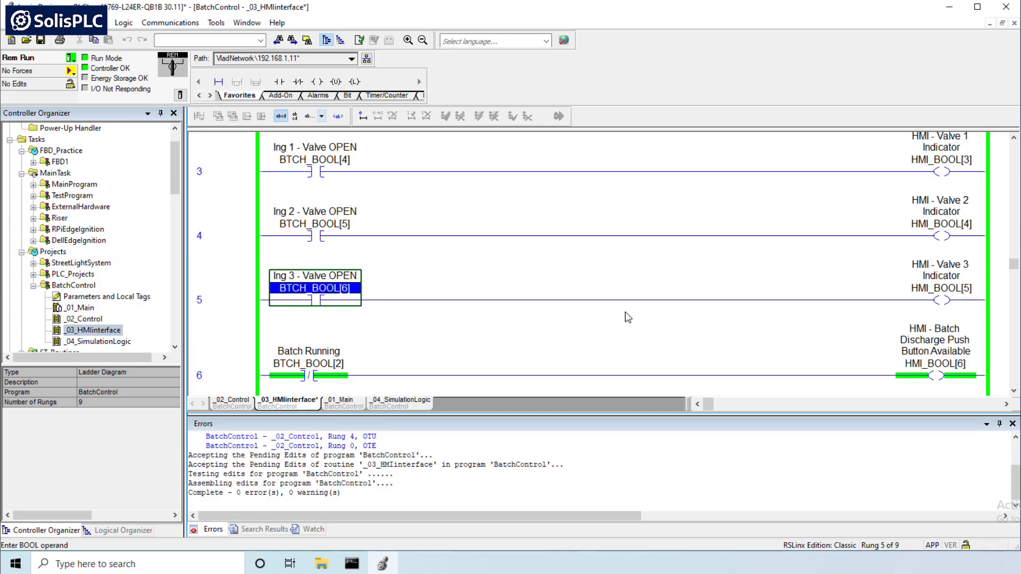
pyautogui.click(941, 288)
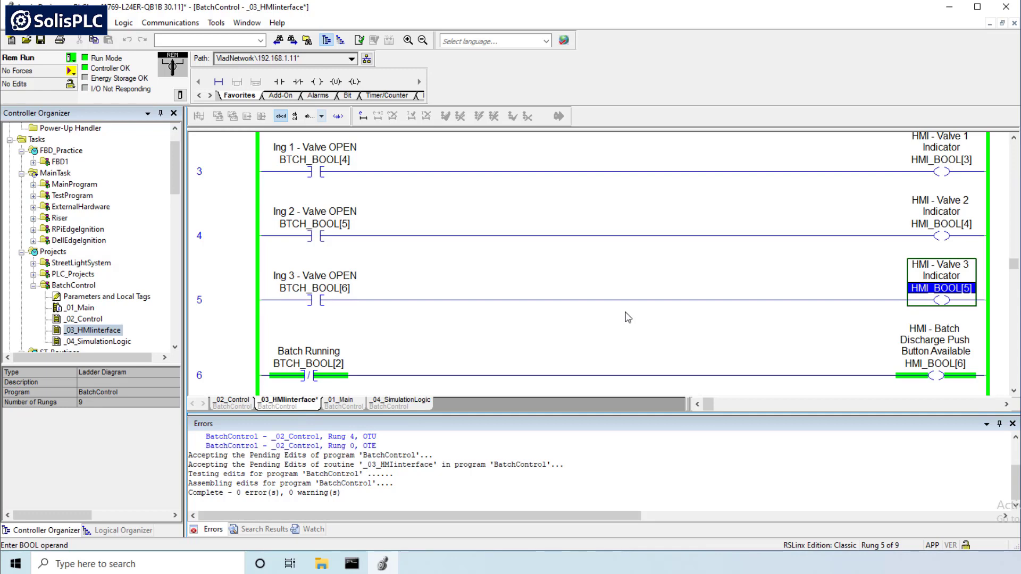
pyautogui.click(198, 299)
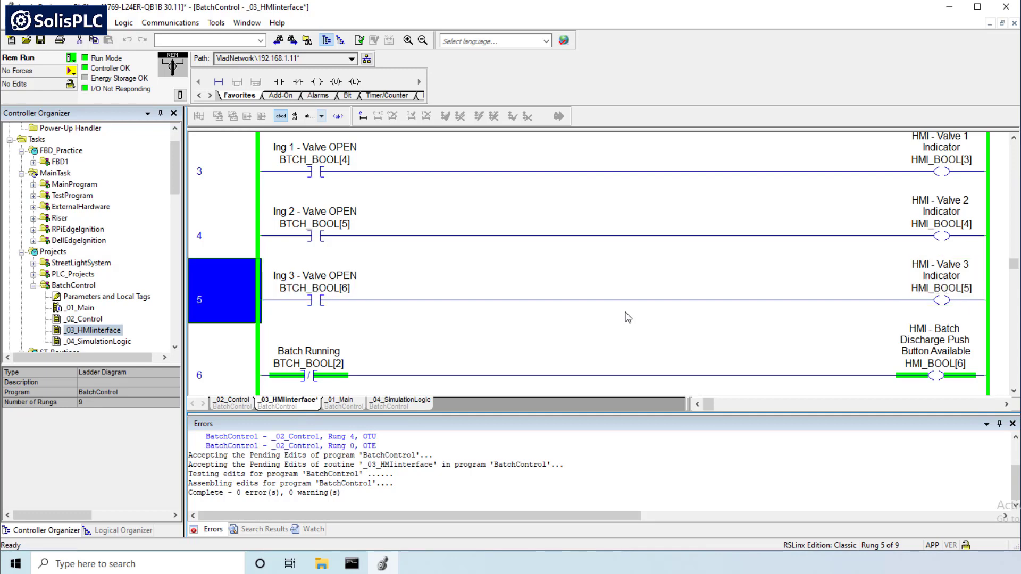
pyautogui.doubleClick(314, 288)
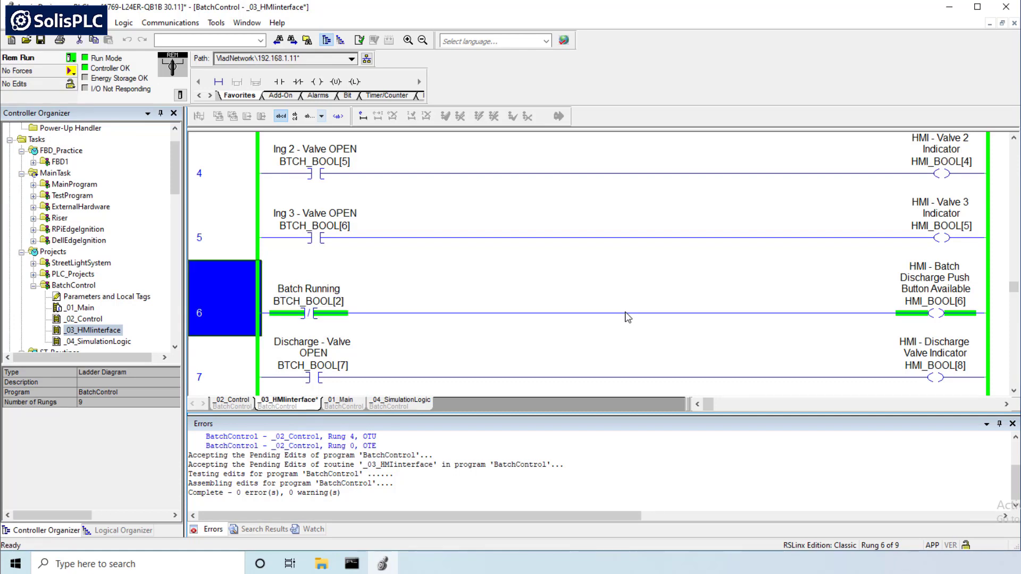
pyautogui.click(225, 364)
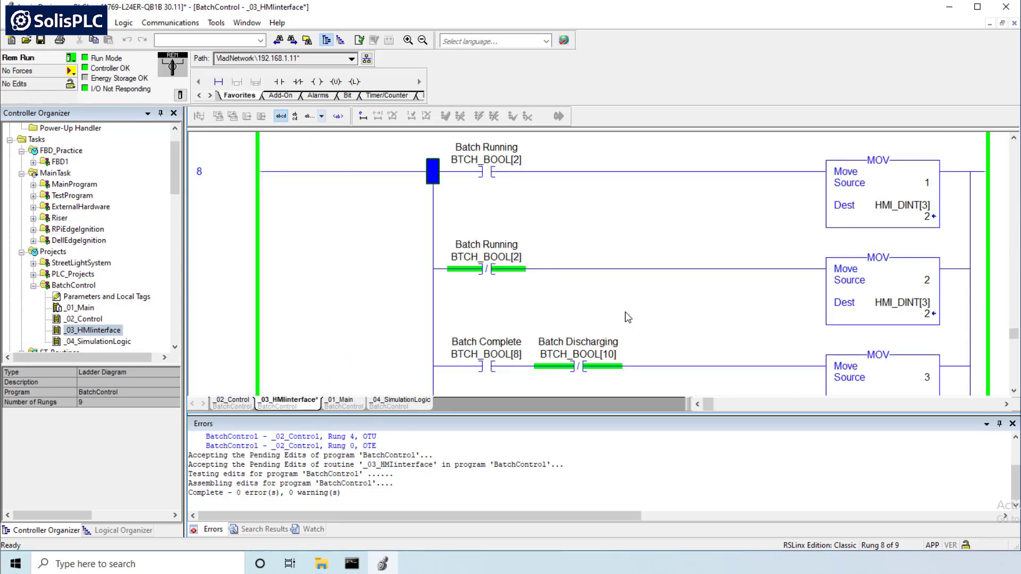
pyautogui.scroll(-3)
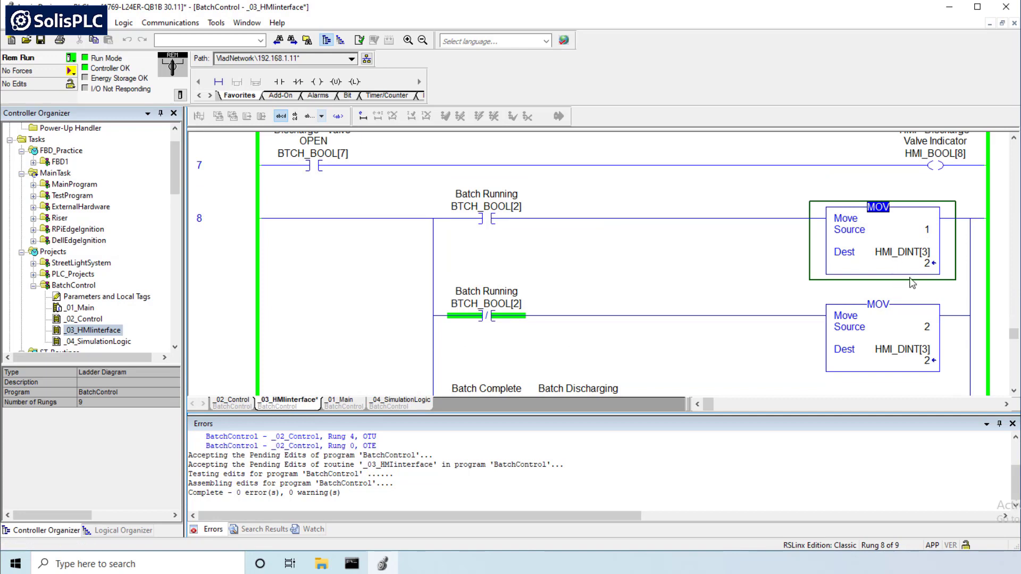
pyautogui.click(485, 316)
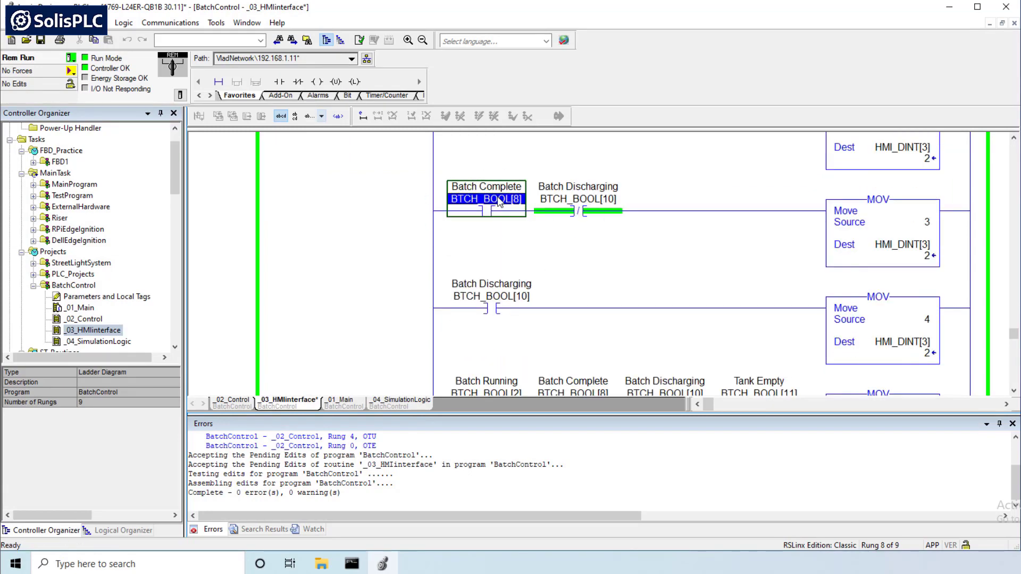
pyautogui.click(578, 198)
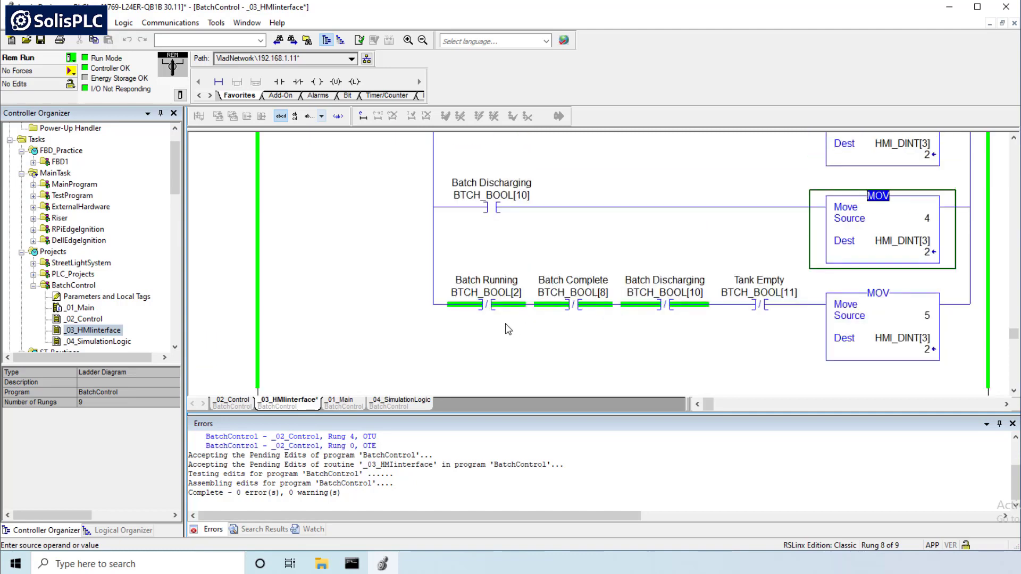
pyautogui.click(572, 292)
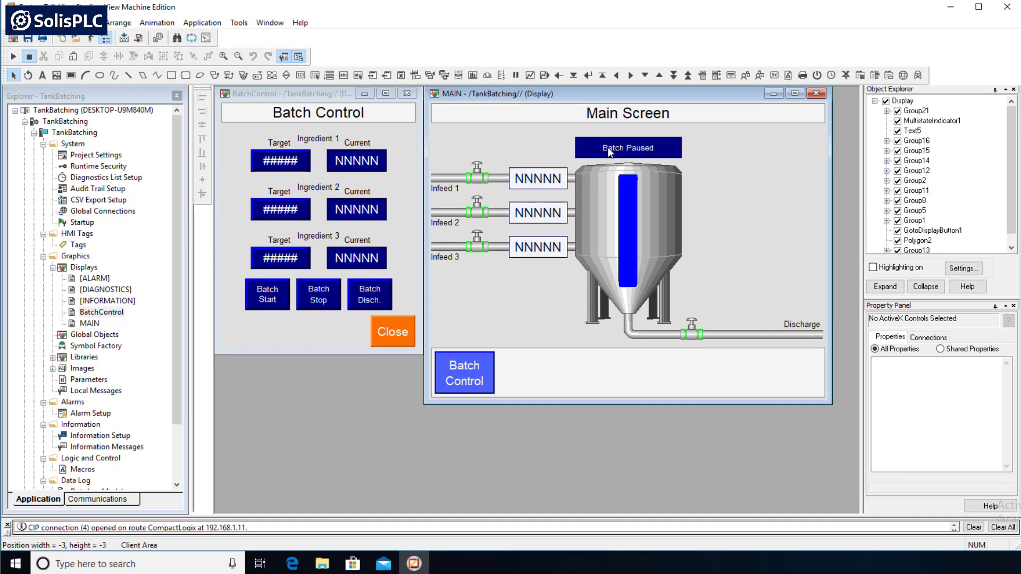
# Review the indicator's state captions: Unknown, Tank is Filling, Ready for New Batch, Batch Discharging, Batch Paused
pyautogui.doubleClick(627, 148)
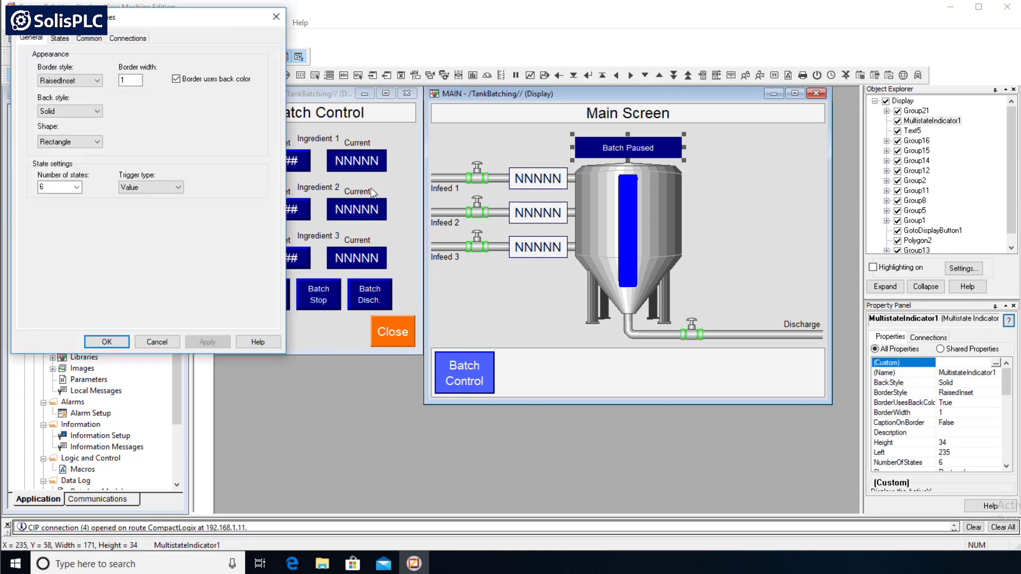
pyautogui.click(59, 38)
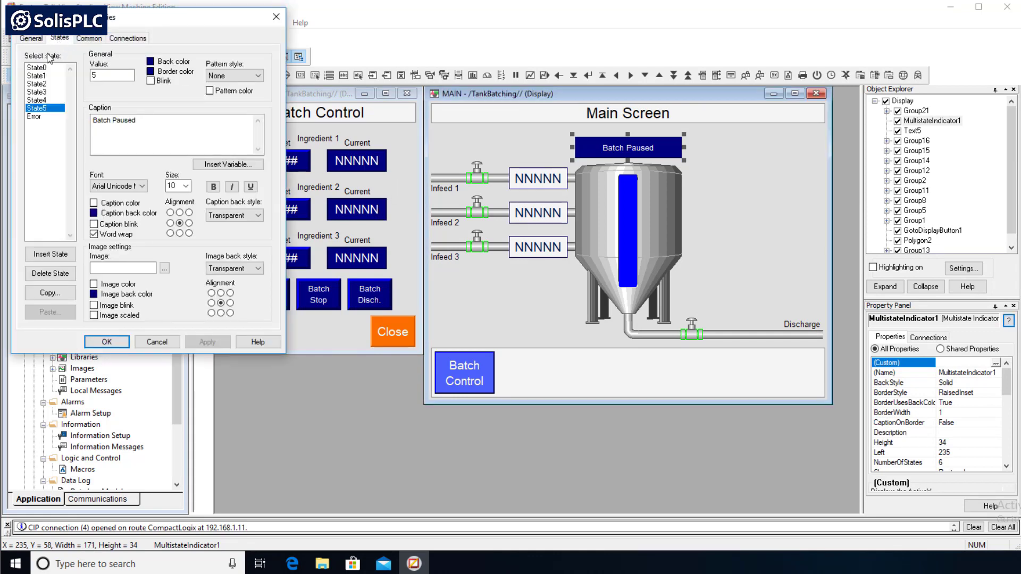
pyautogui.click(41, 68)
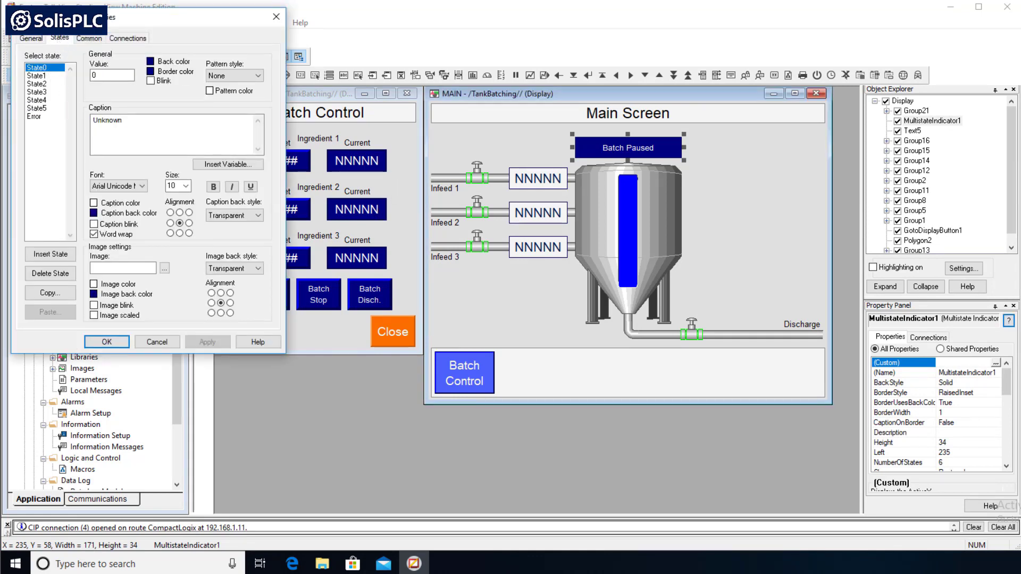
pyautogui.click(40, 75)
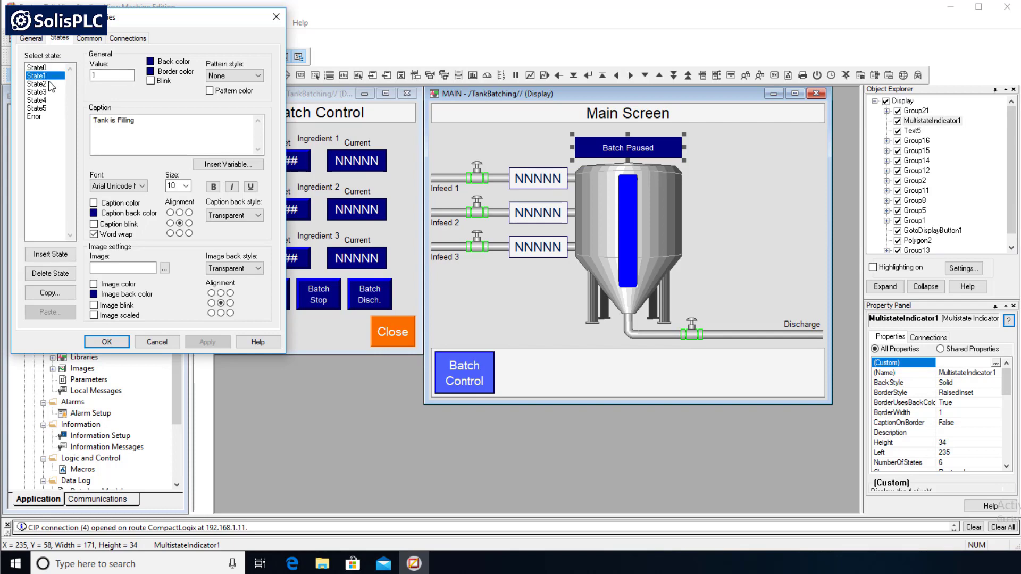
pyautogui.click(41, 83)
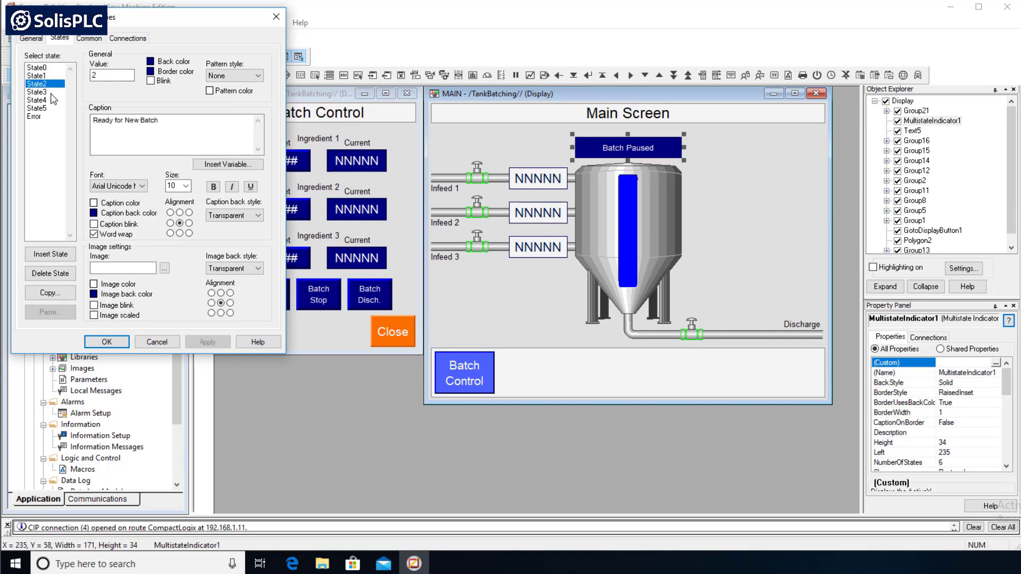
pyautogui.click(38, 100)
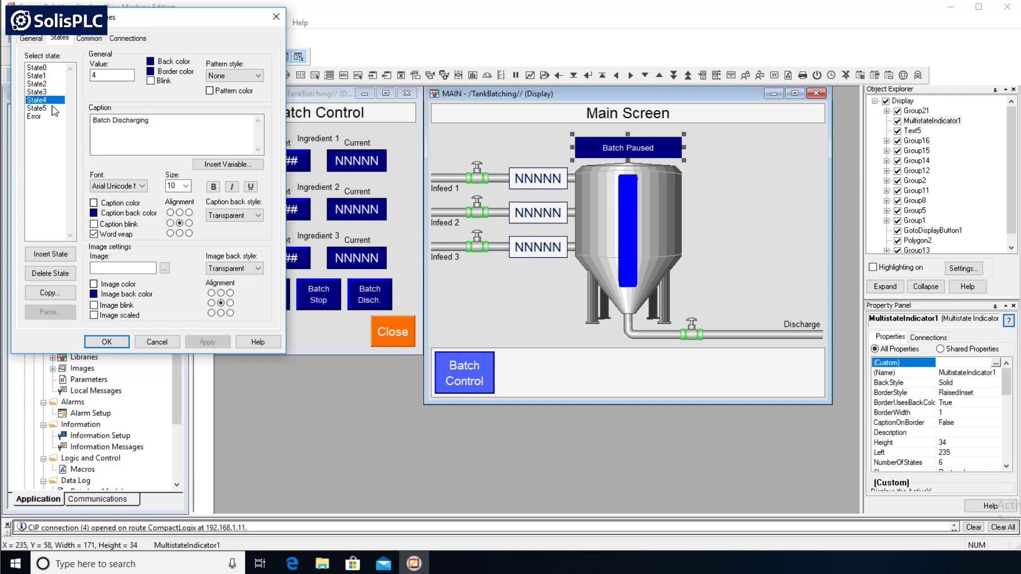
pyautogui.click(38, 108)
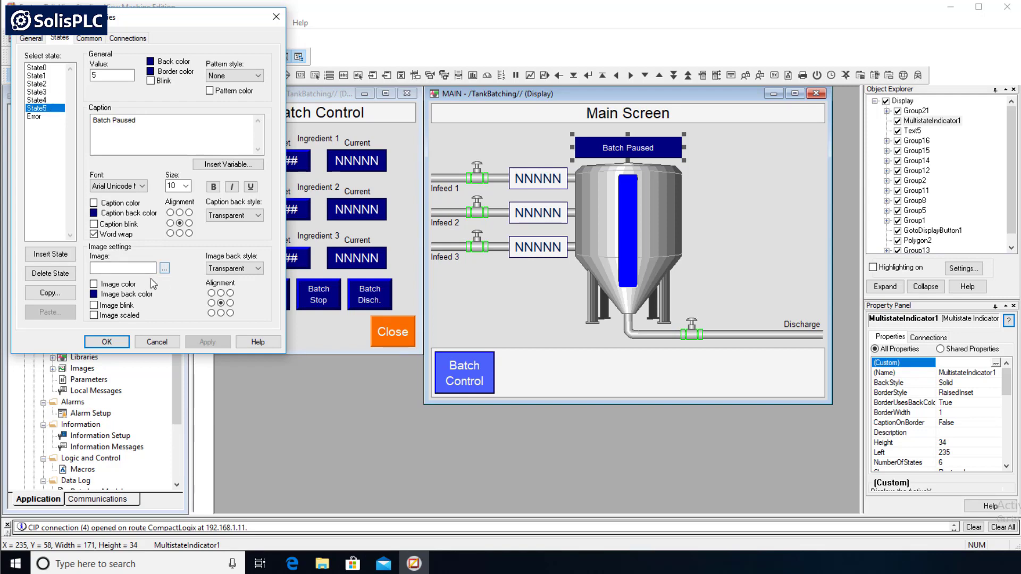
pyautogui.click(156, 341)
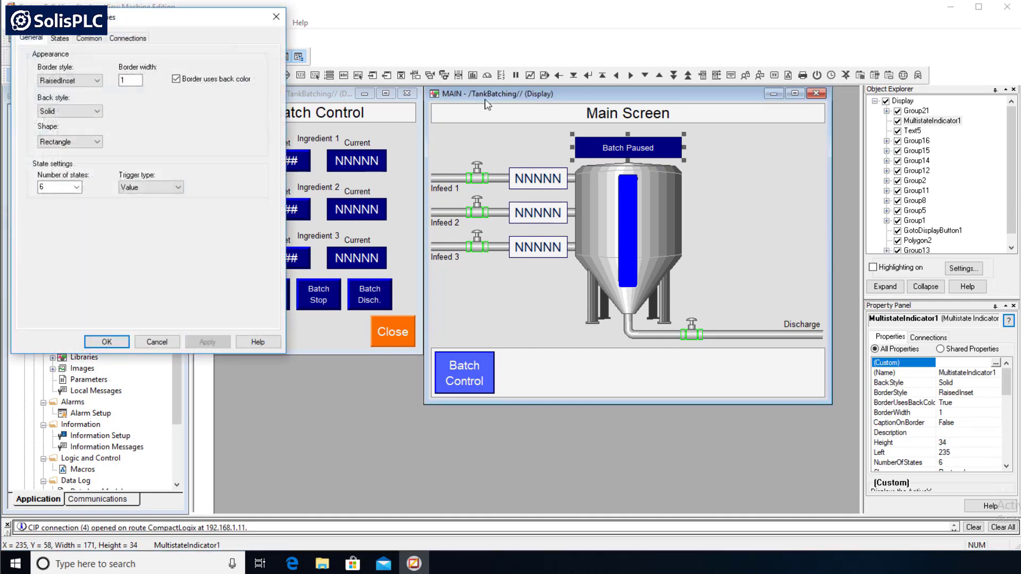
# Check the indicator's Connections tab to confirm its link to the HMI_DINT[3] tag
pyautogui.click(127, 37)
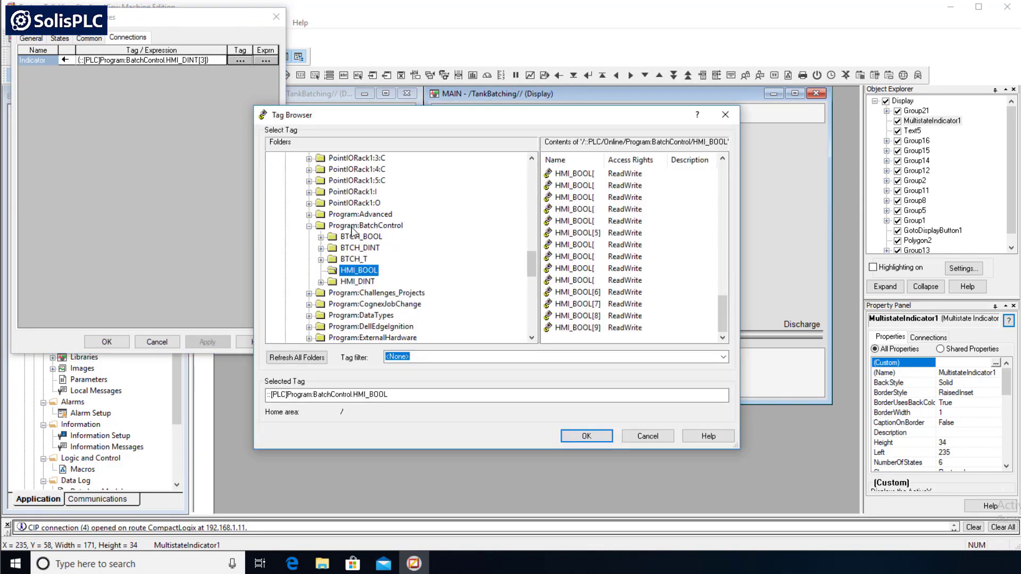
pyautogui.scroll(-3)
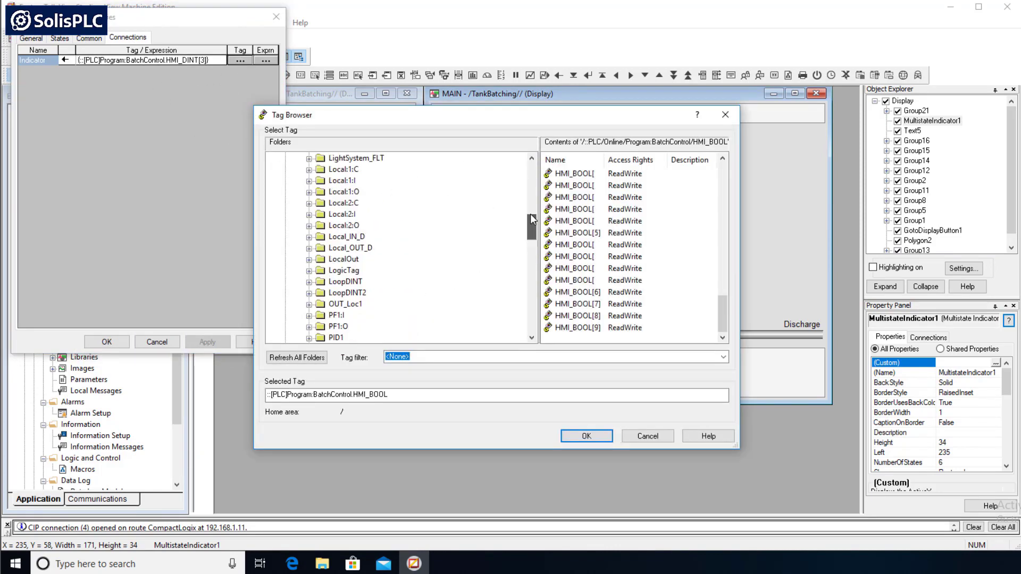
pyautogui.scroll(-3)
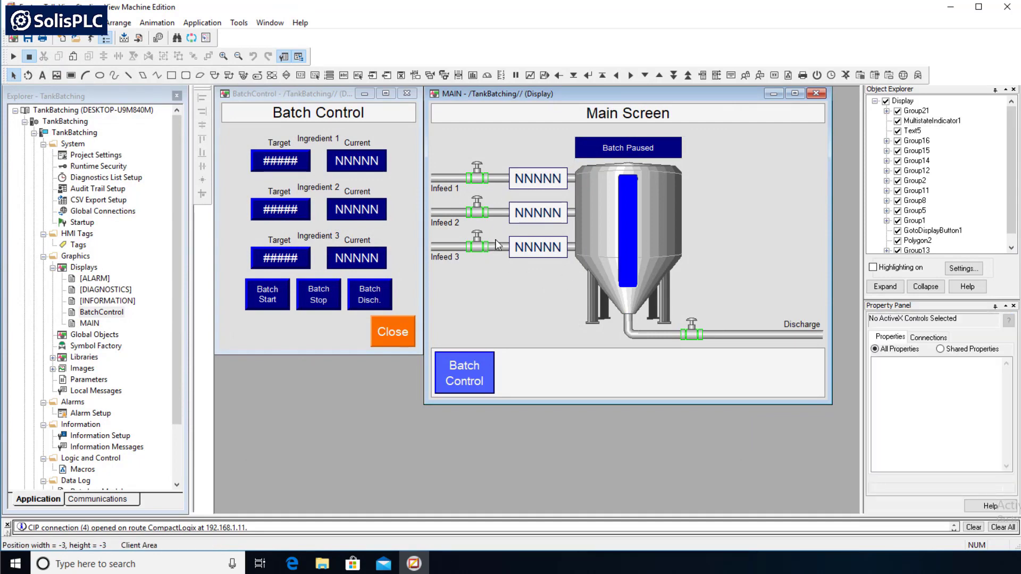
pyautogui.click(537, 178)
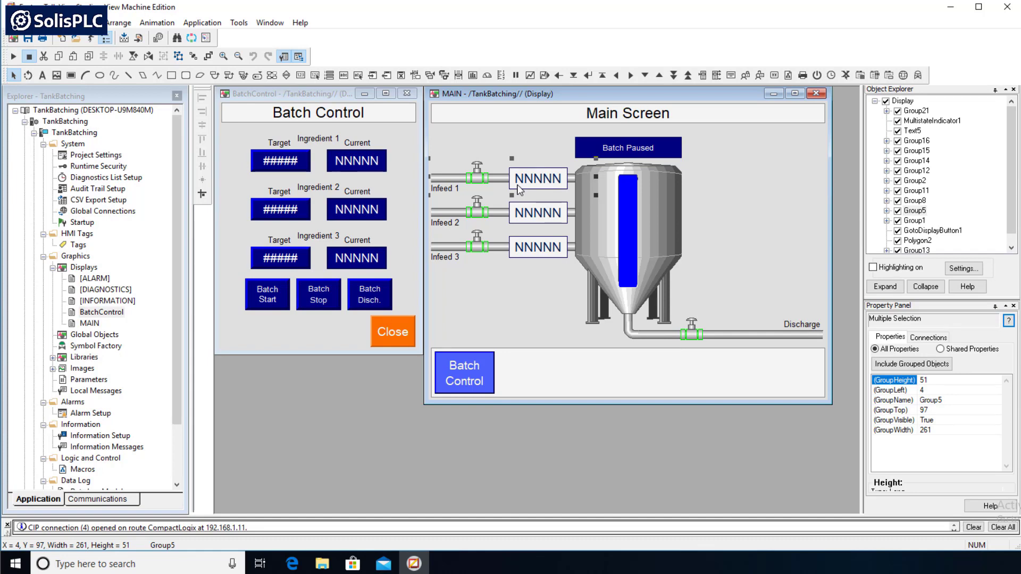
pyautogui.moveTo(557, 183)
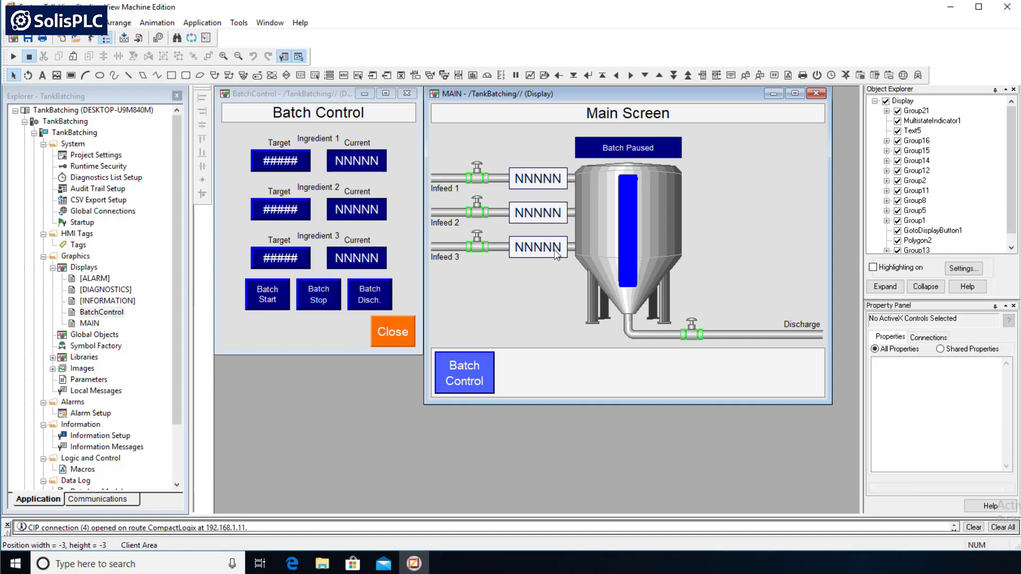
pyautogui.moveTo(781, 288)
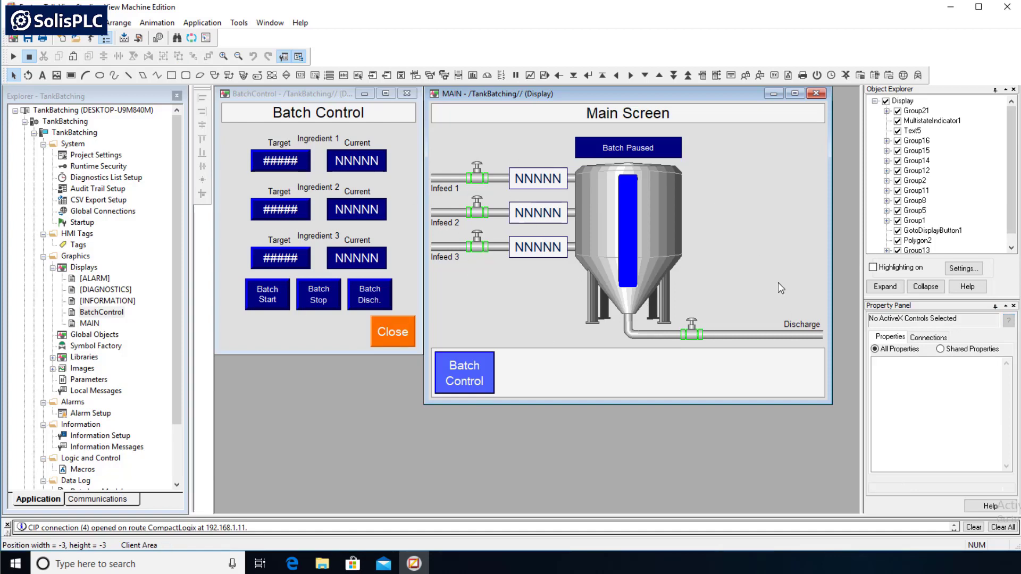
pyautogui.moveTo(582, 247)
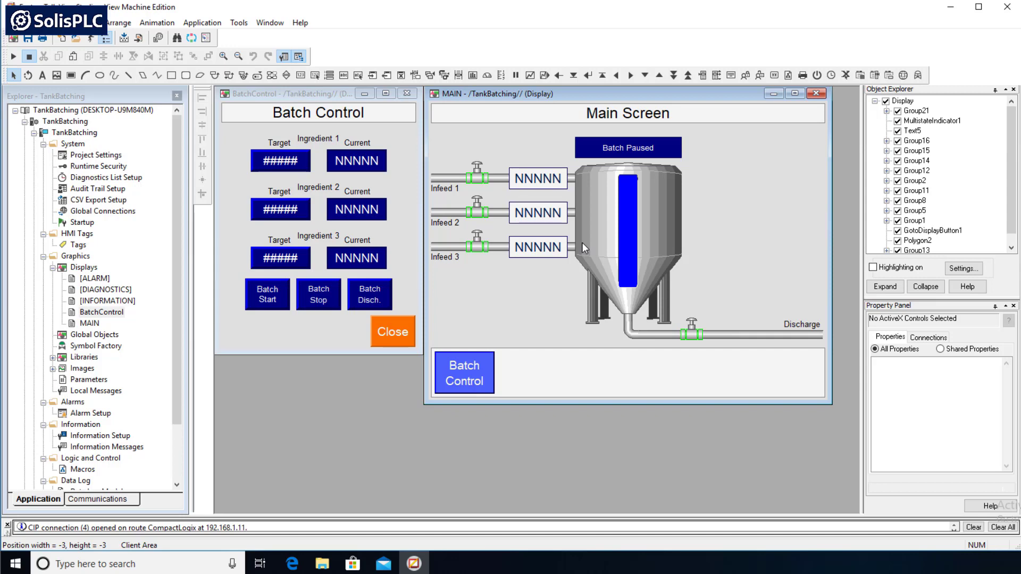
pyautogui.moveTo(379, 92)
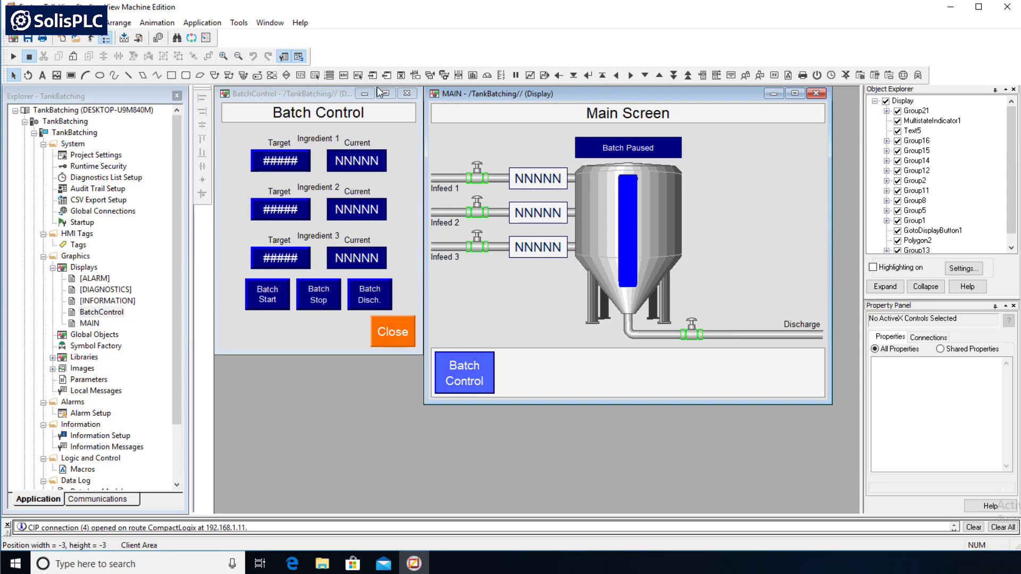
pyautogui.moveTo(644, 98)
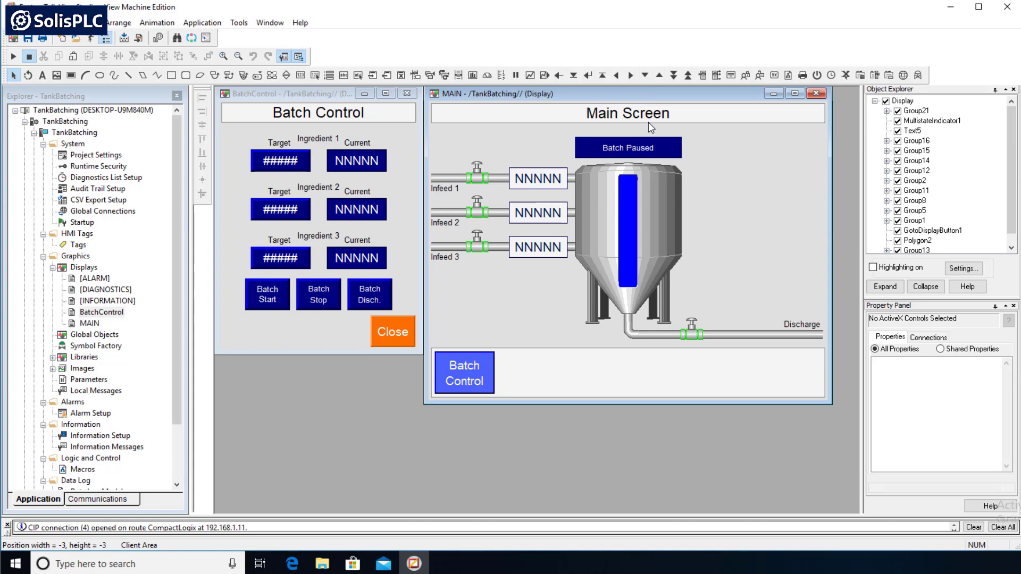
pyautogui.moveTo(659, 95)
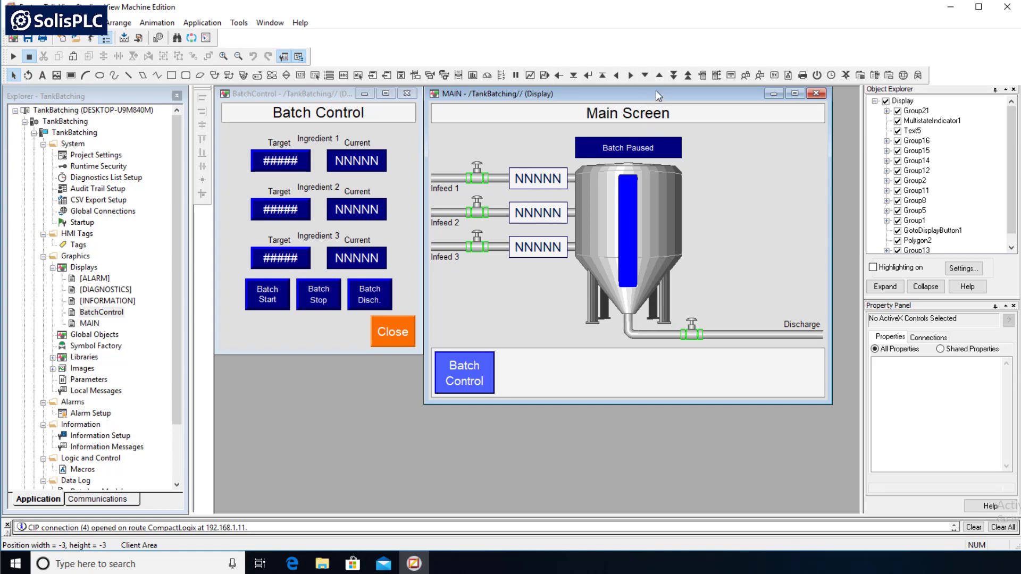